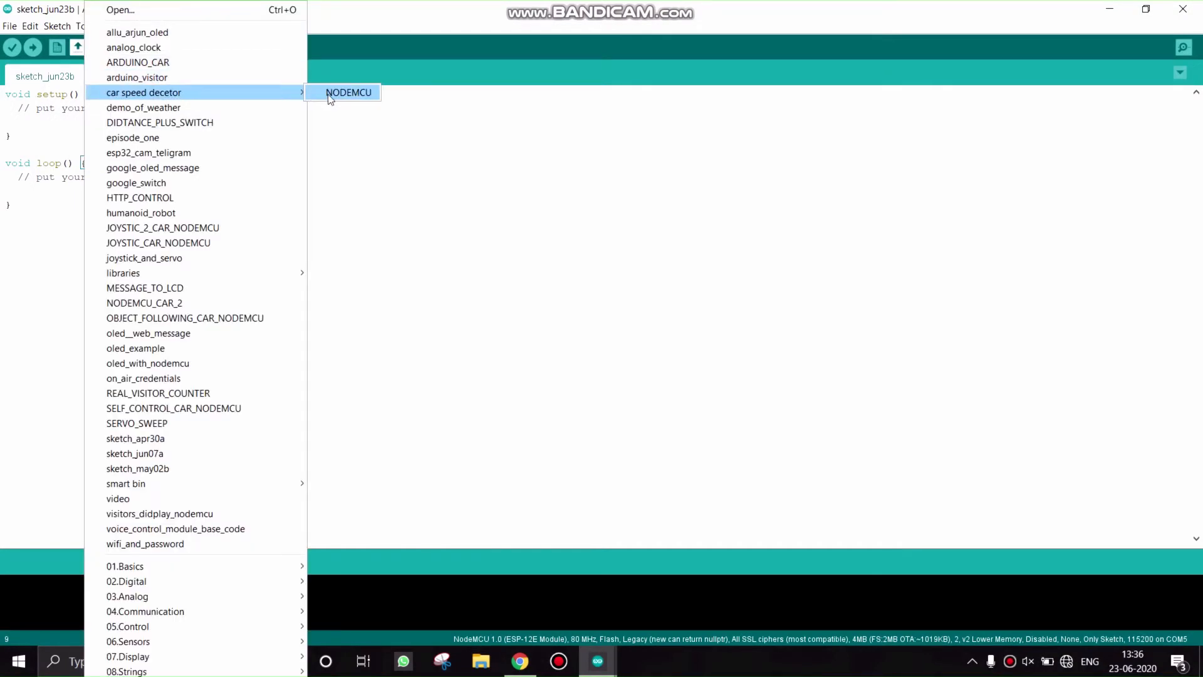
- Open the saved NODEMCU sketch, then the google_switch sketch from the sketchbook list
click(349, 92)
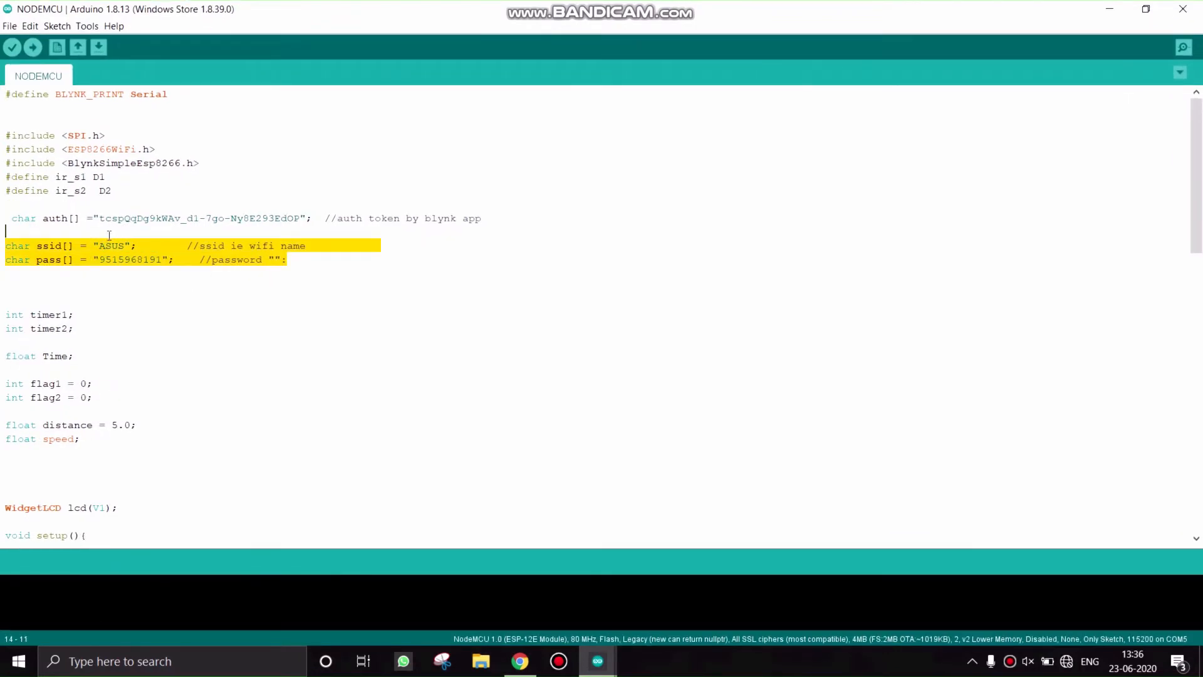
mouse_move(78, 48)
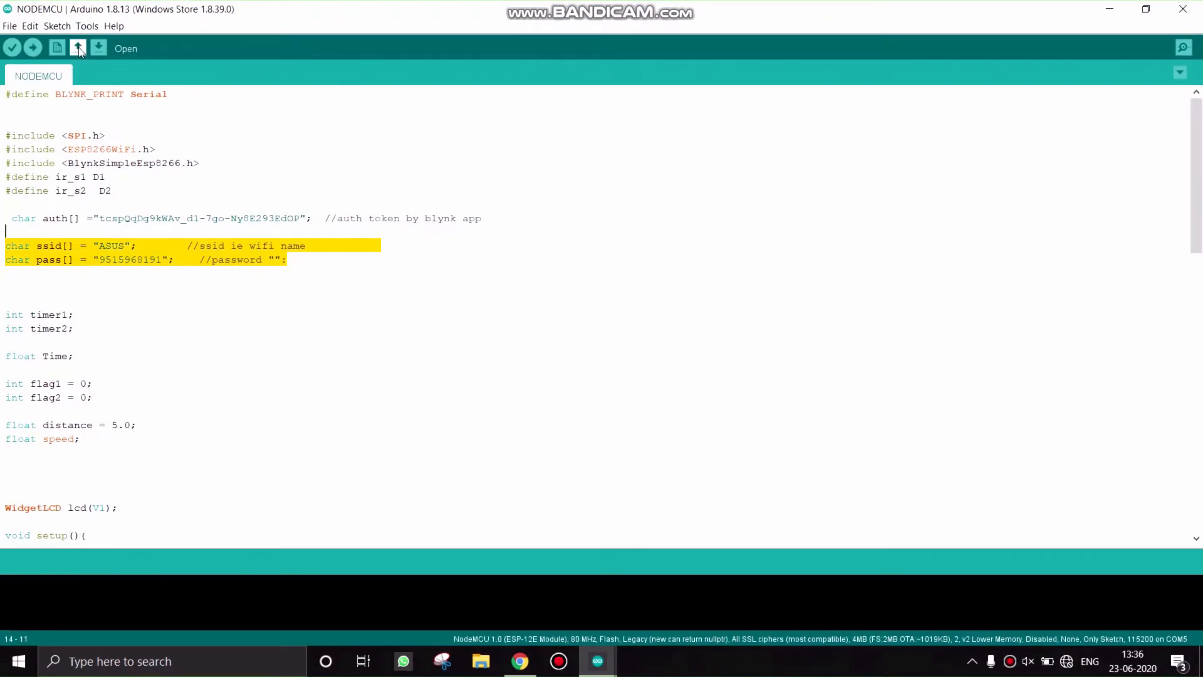
click(77, 47)
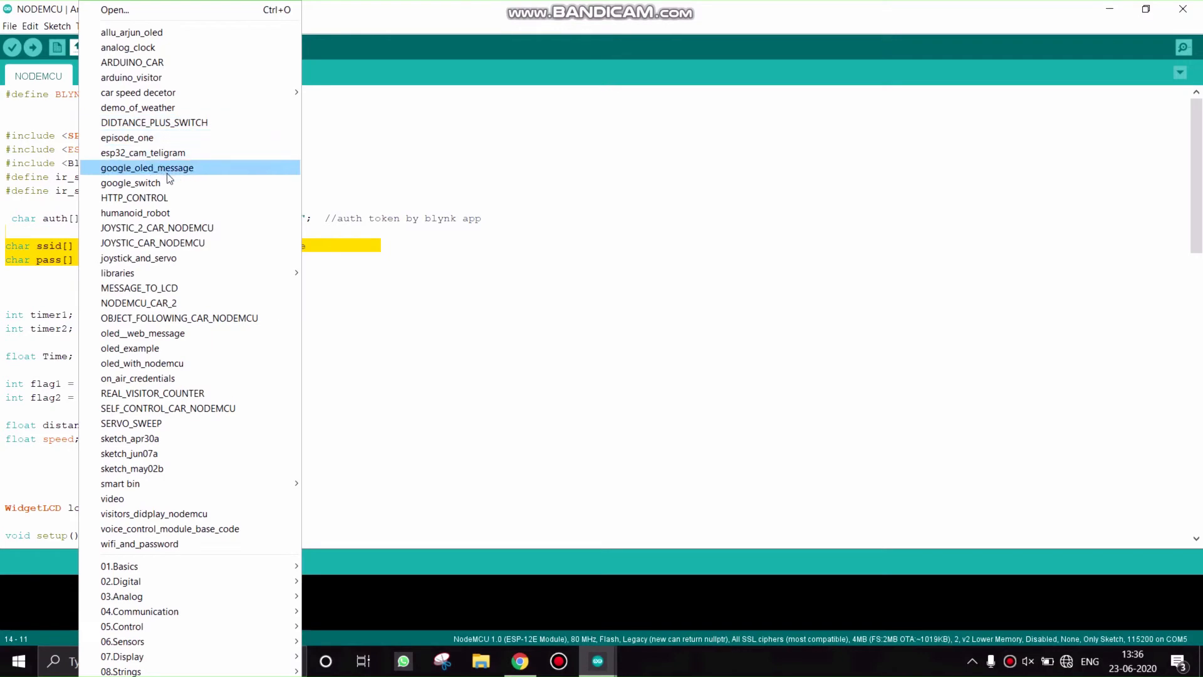
click(130, 183)
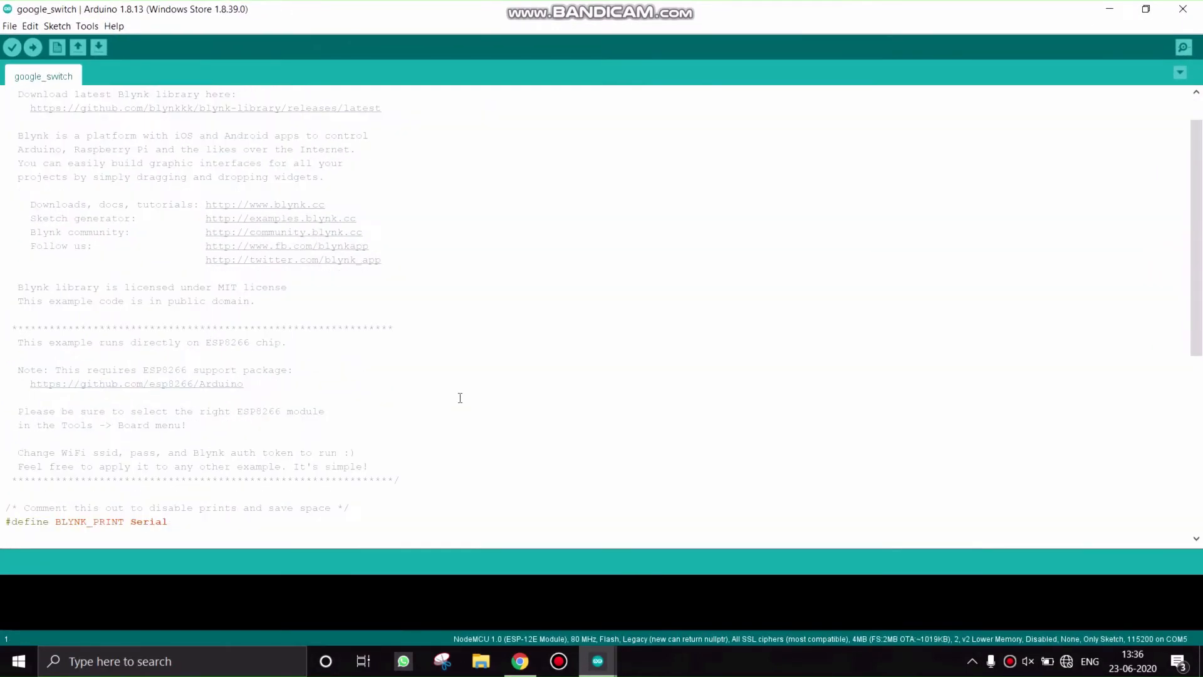
scroll(down, 3)
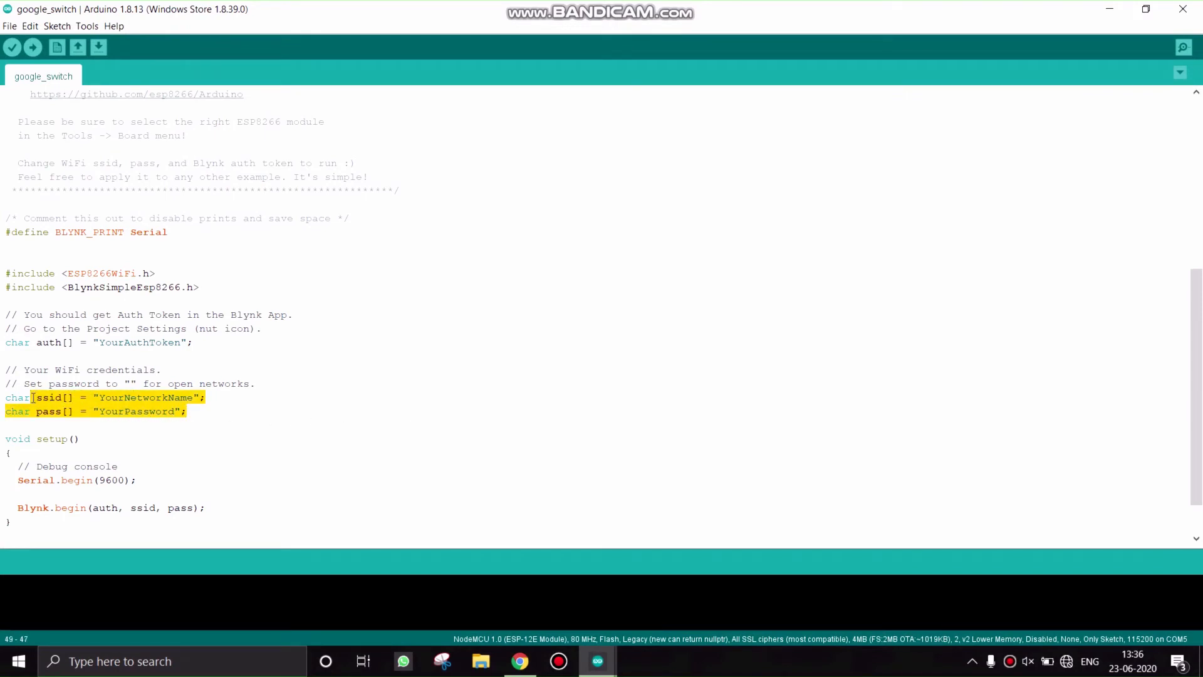
mouse_move(77, 46)
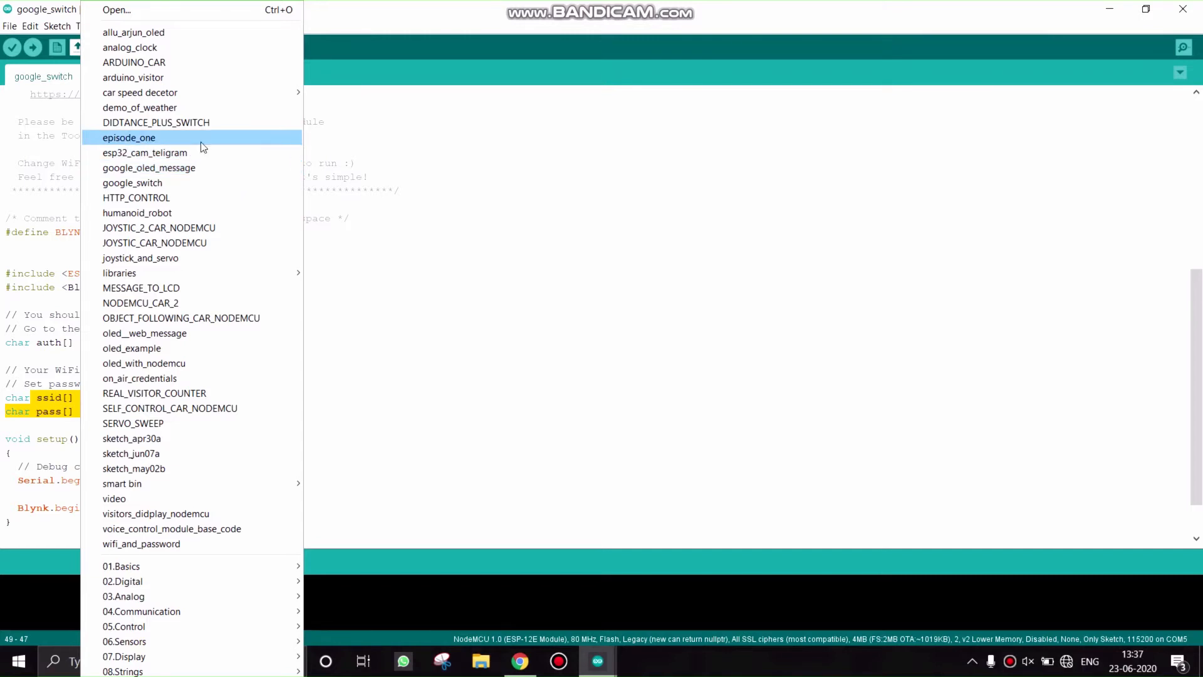
- Open the DIDTANCE_PLUS_SWITCH sketch and maximize its window
click(155, 121)
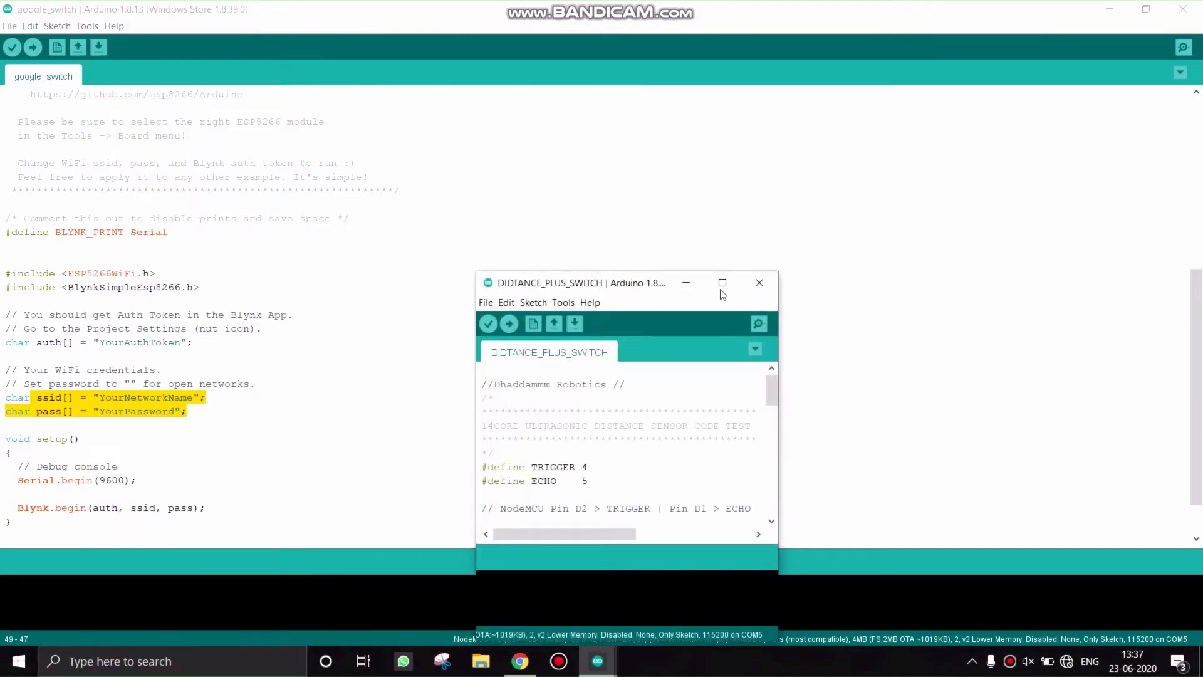
click(722, 282)
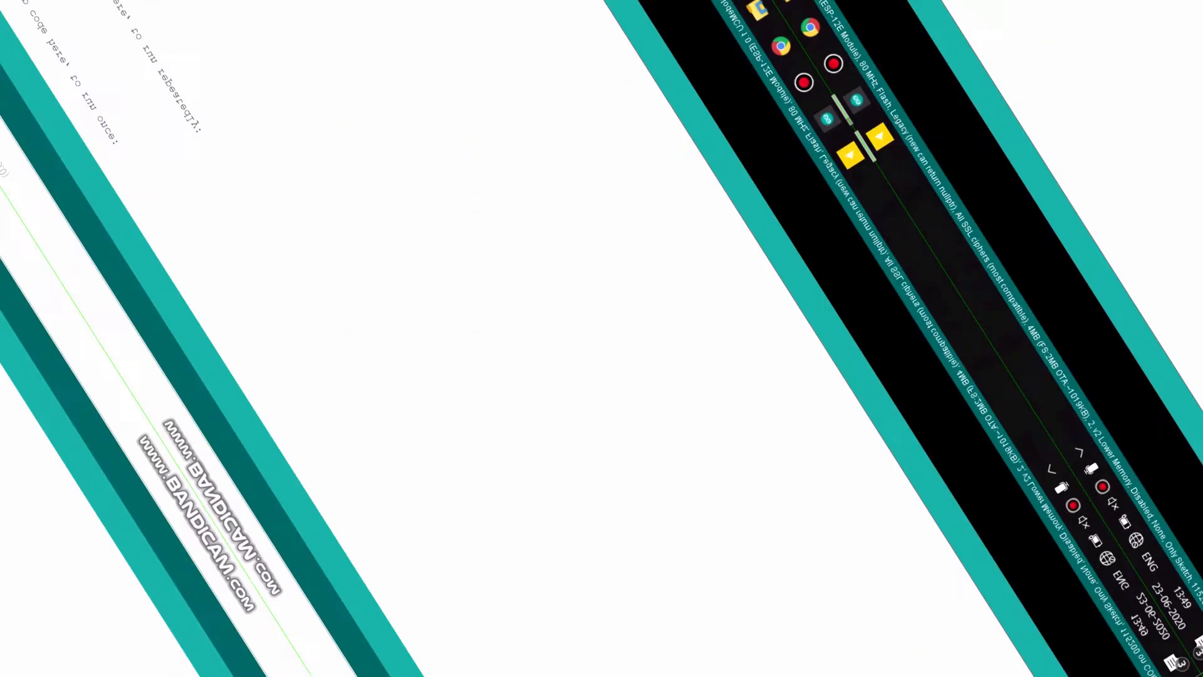
- Search the Library Manager for 'wifi manager' and scroll to WiFiManager by tzapu
click(56, 25)
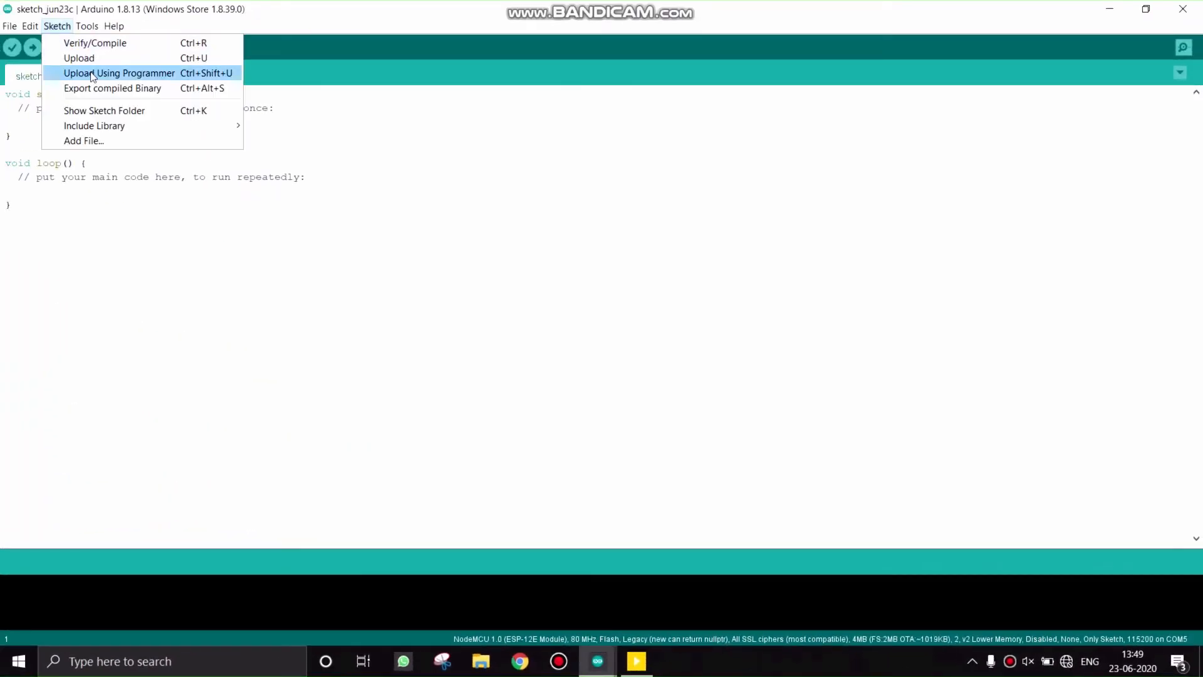
mouse_move(261, 142)
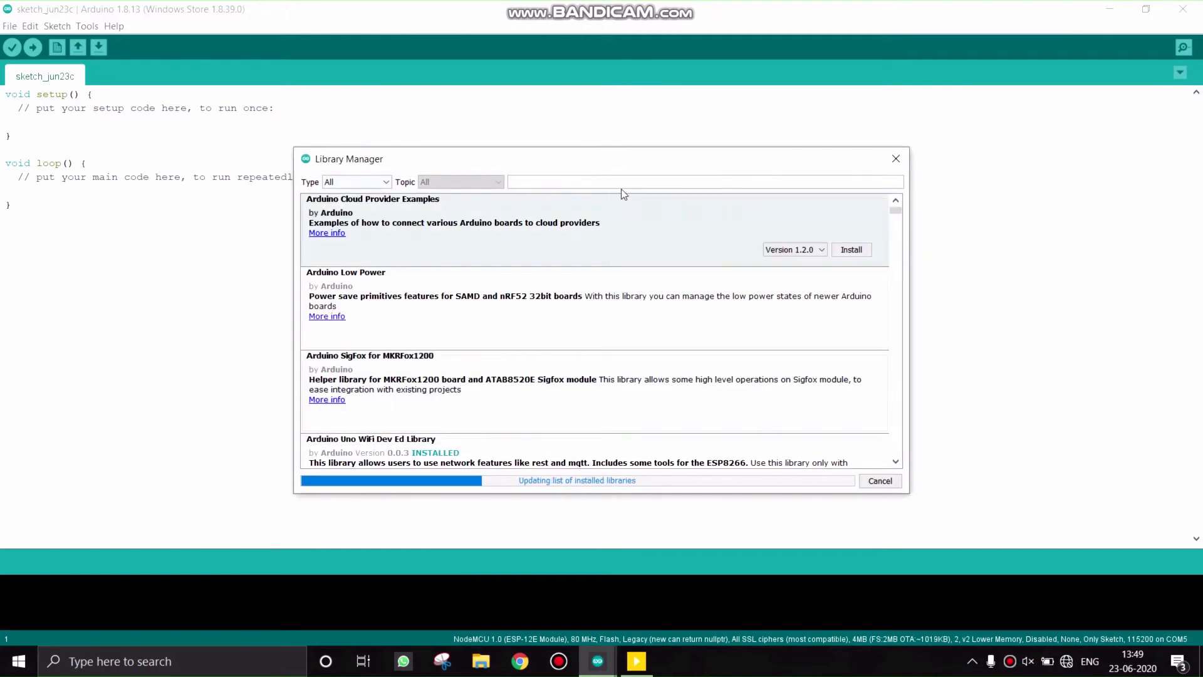
mouse_move(641, 190)
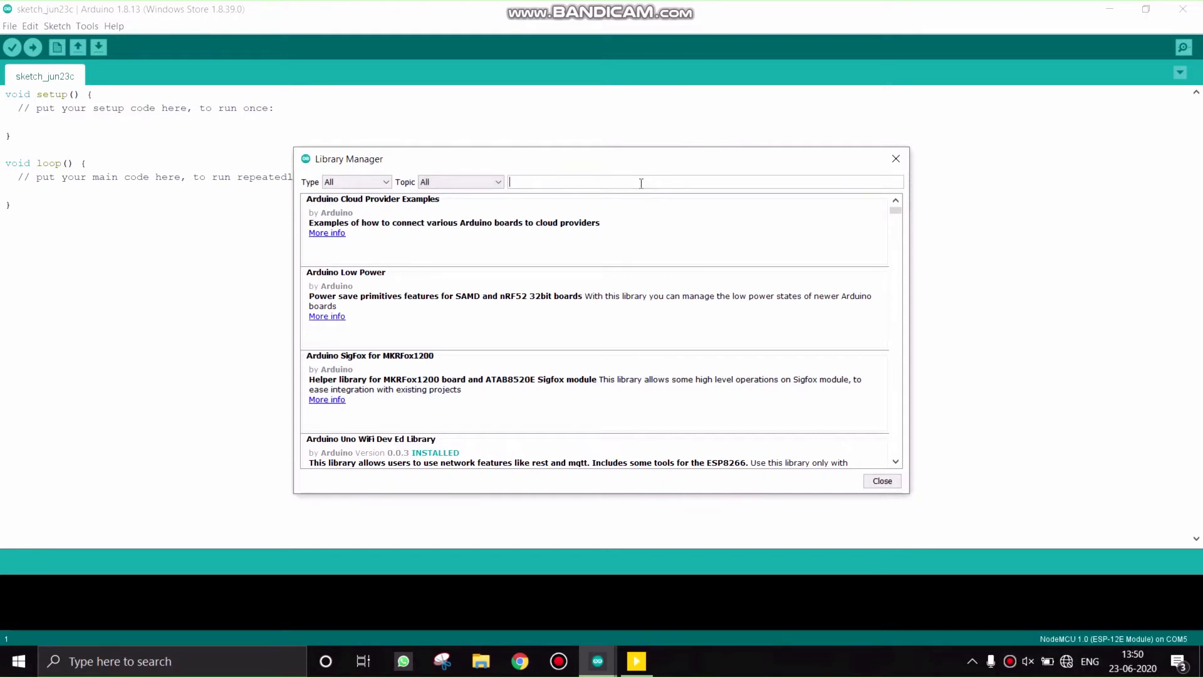
text(wifi)
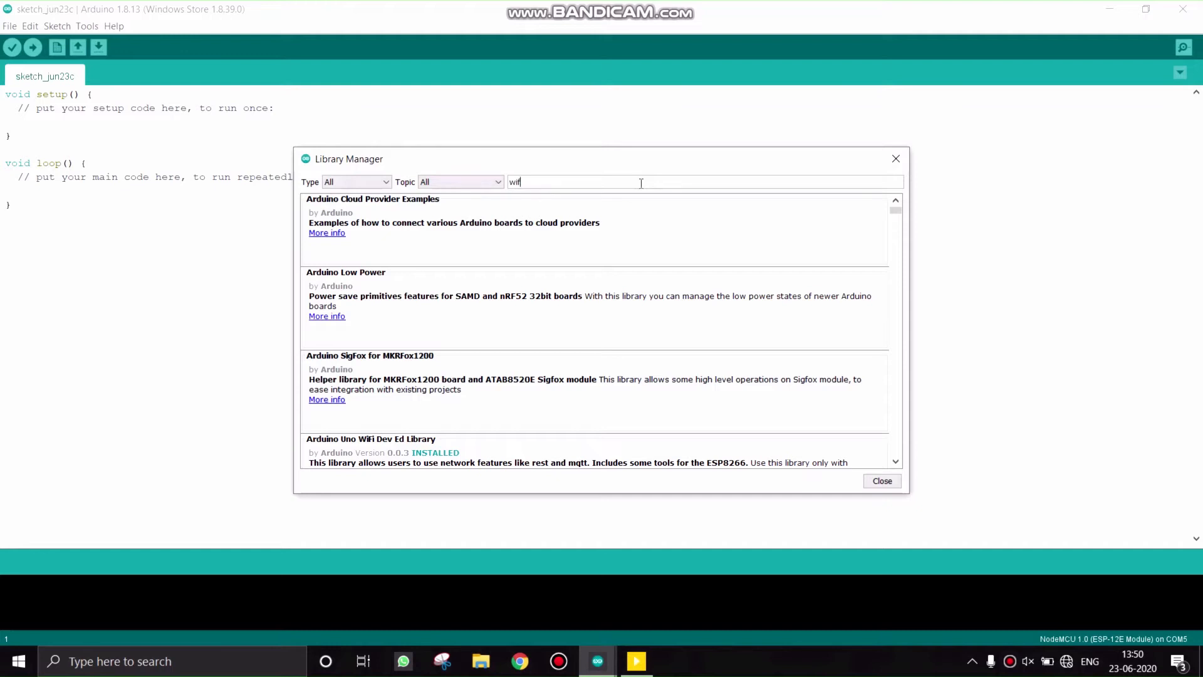
text(ma)
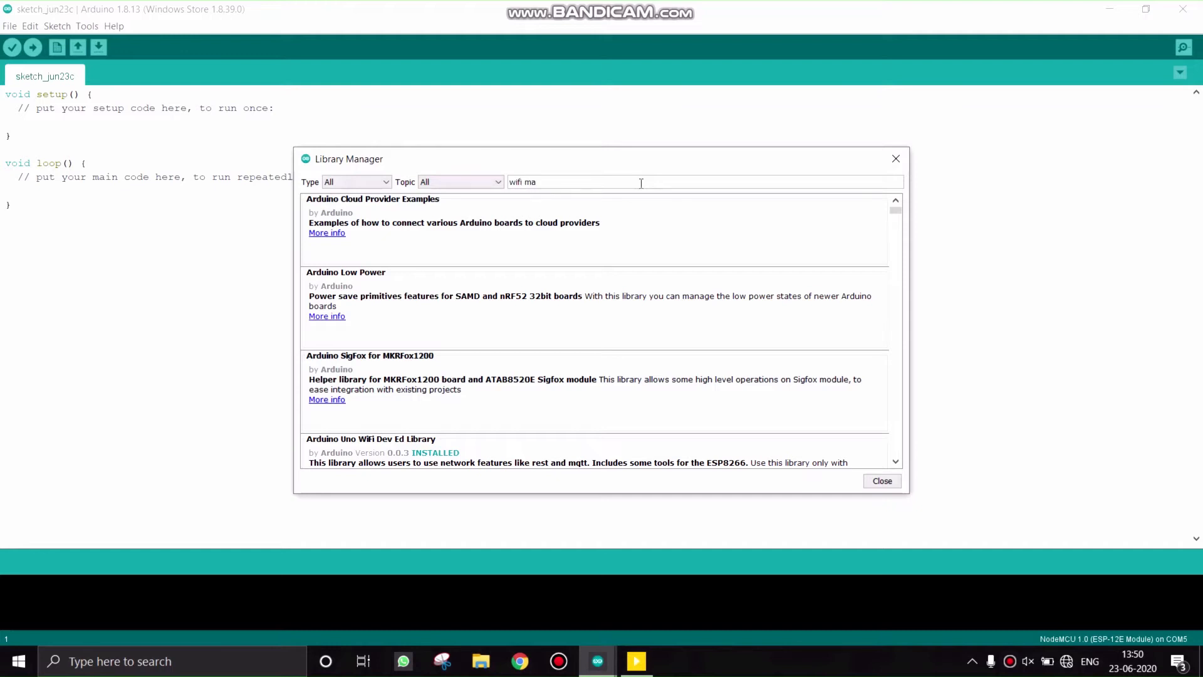
text(nage)
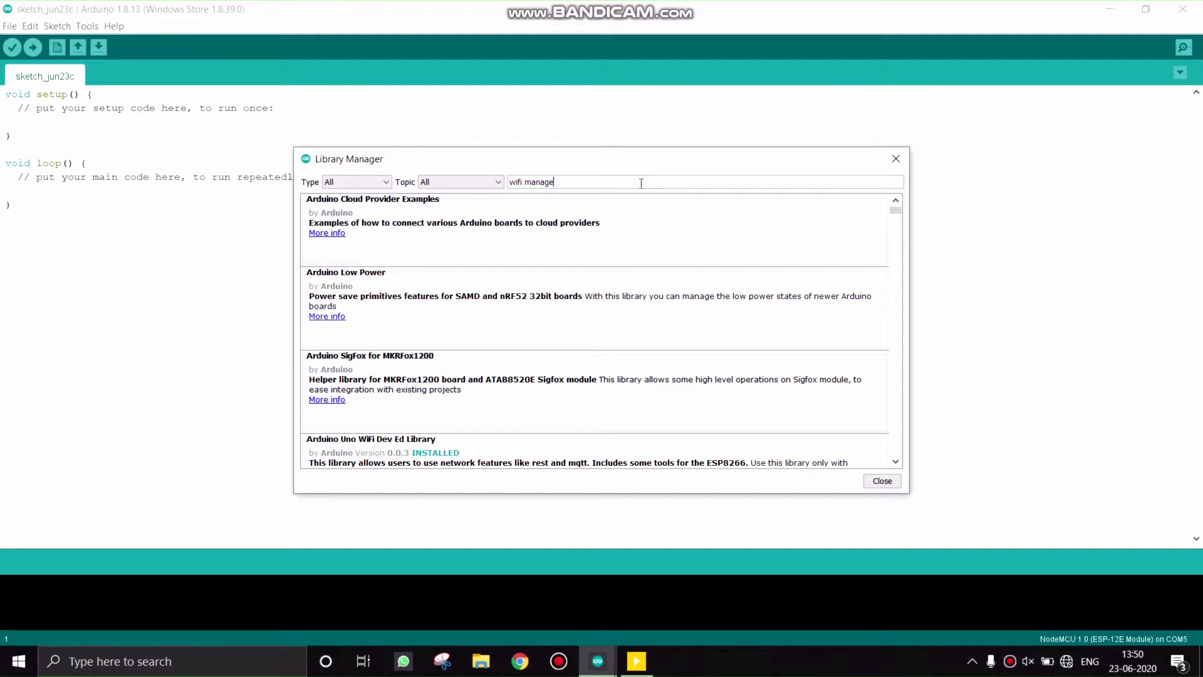
text(r)
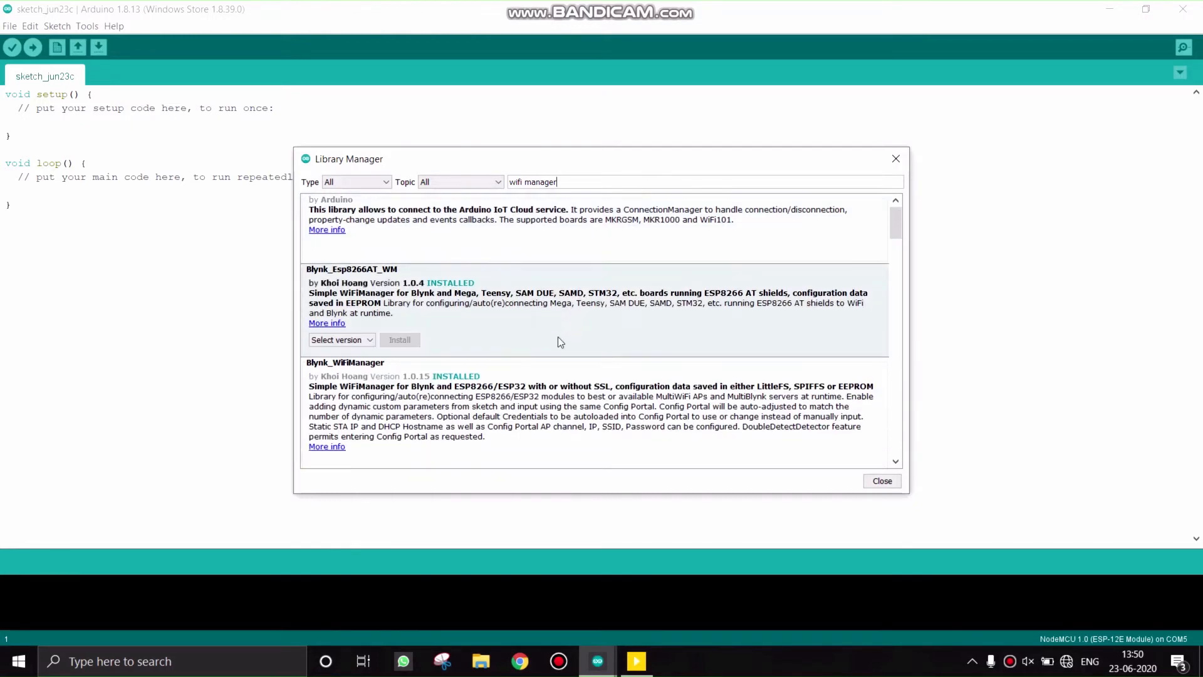
scroll(down, 3)
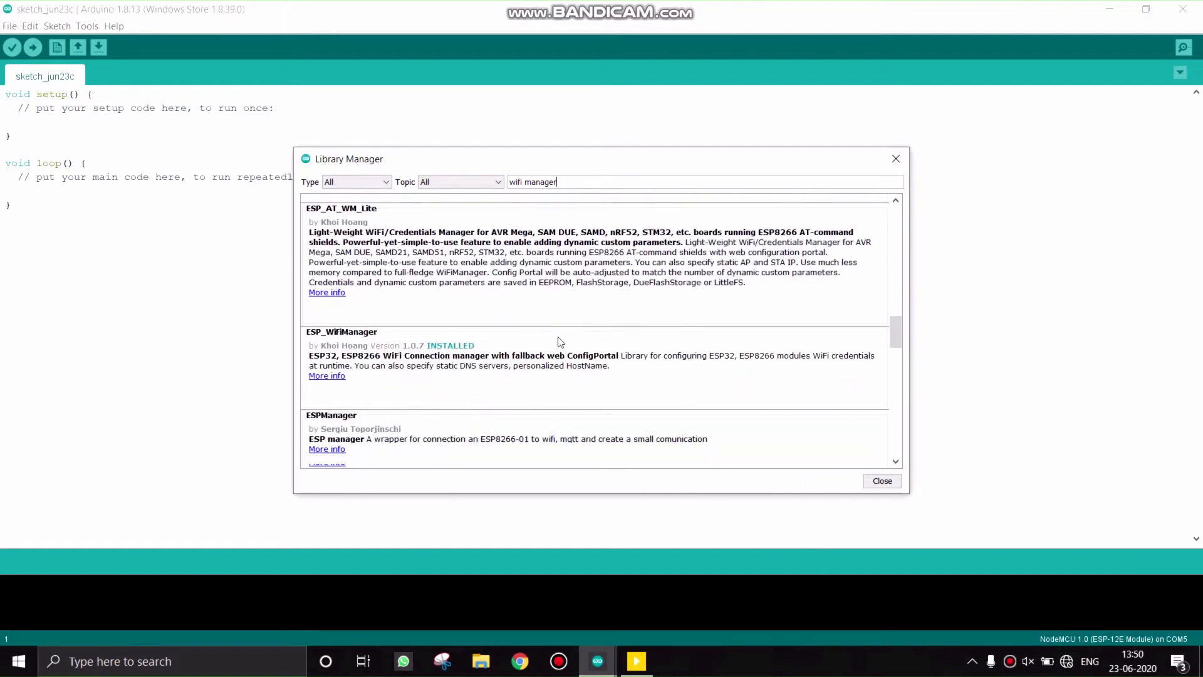
scroll(down, 3)
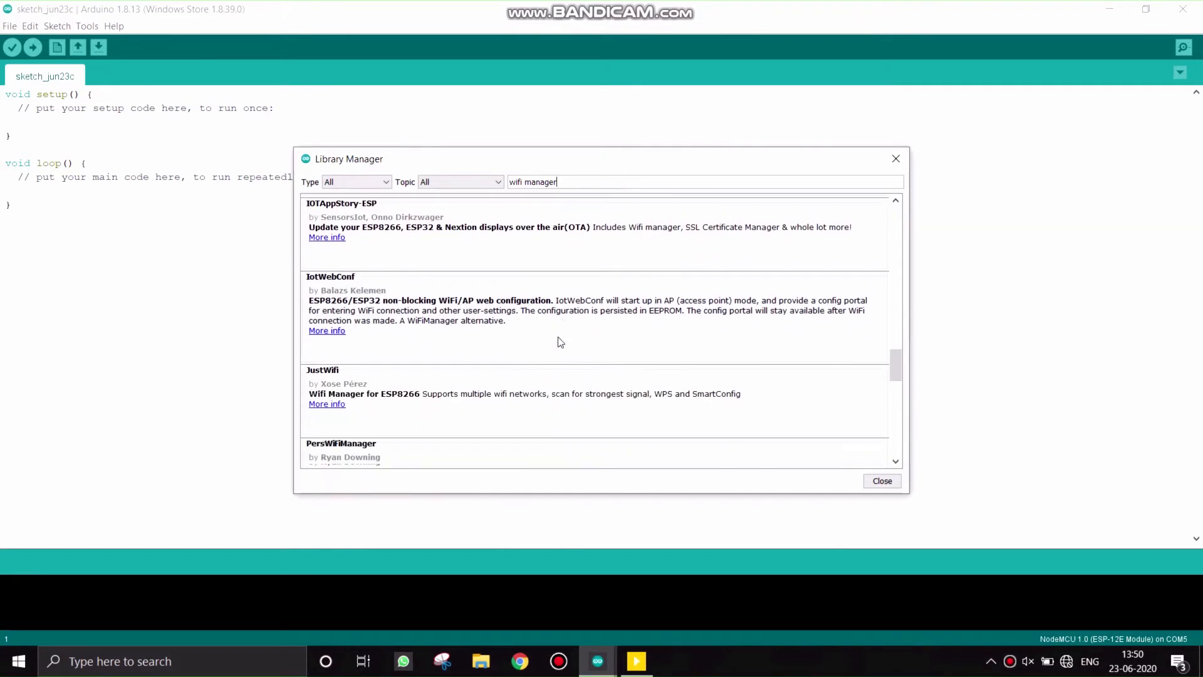
scroll(down, 3)
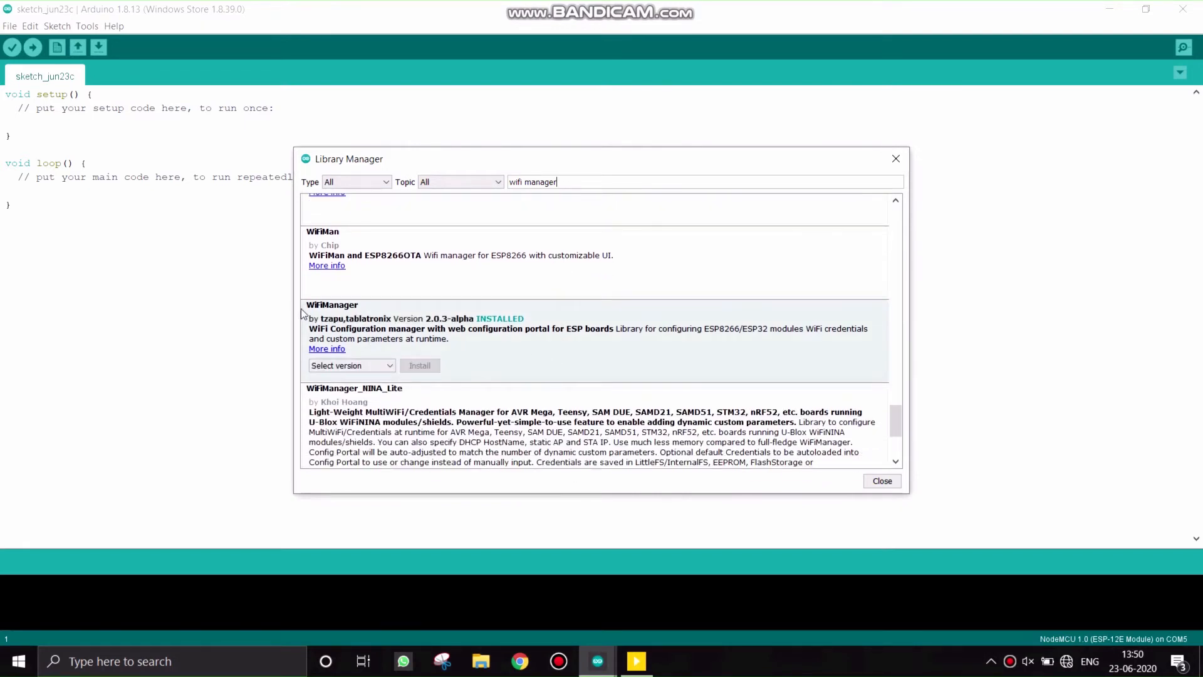
mouse_move(353, 303)
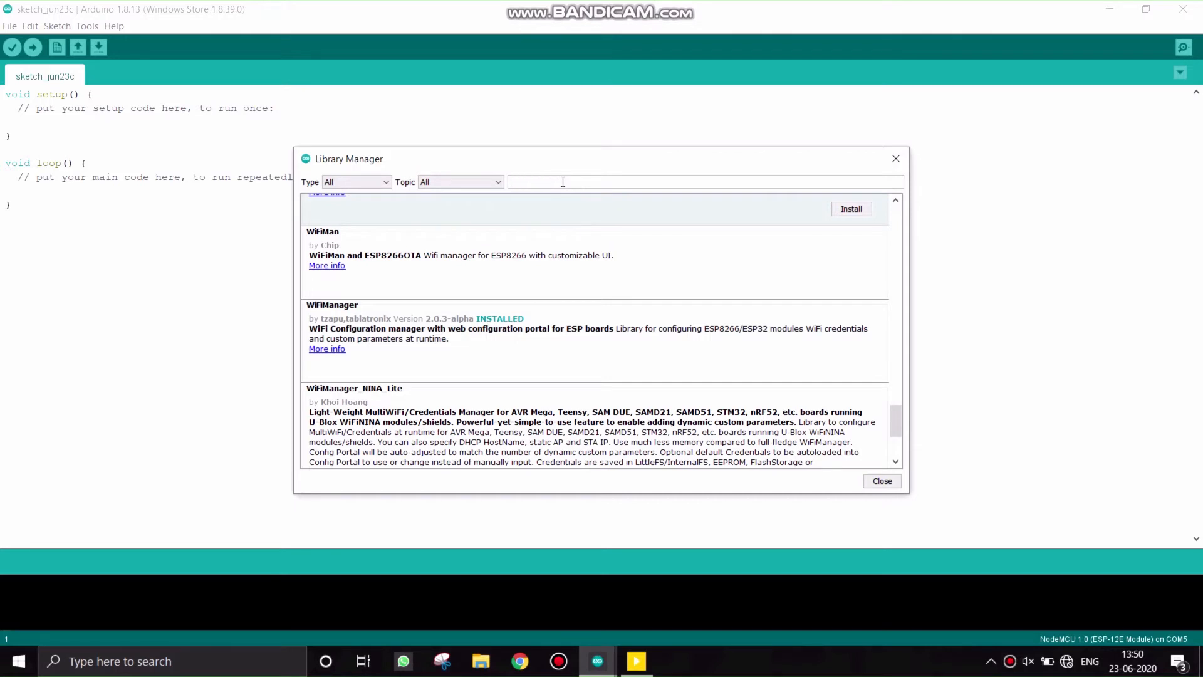
- Search the Library Manager for 'esp8266 web server', review results, and close it
text(esp82)
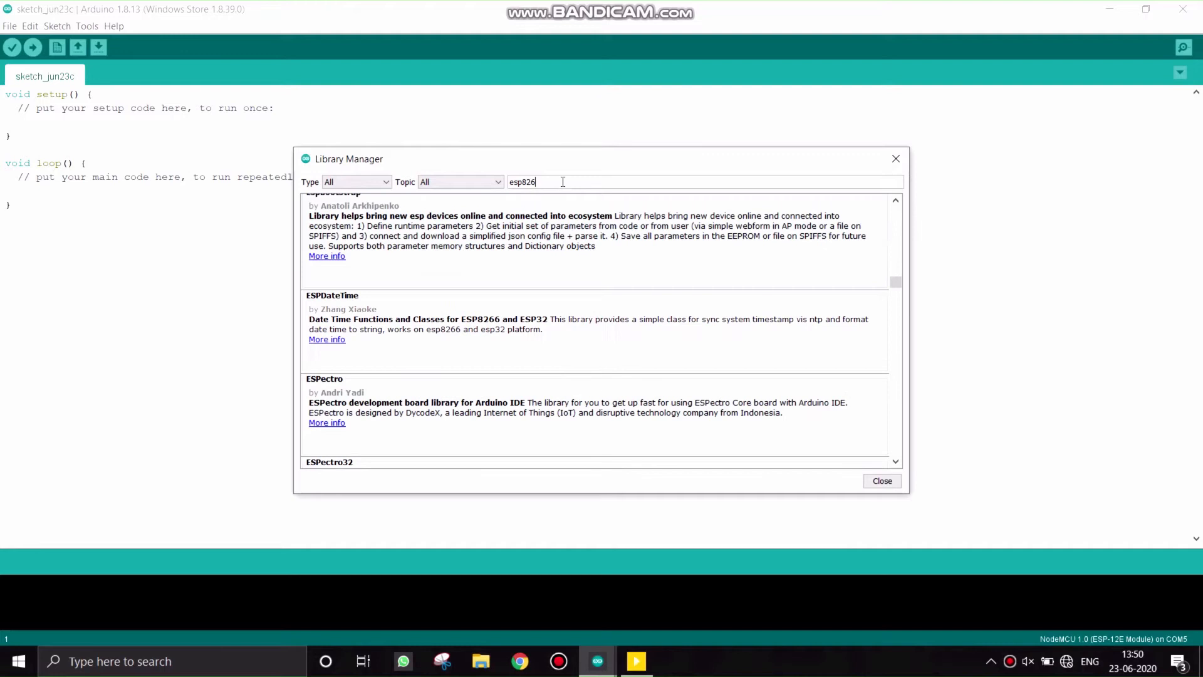
text(6)
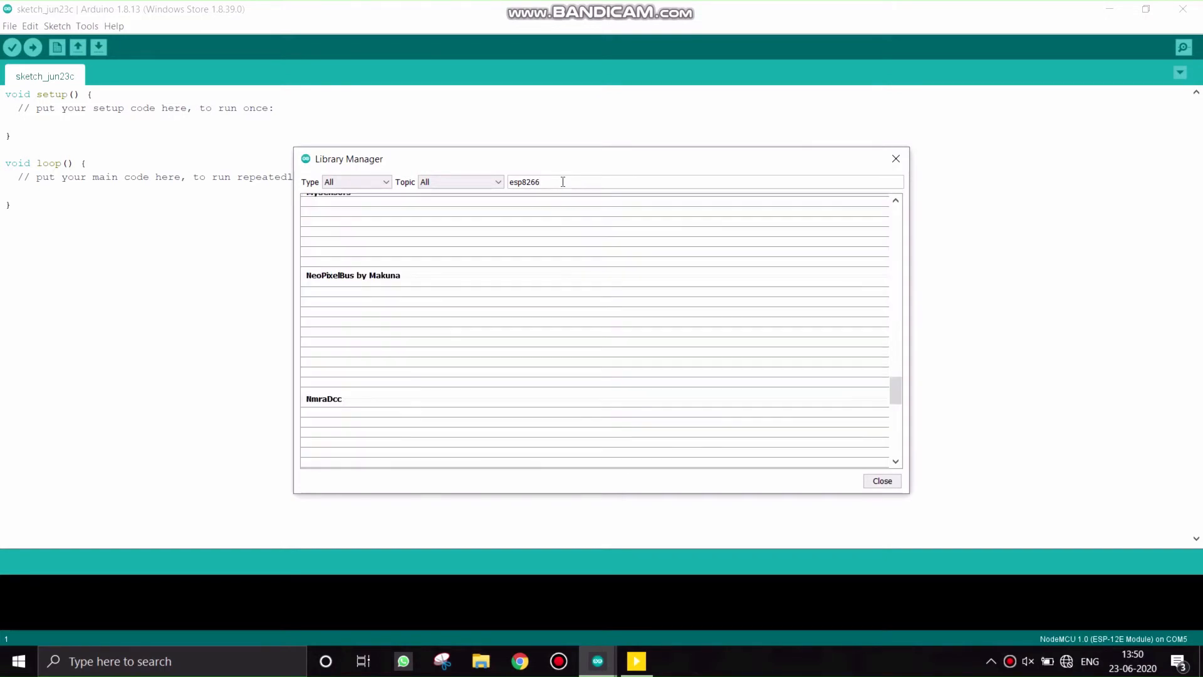
text(web ser)
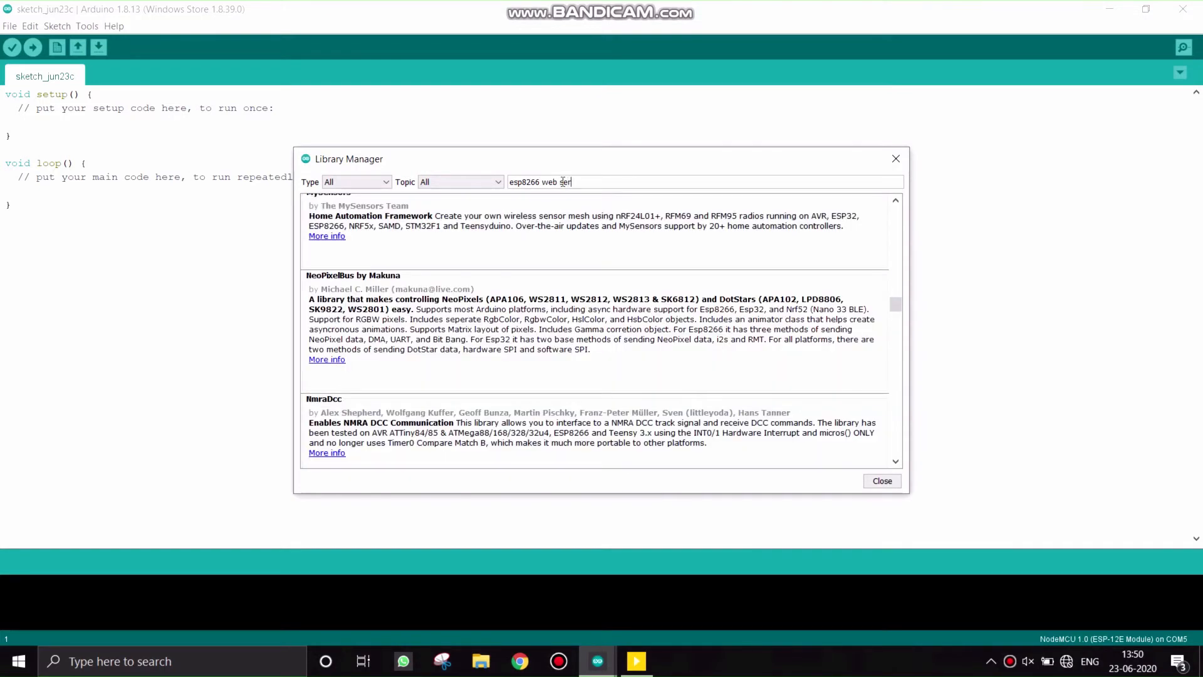
text(ver)
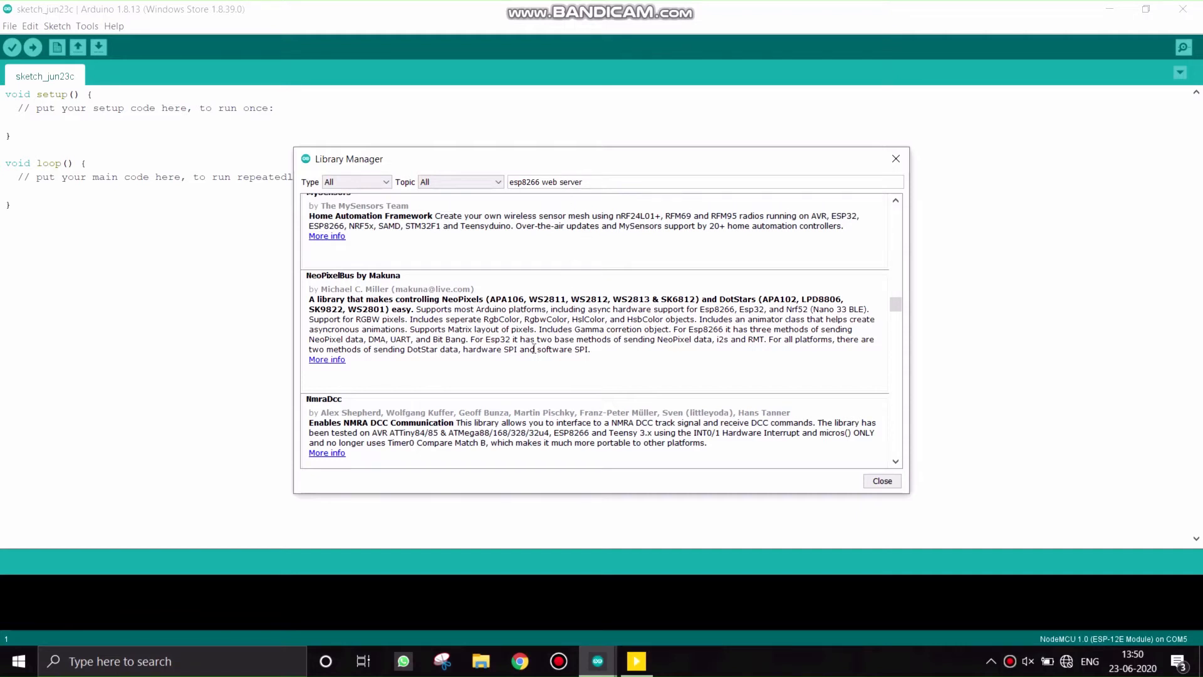
scroll(up, 3)
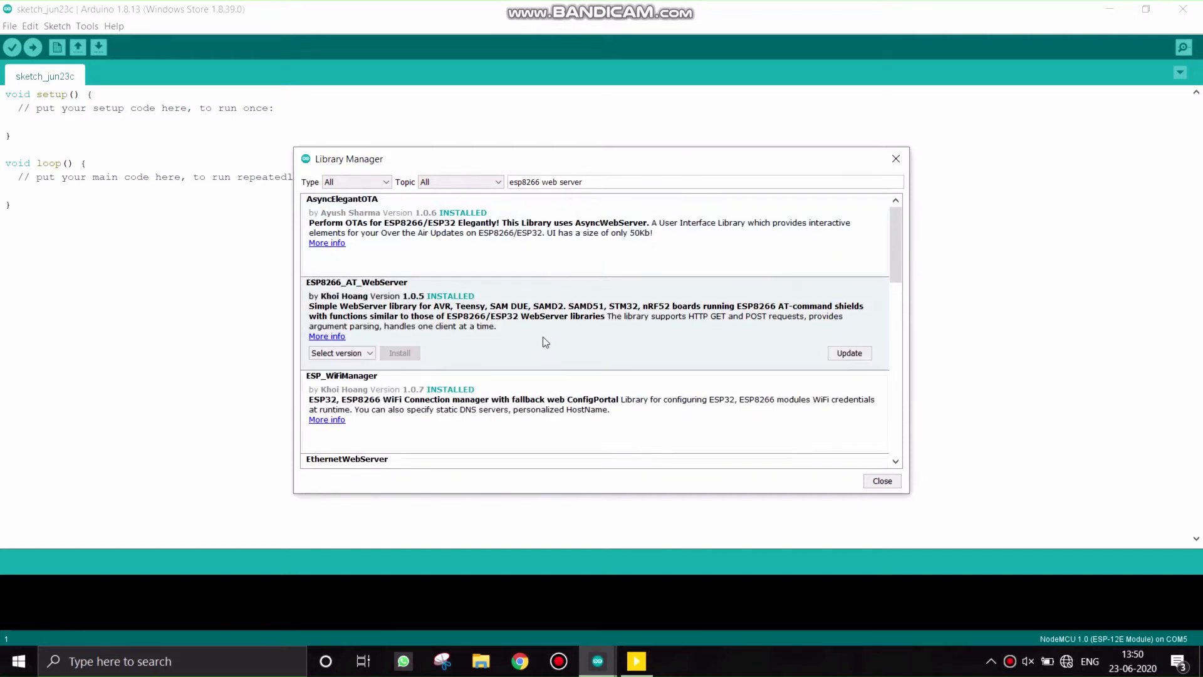
mouse_move(421, 306)
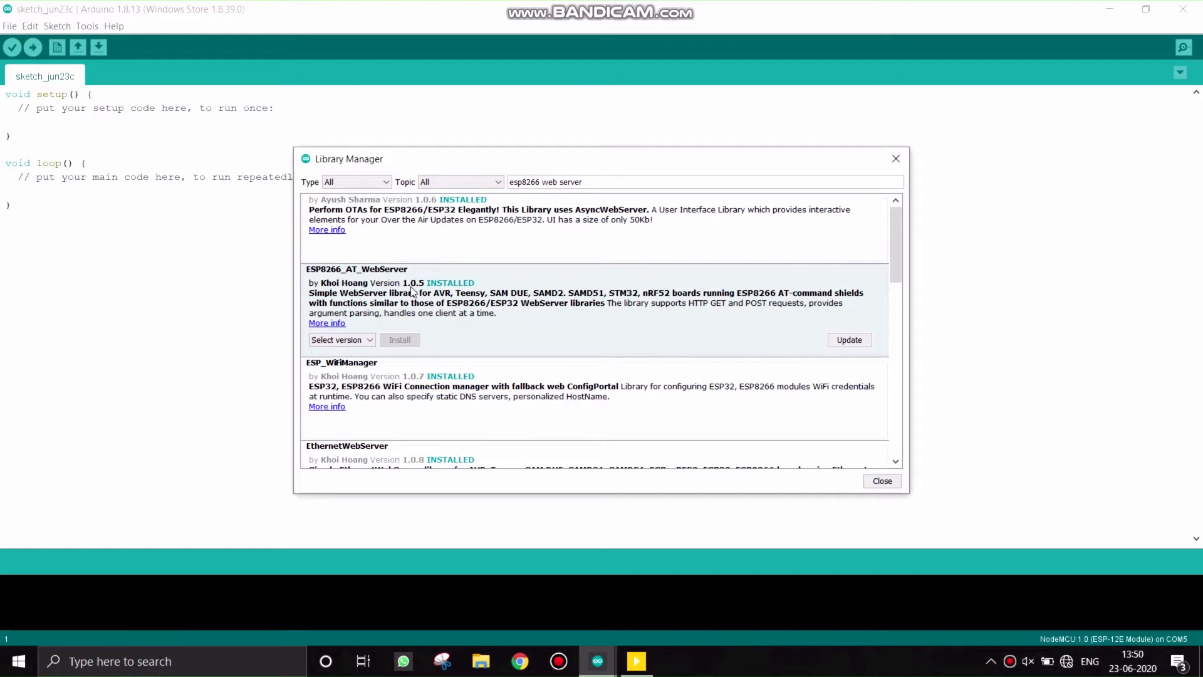
scroll(down, 3)
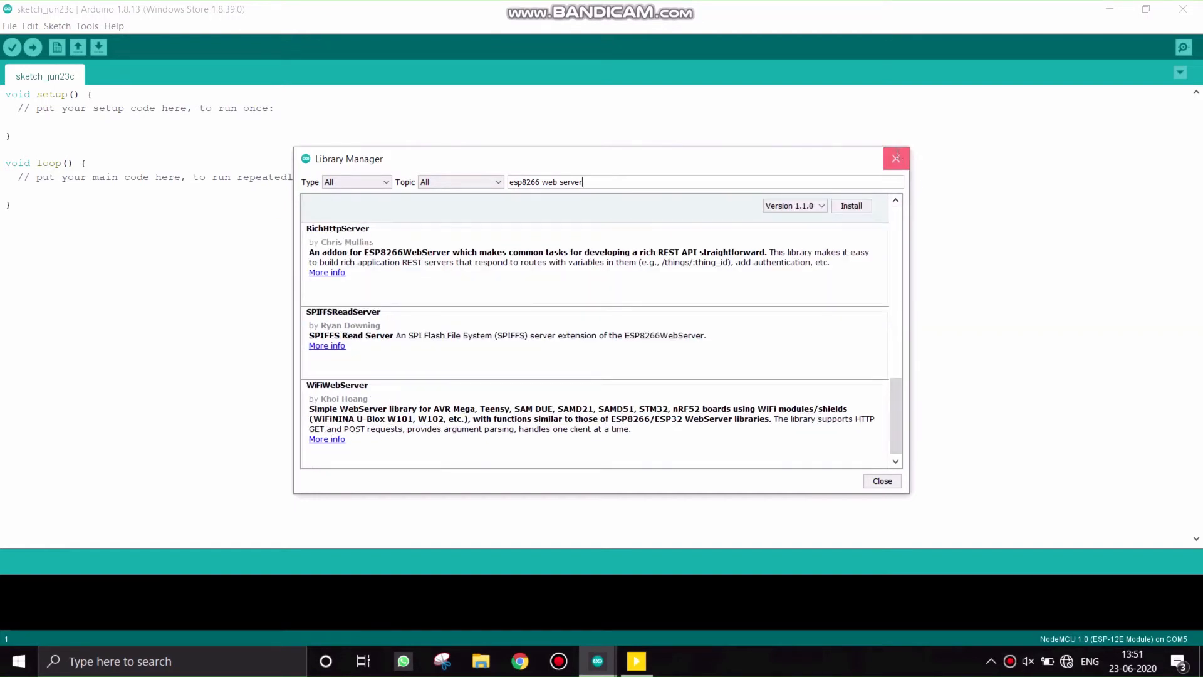
click(881, 481)
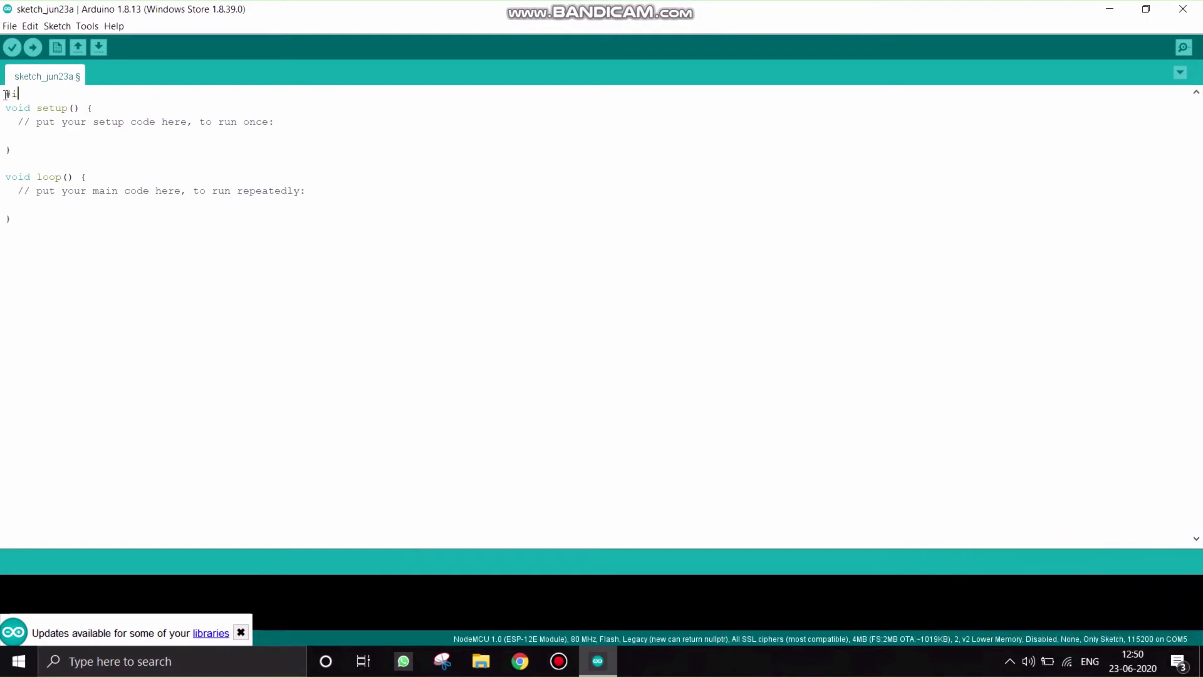
- Add #include lines for ESP8266WiFi.h and ESP8266WebServer.h at the top of the sketch
text(nclude)
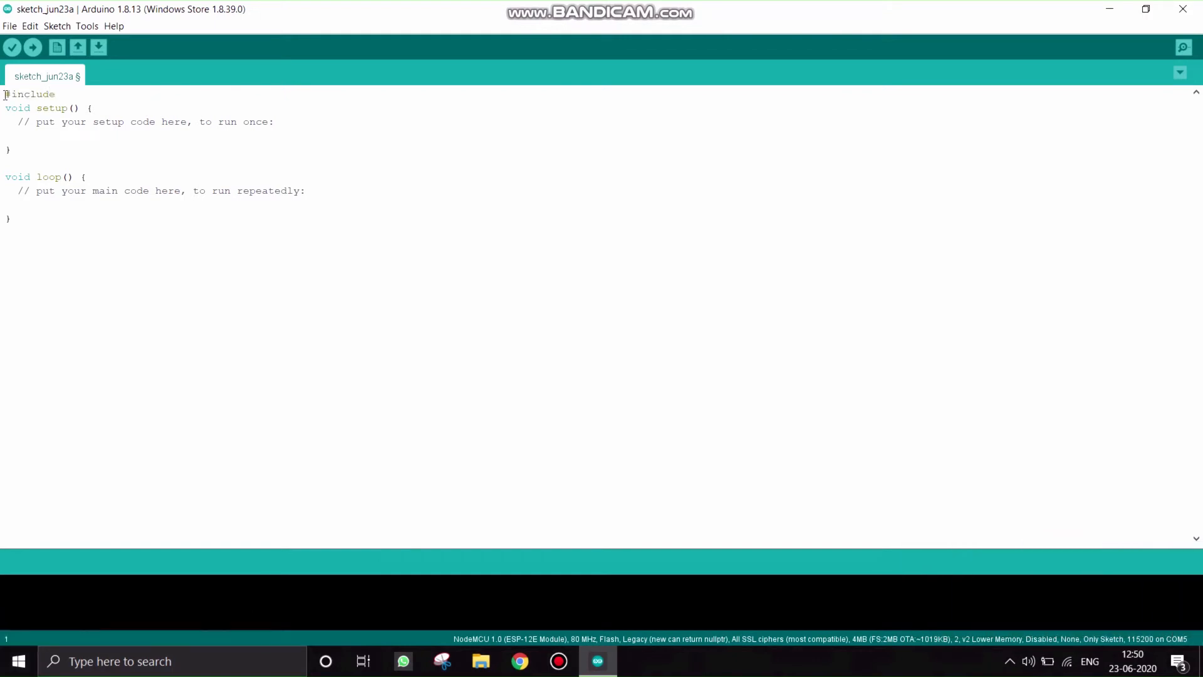
text(<ESP)
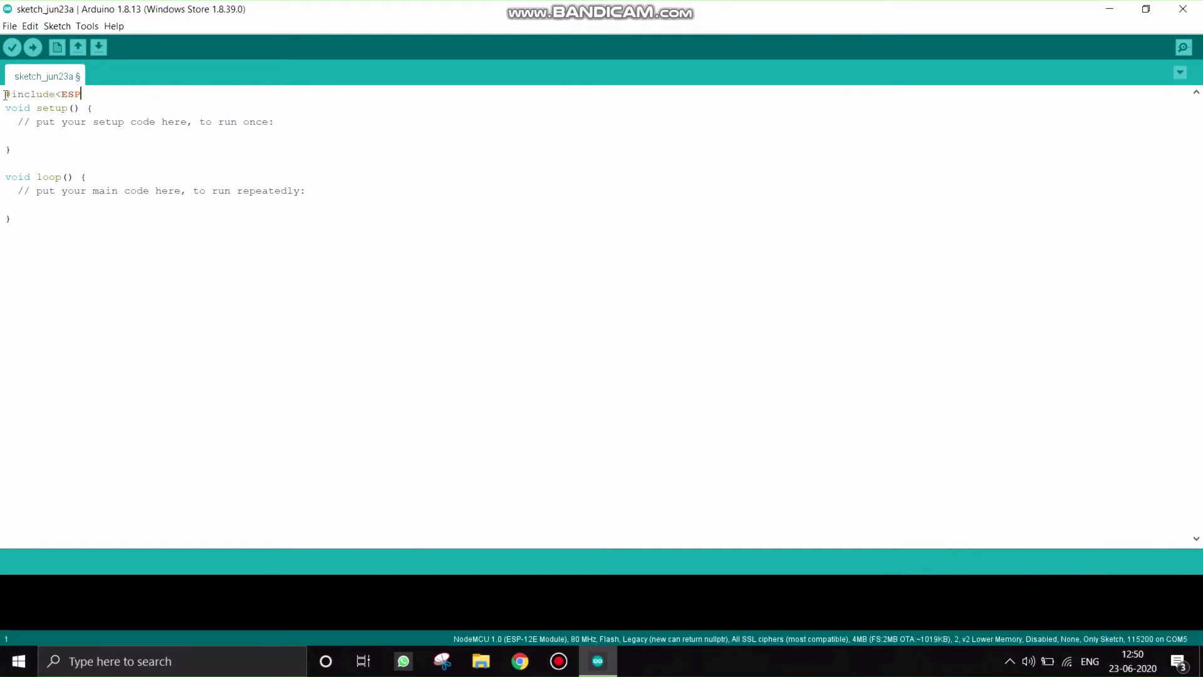
text(8266)
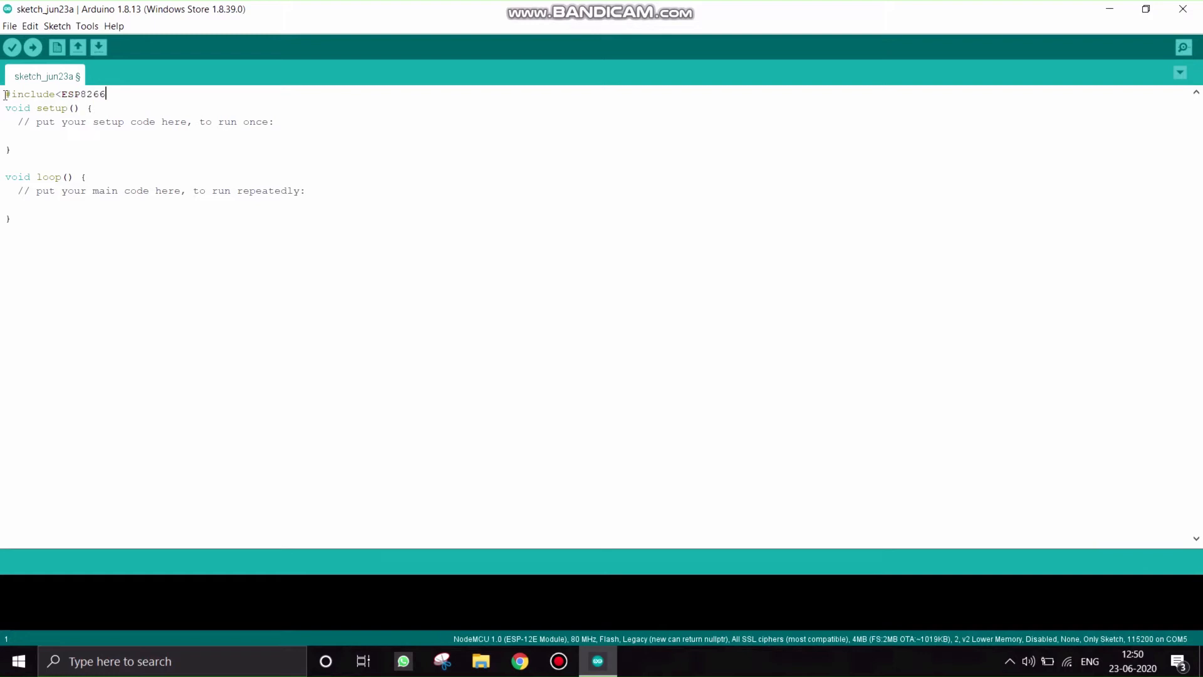
text(WiFi.h)
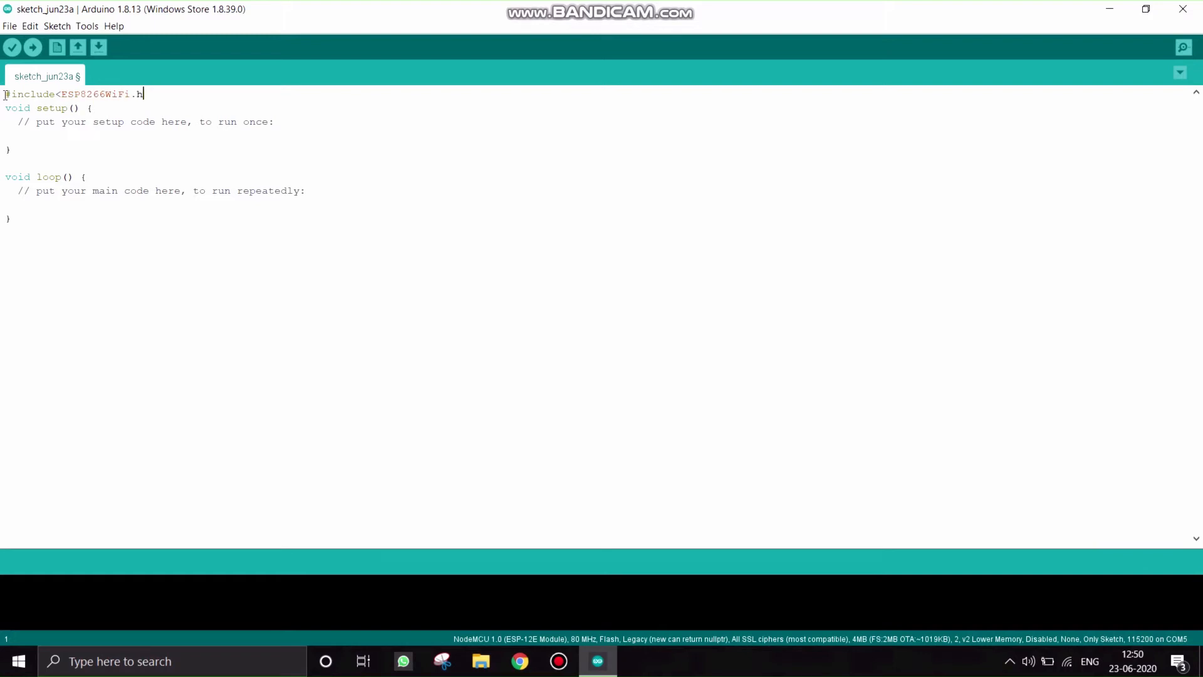
key(enter)
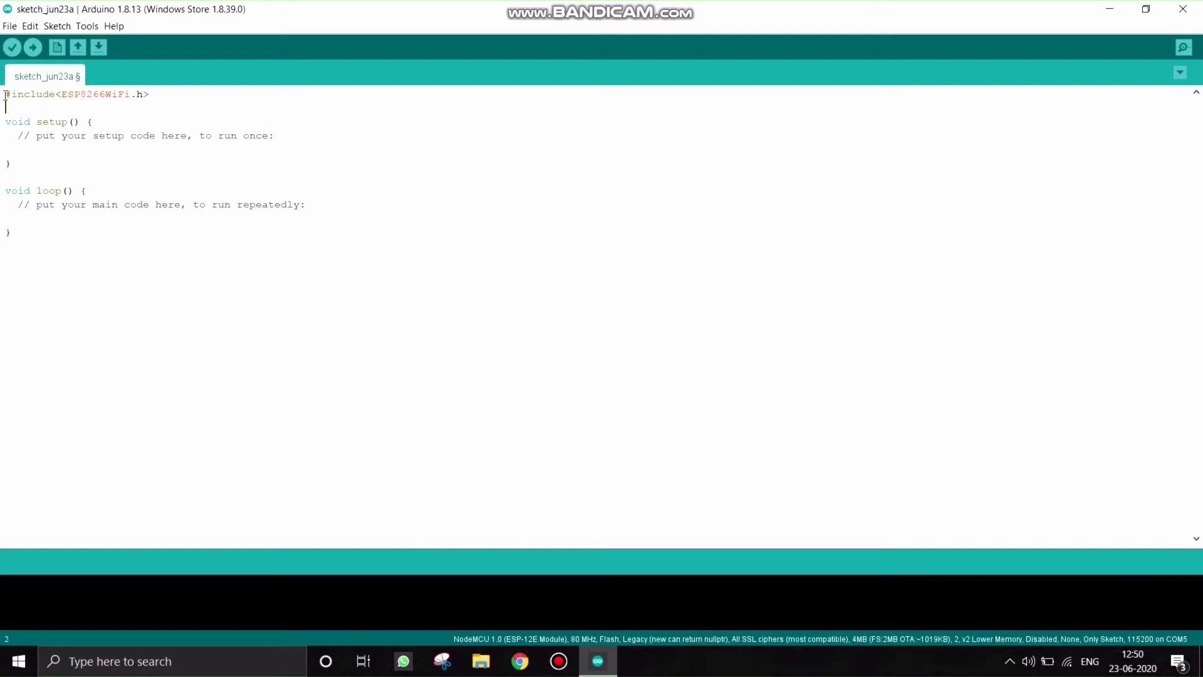
text(#includ)
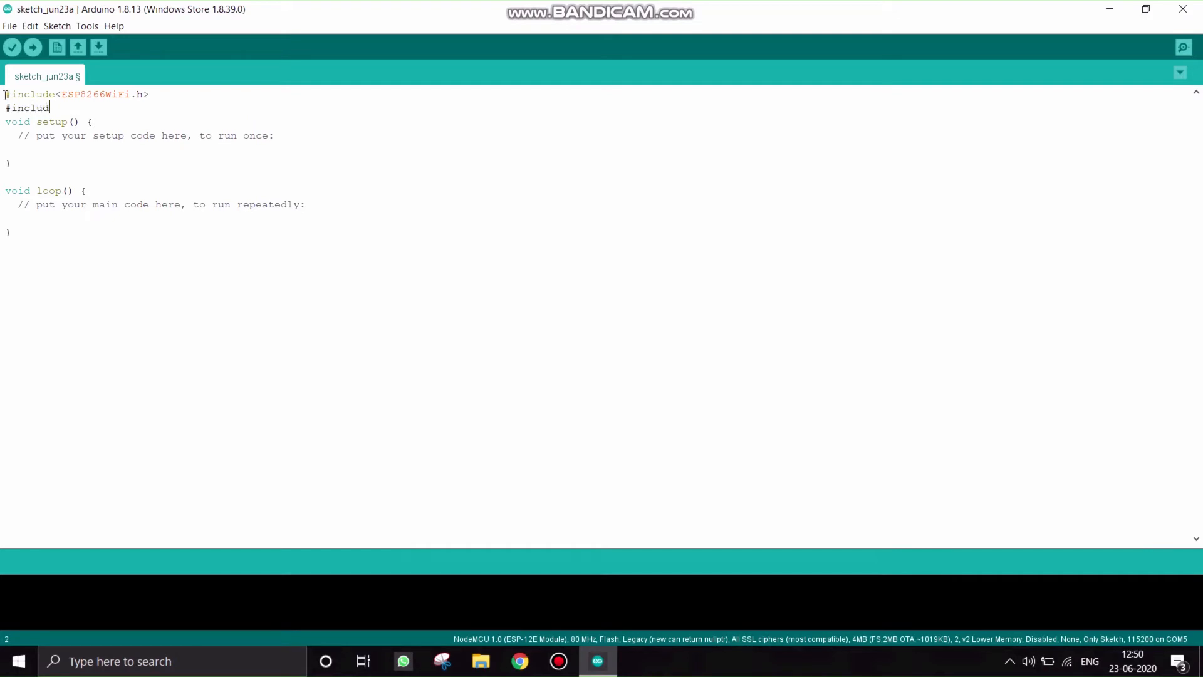
text(e)
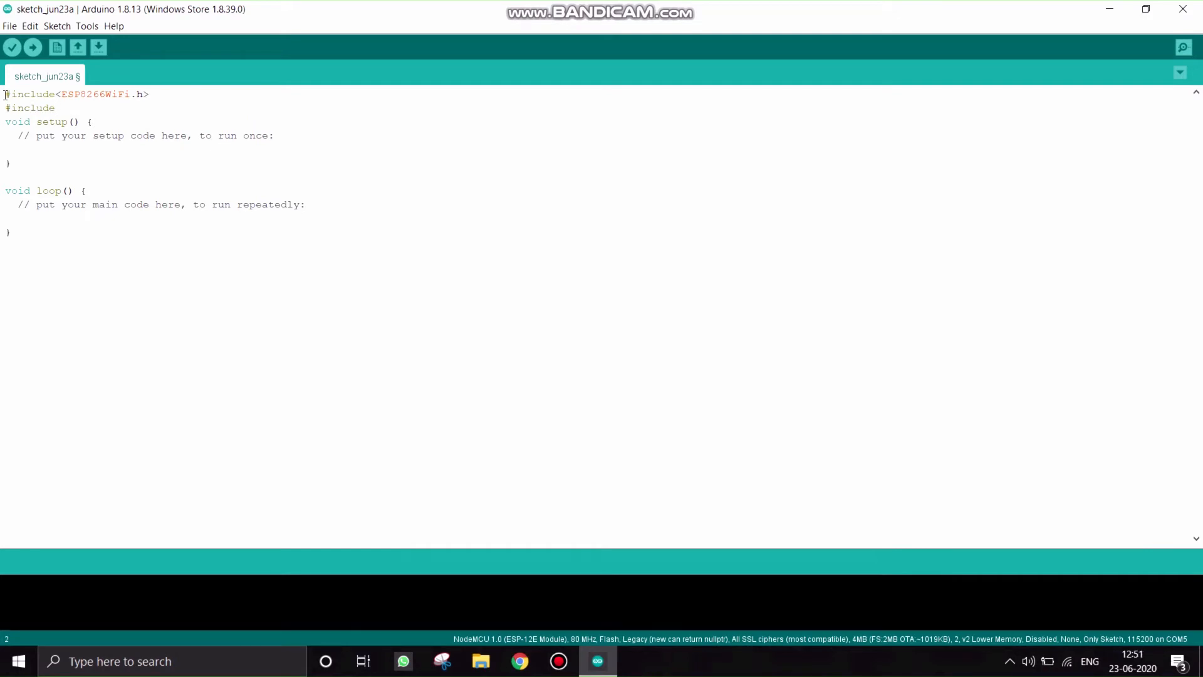
text(<ES)
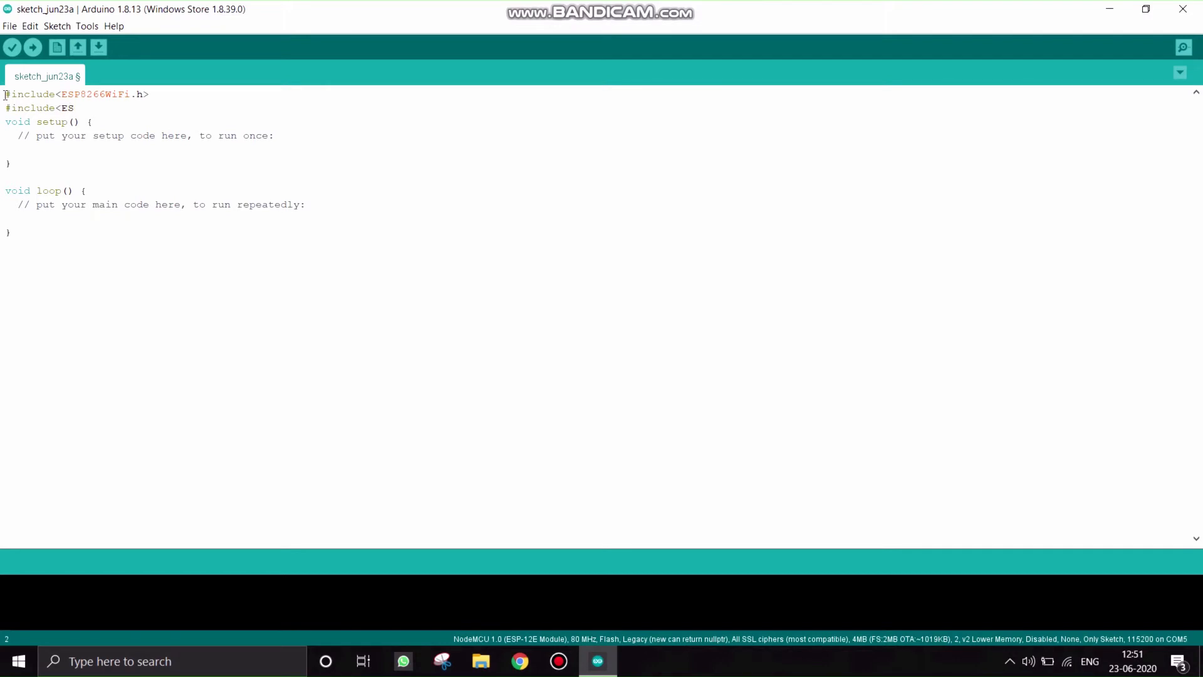
text(P8266)
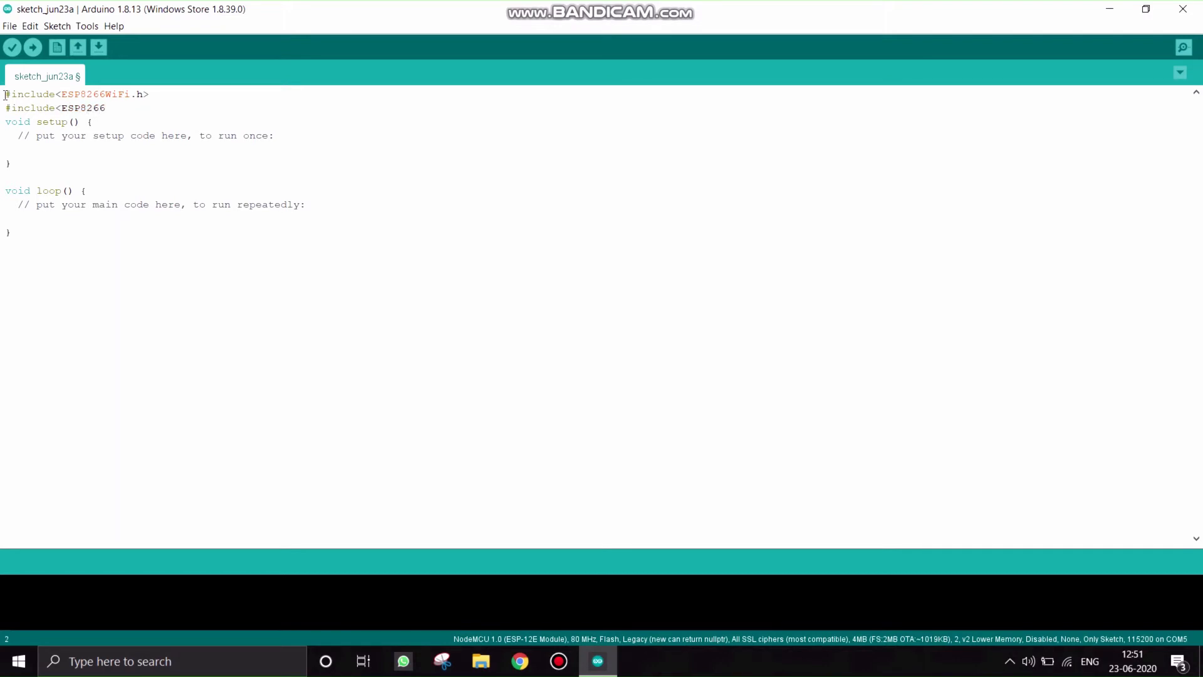
text(WebServer.h)
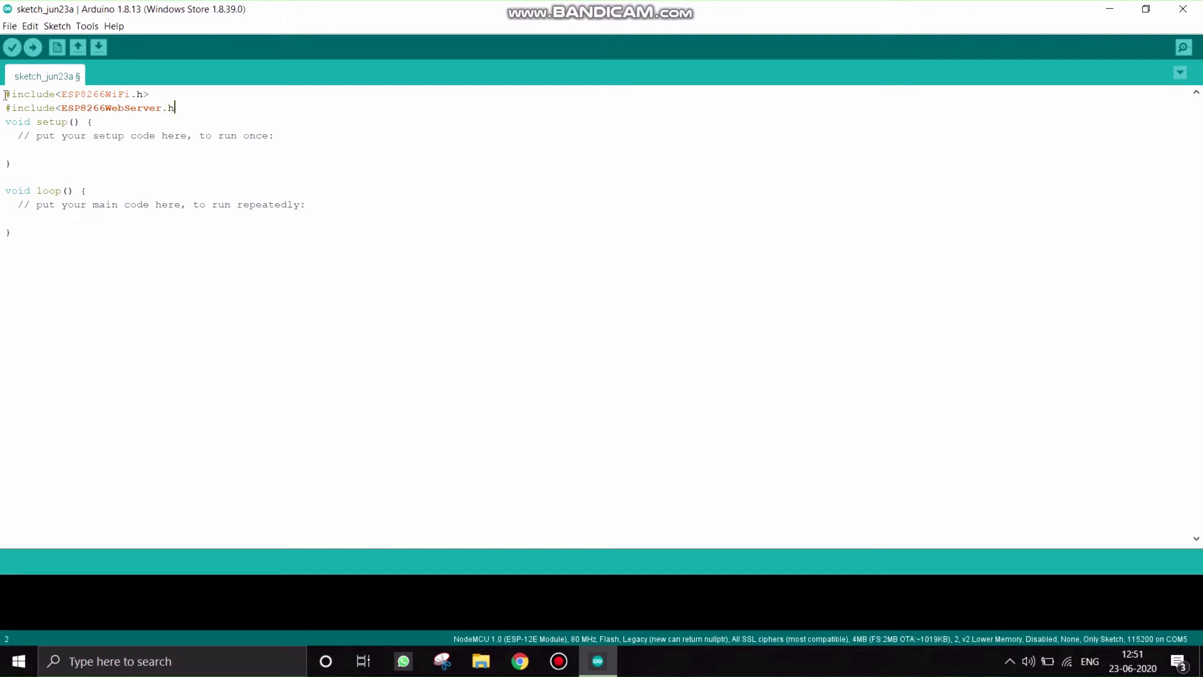
key(Return)
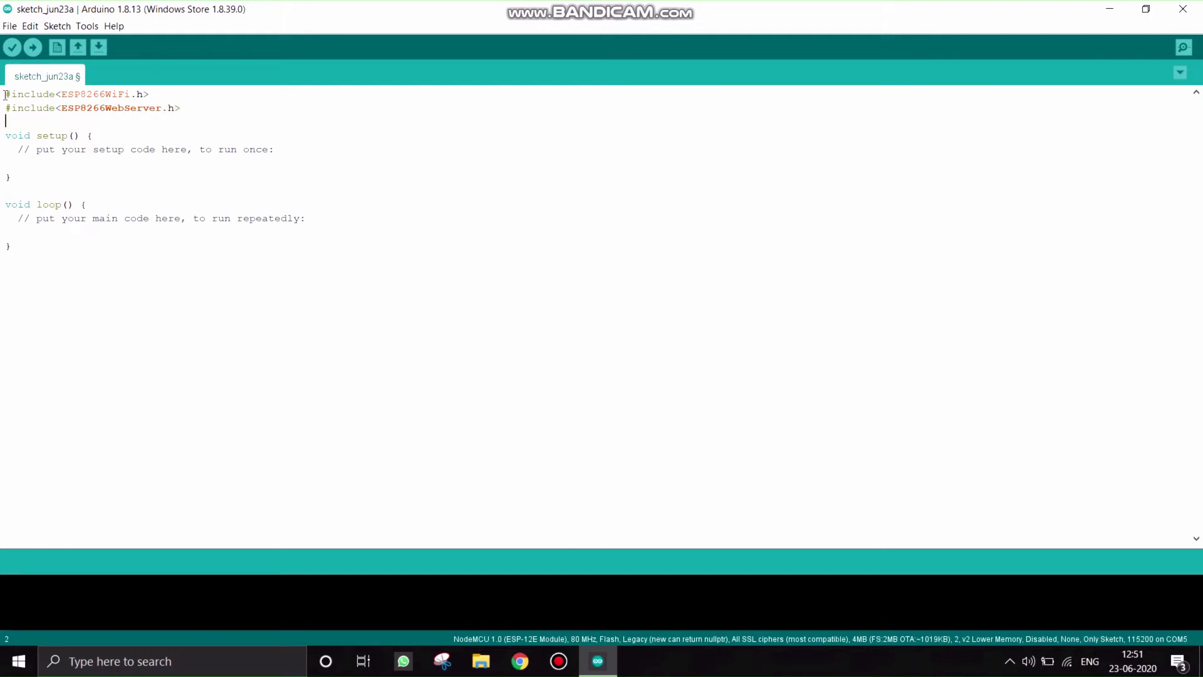
- Add #include lines for WiFiManager.h and DNSServer.h, then open a line inside setup
text(#i)
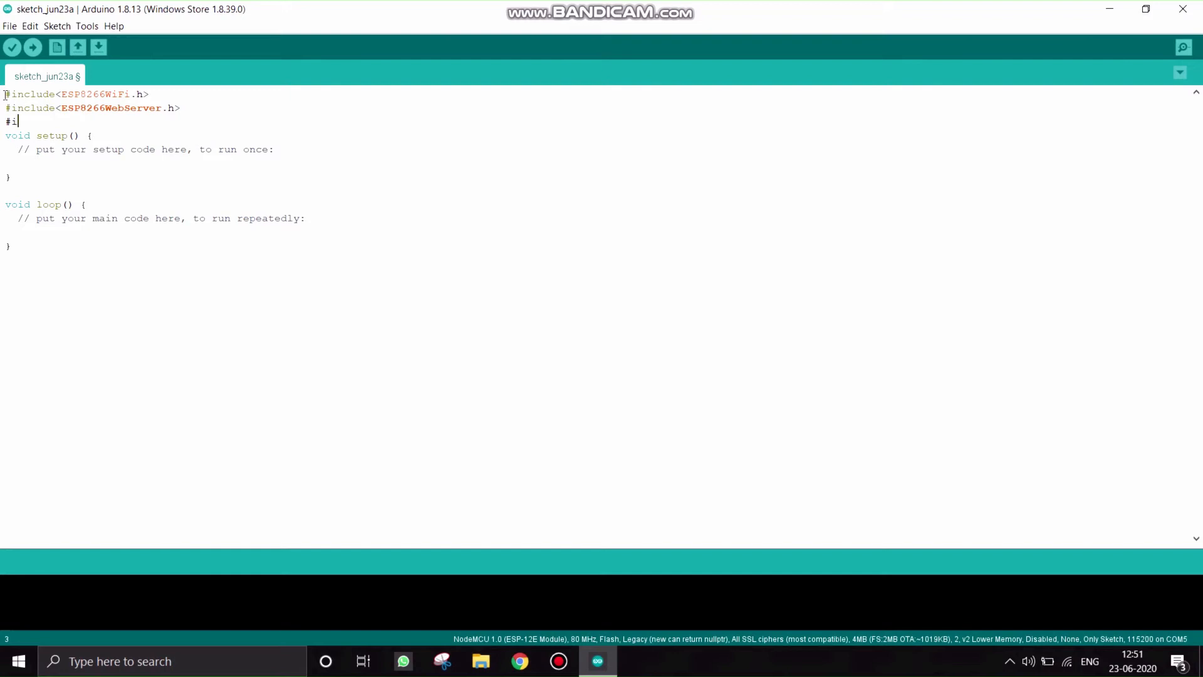
text(nclude<)
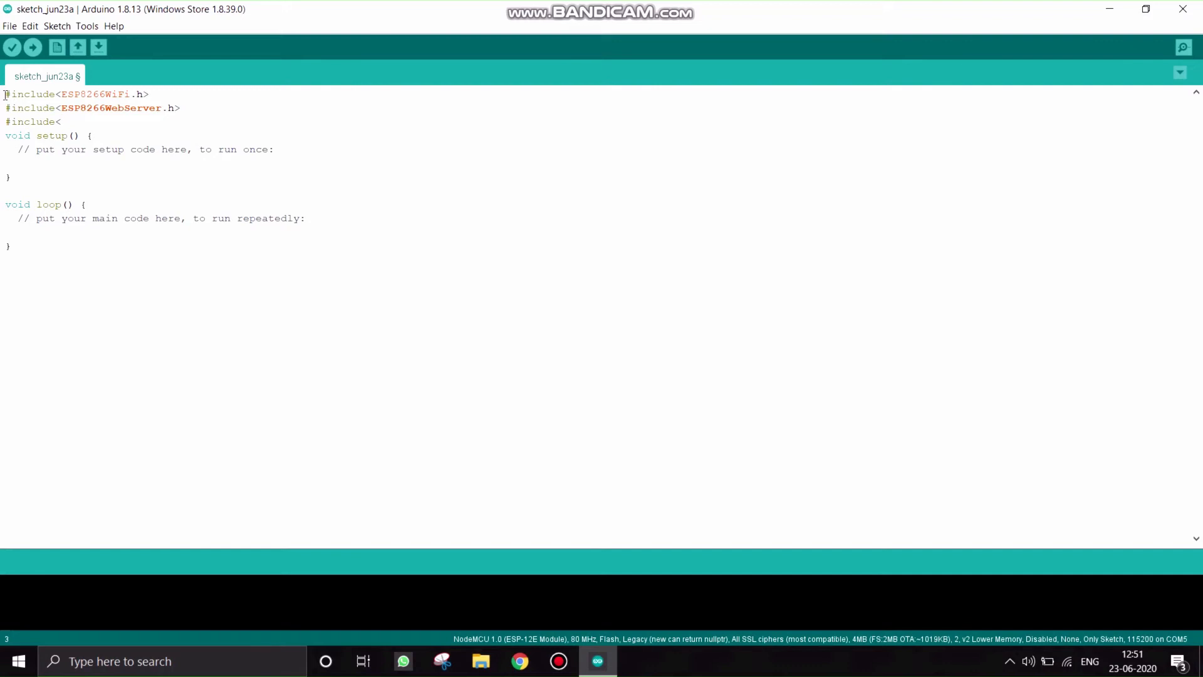
text(WiFi)
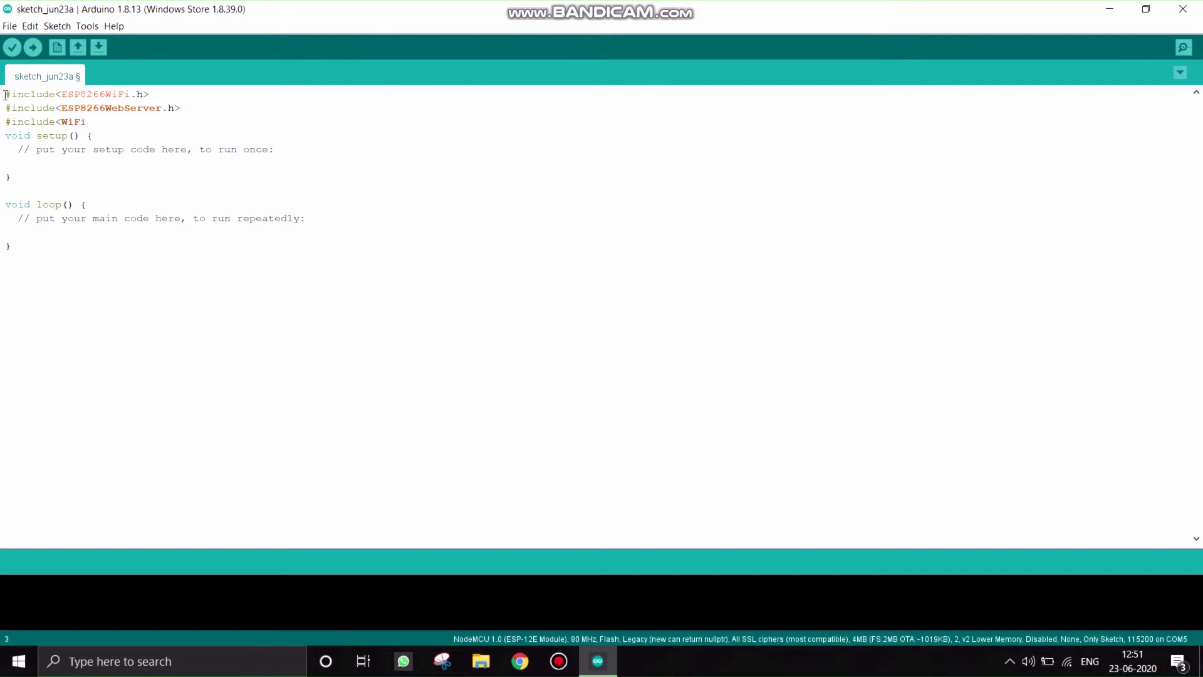
text(Mana)
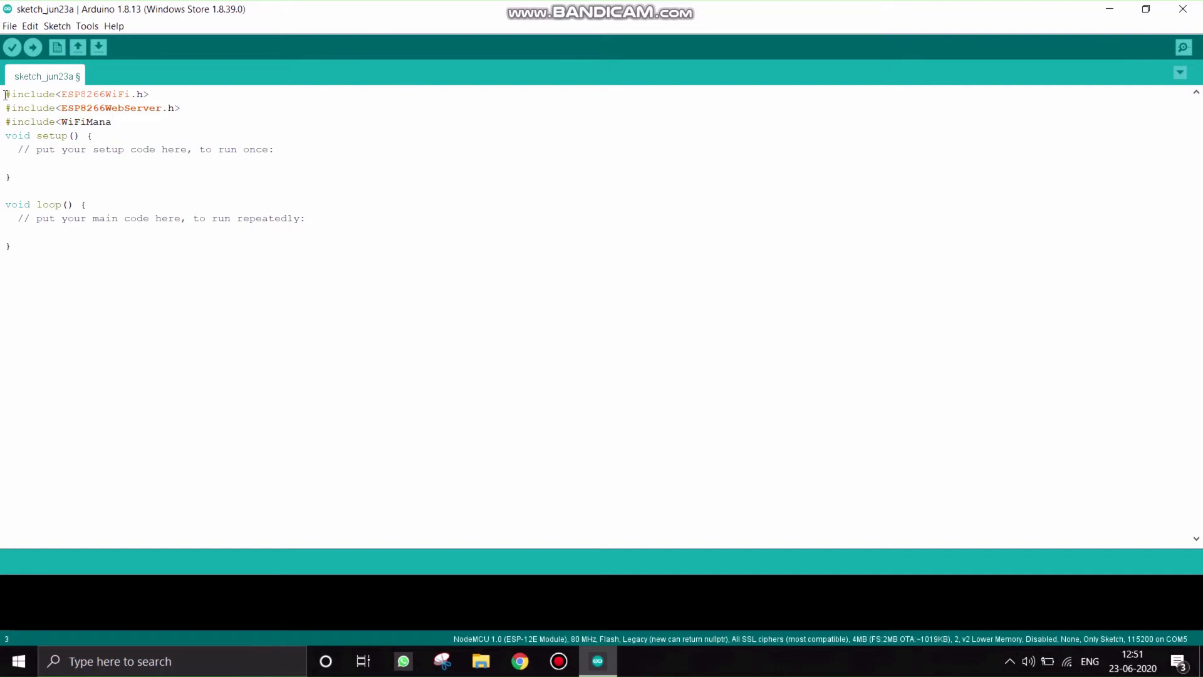
text(ger.h>)
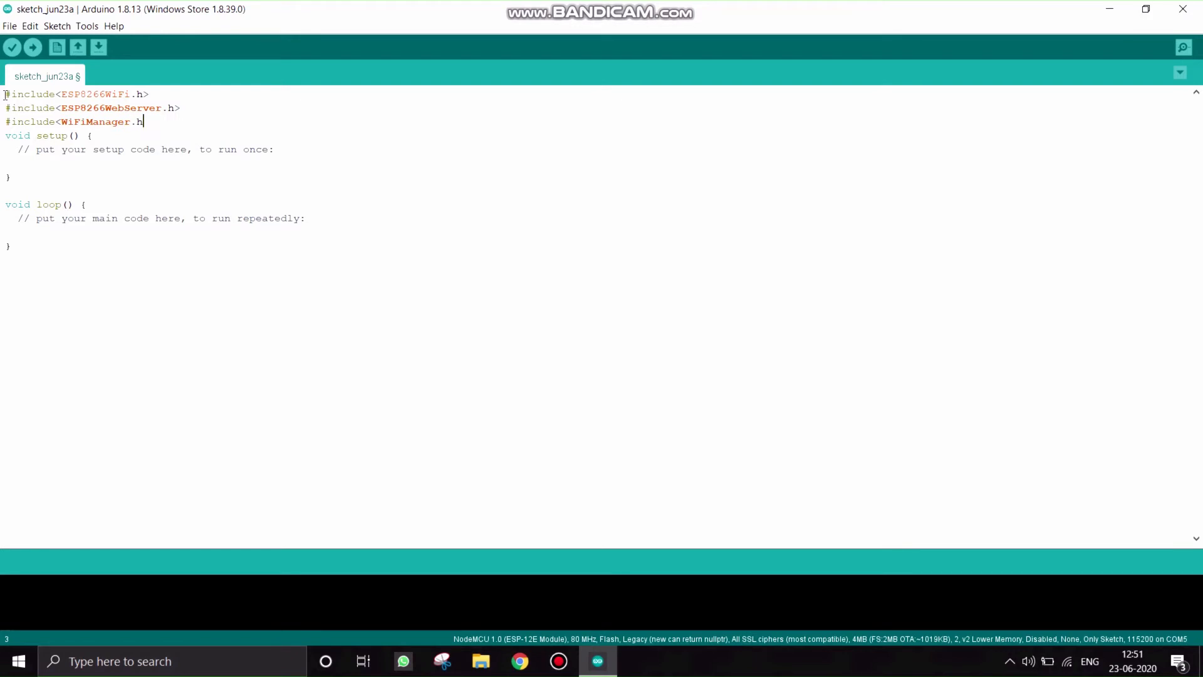
key(Return)
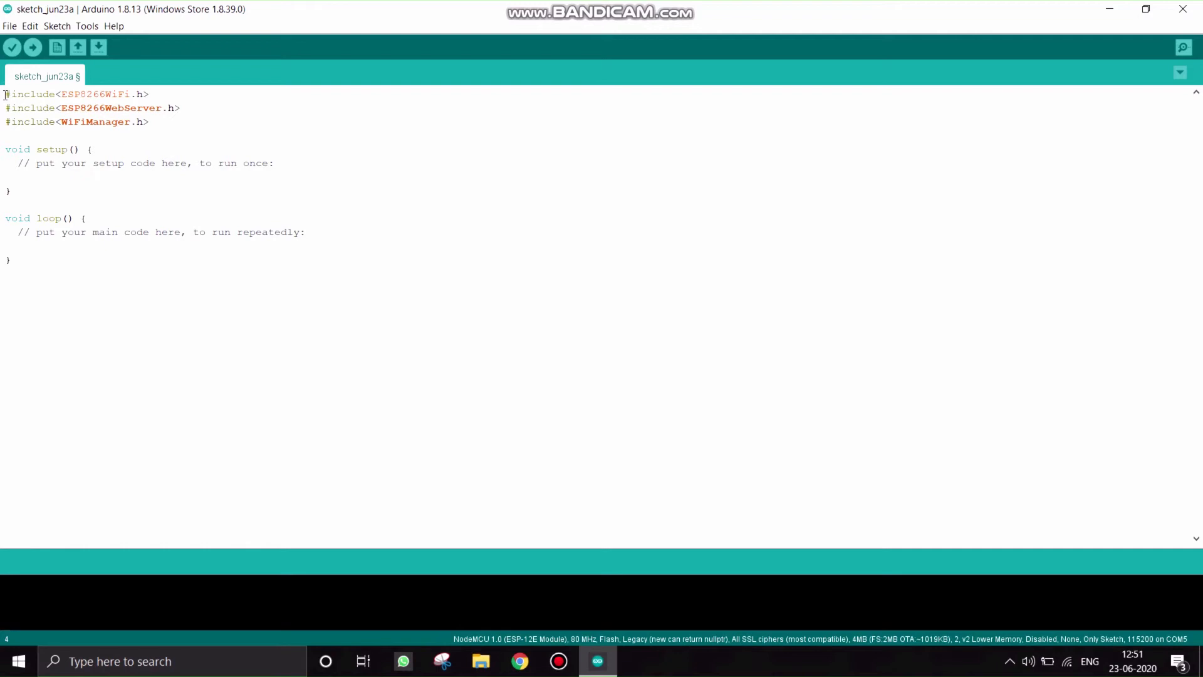
text(#incl)
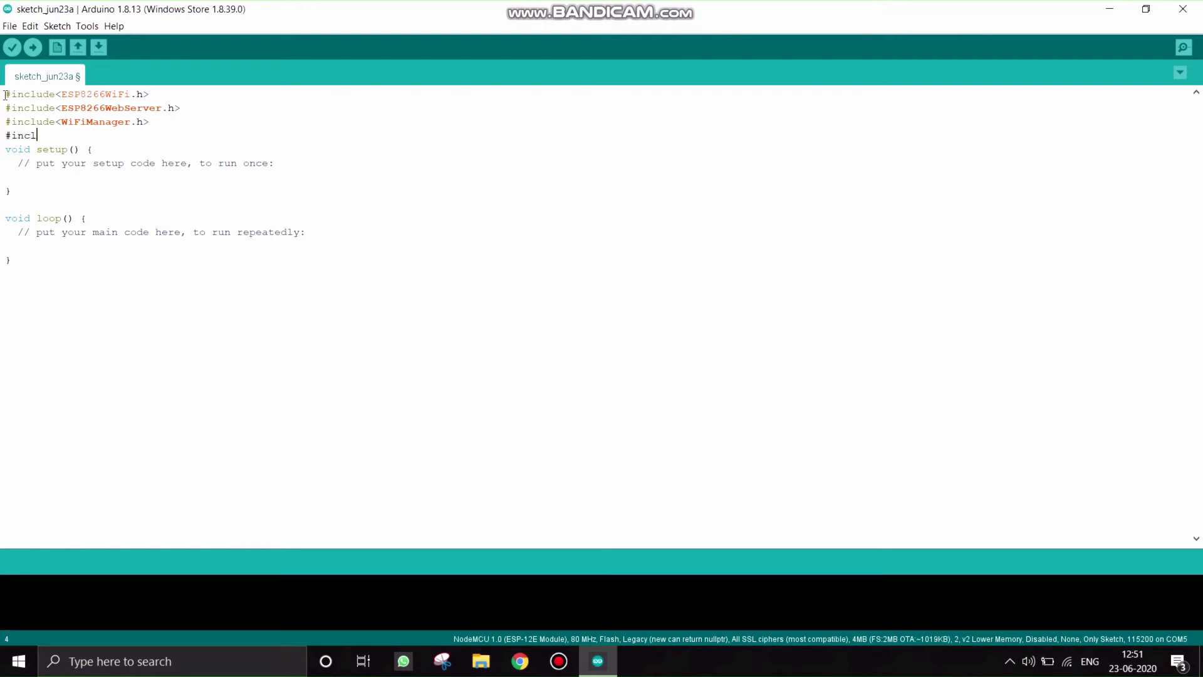
text(ude<)
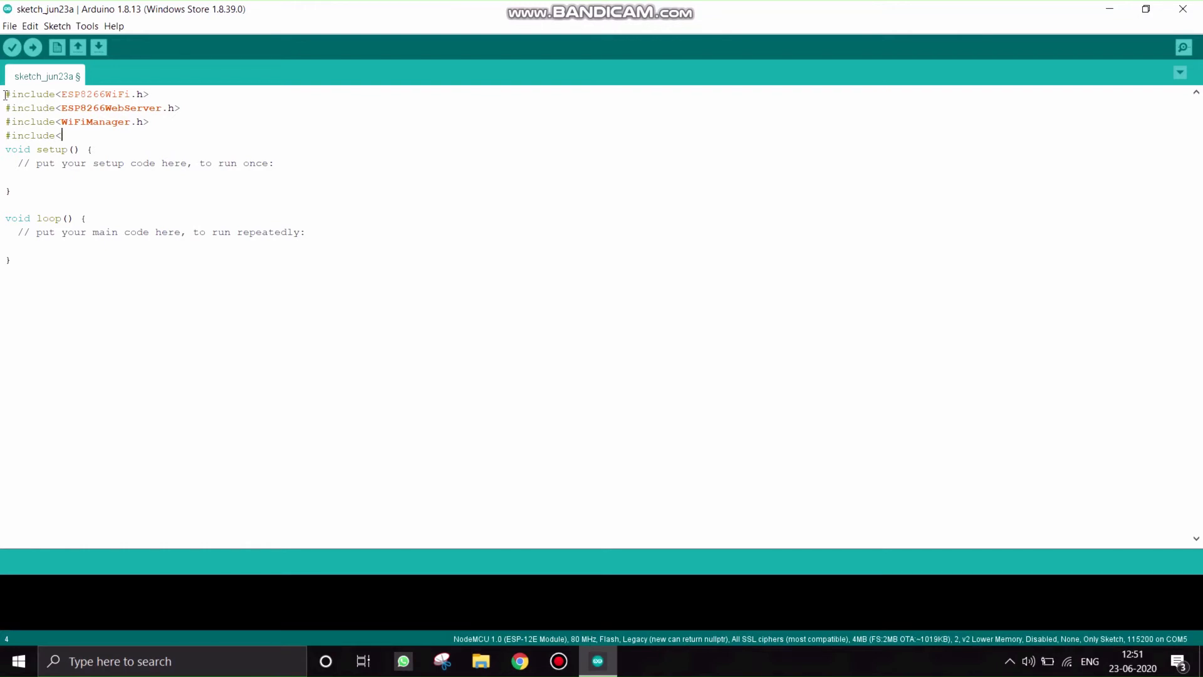
text(DNS)
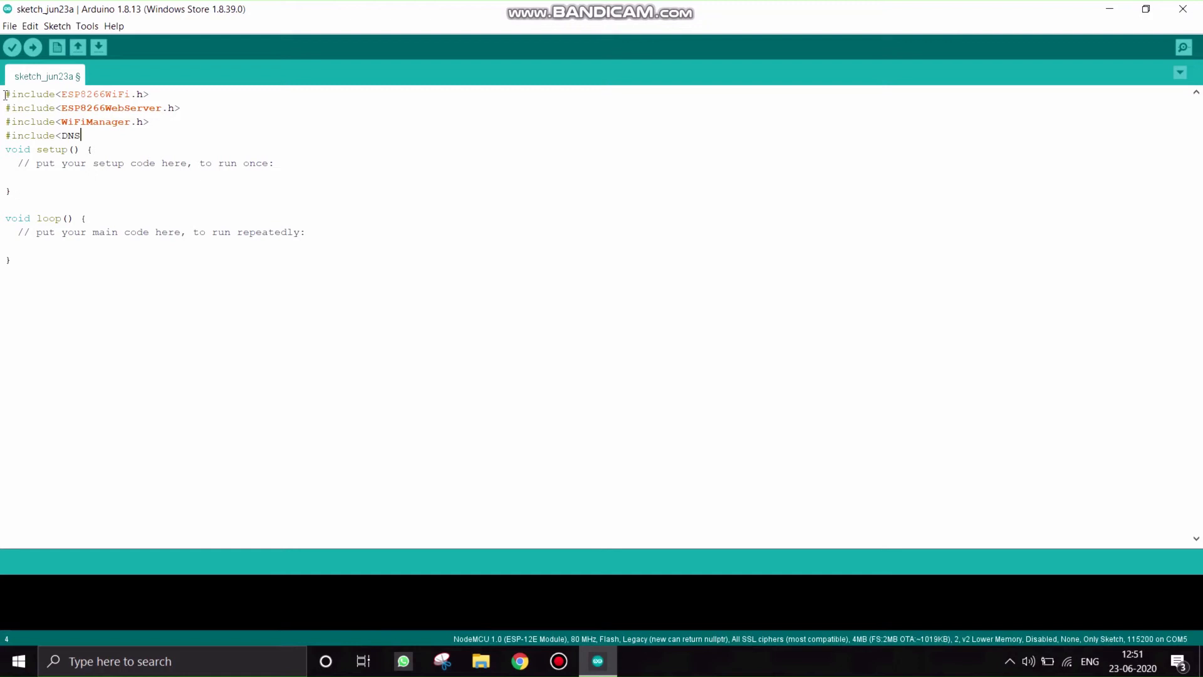
text(Servwr)
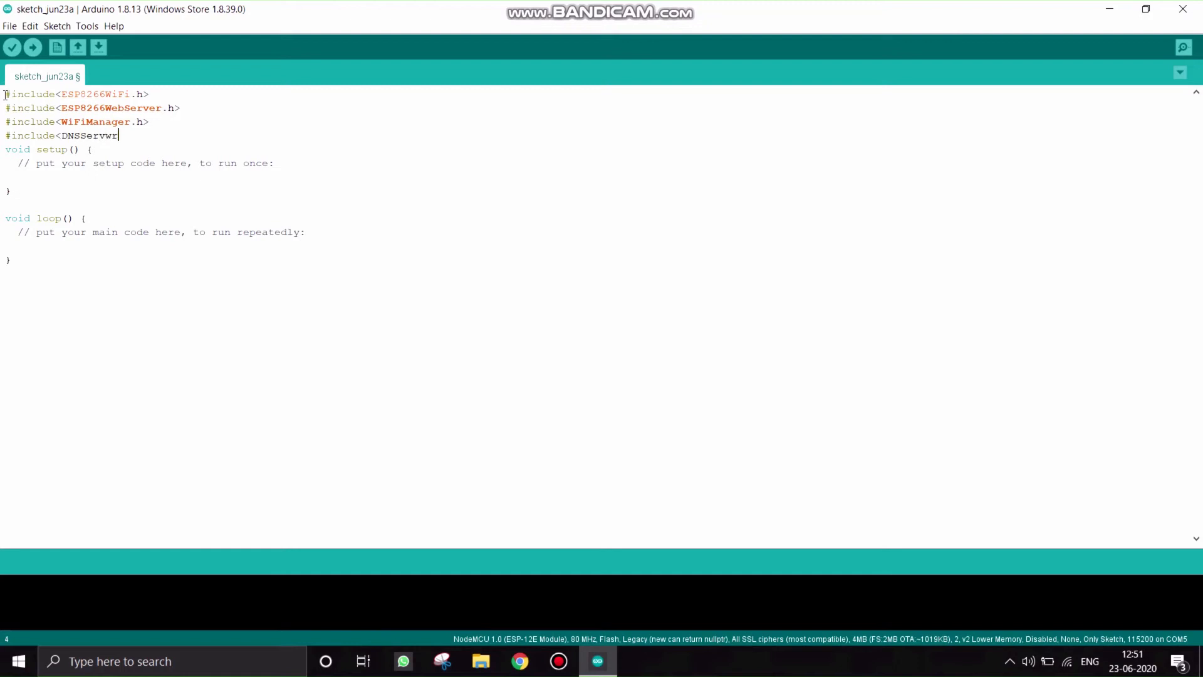
key(Backspace)
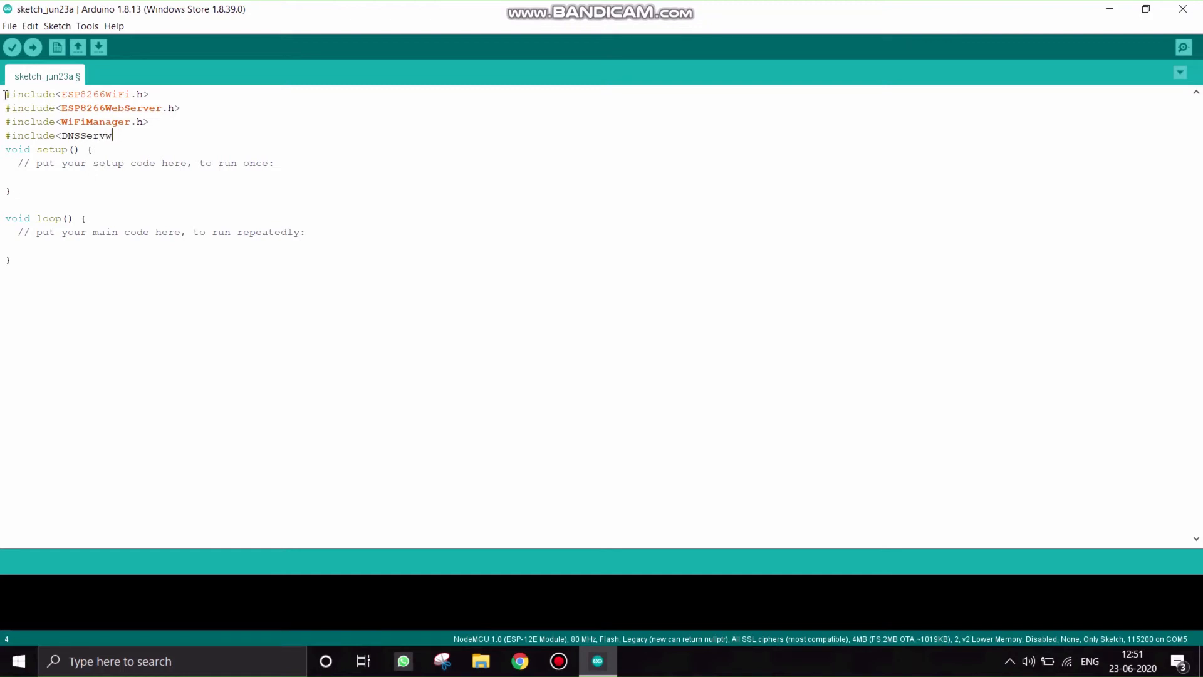
text(er)
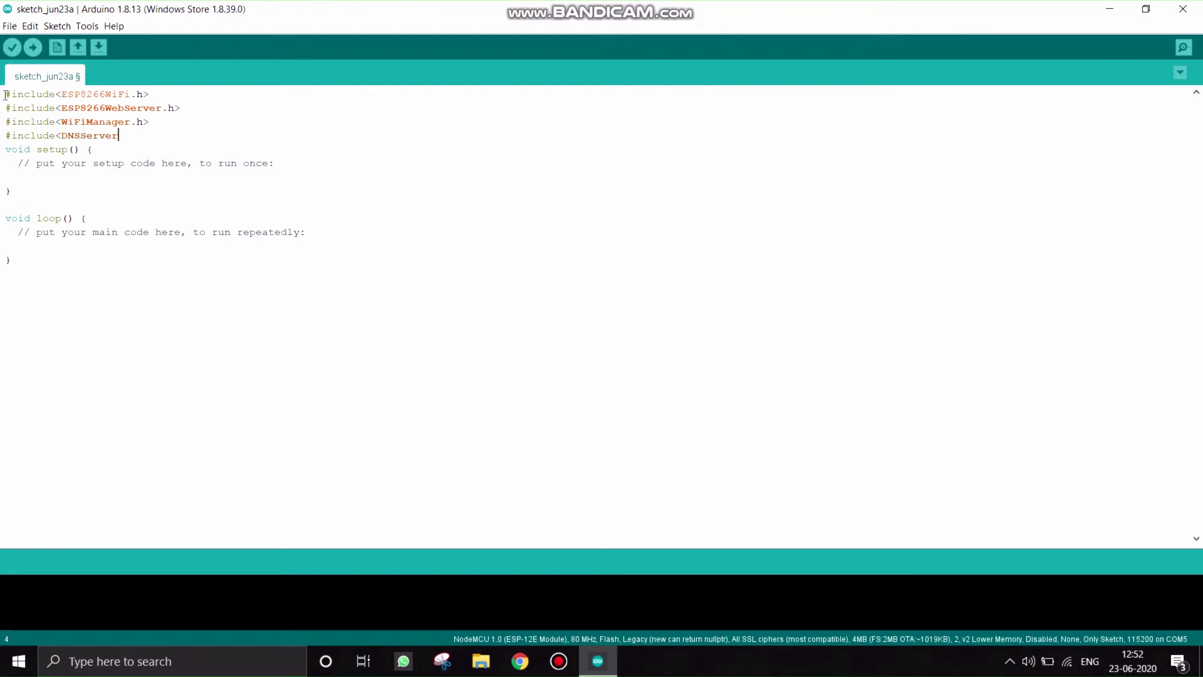
text(>h>)
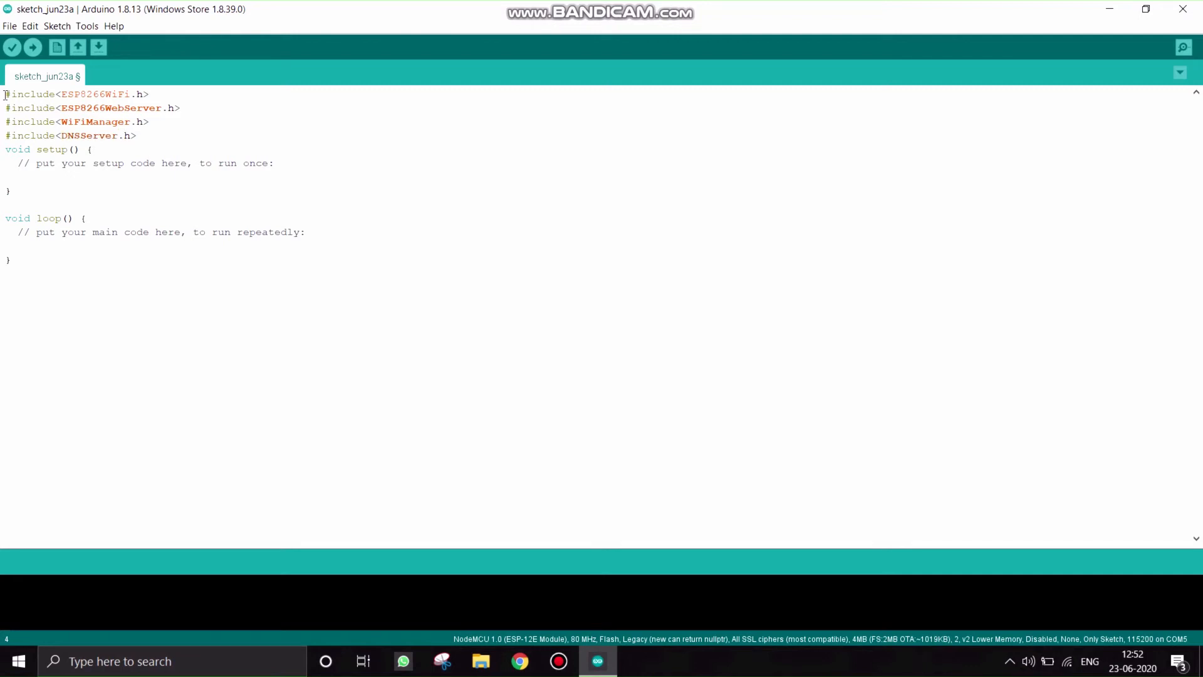
key(Enter)
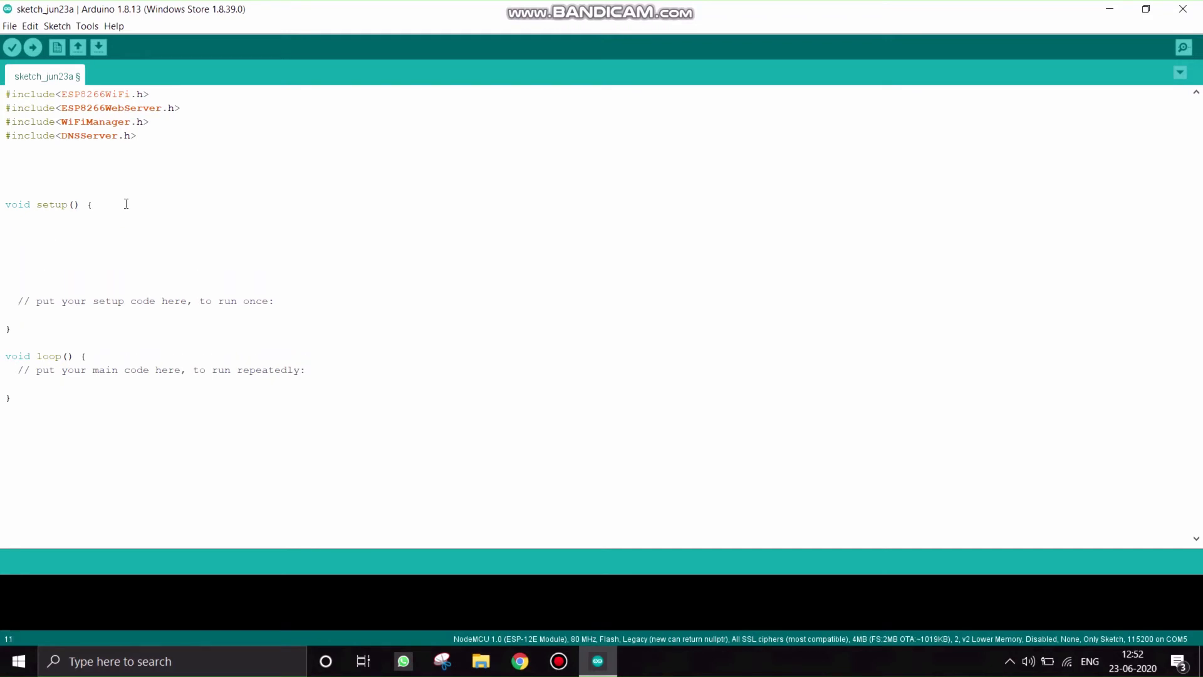
- Write Serial.begin(115200) in setup and start the WiFiManager type name
text(Serial)
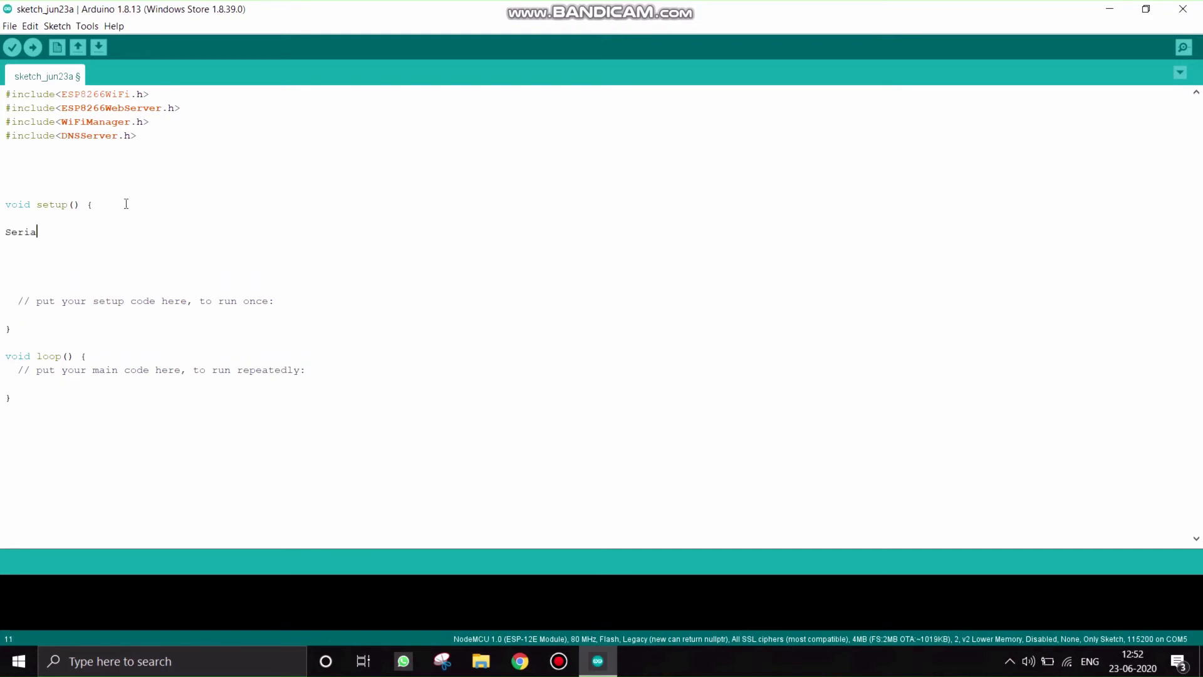
text(.begin)
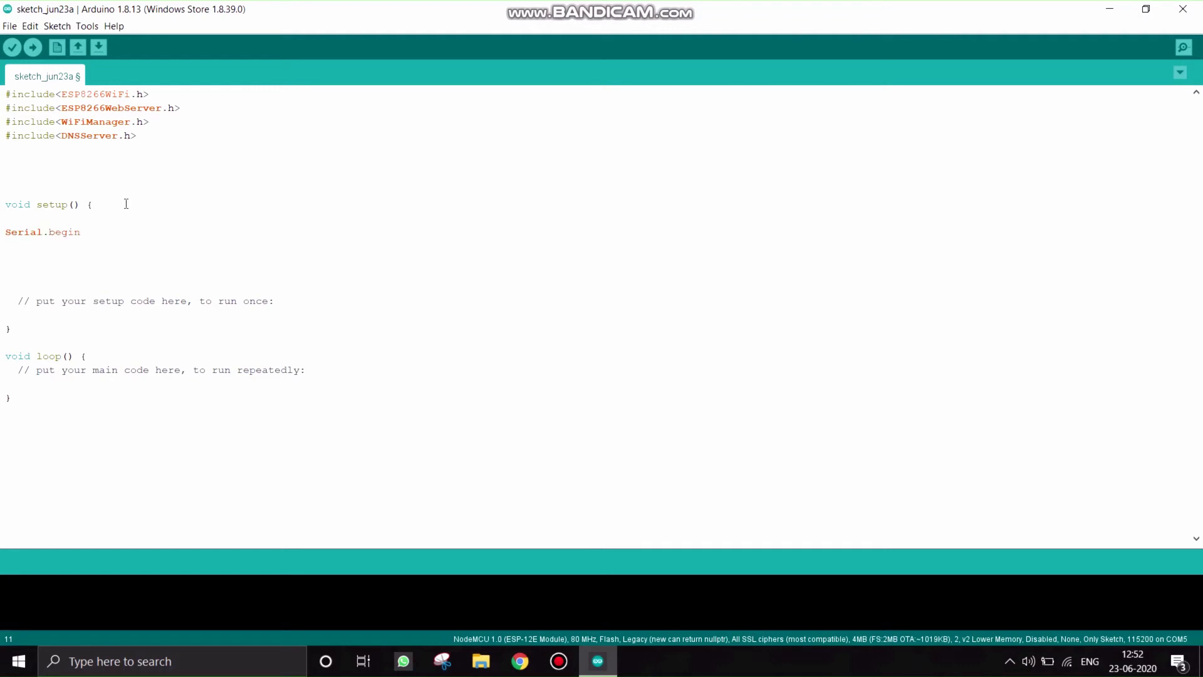
text((115200);)
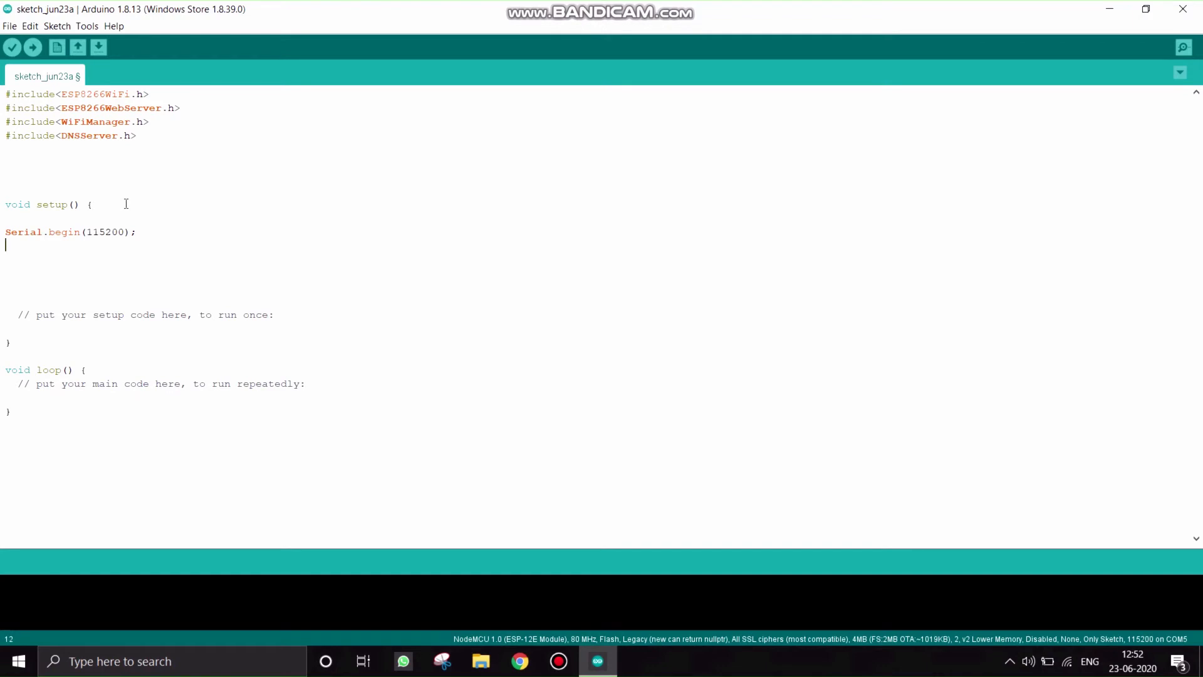
text(Wi)
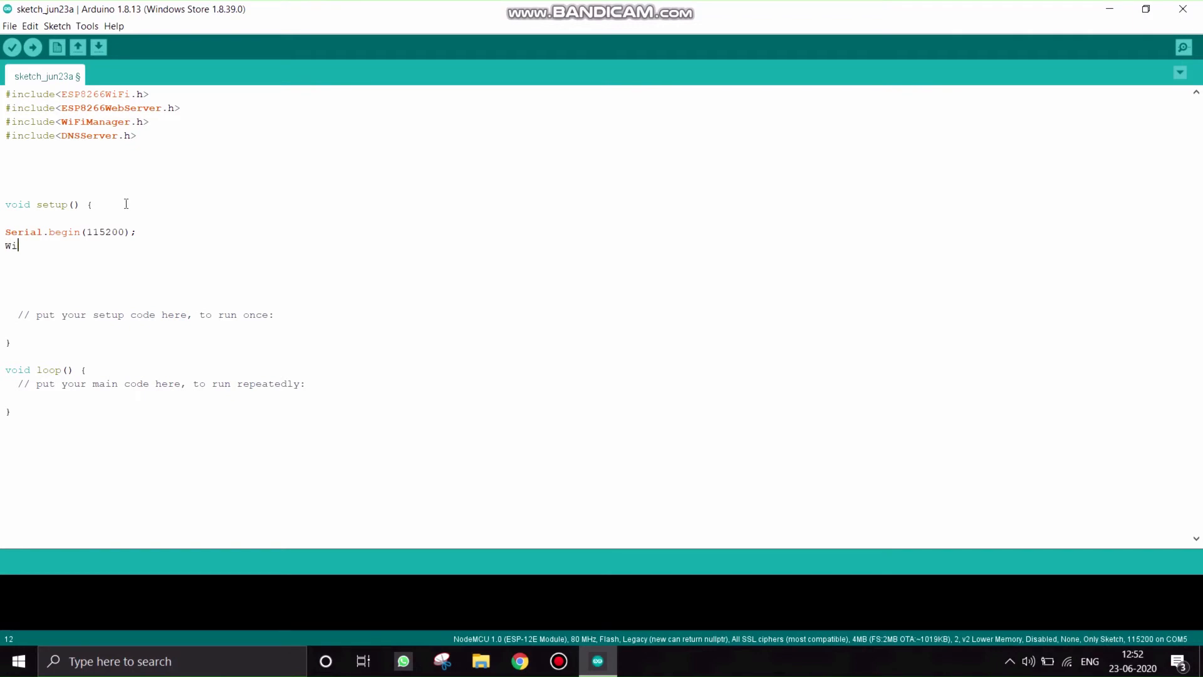
text(FiM)
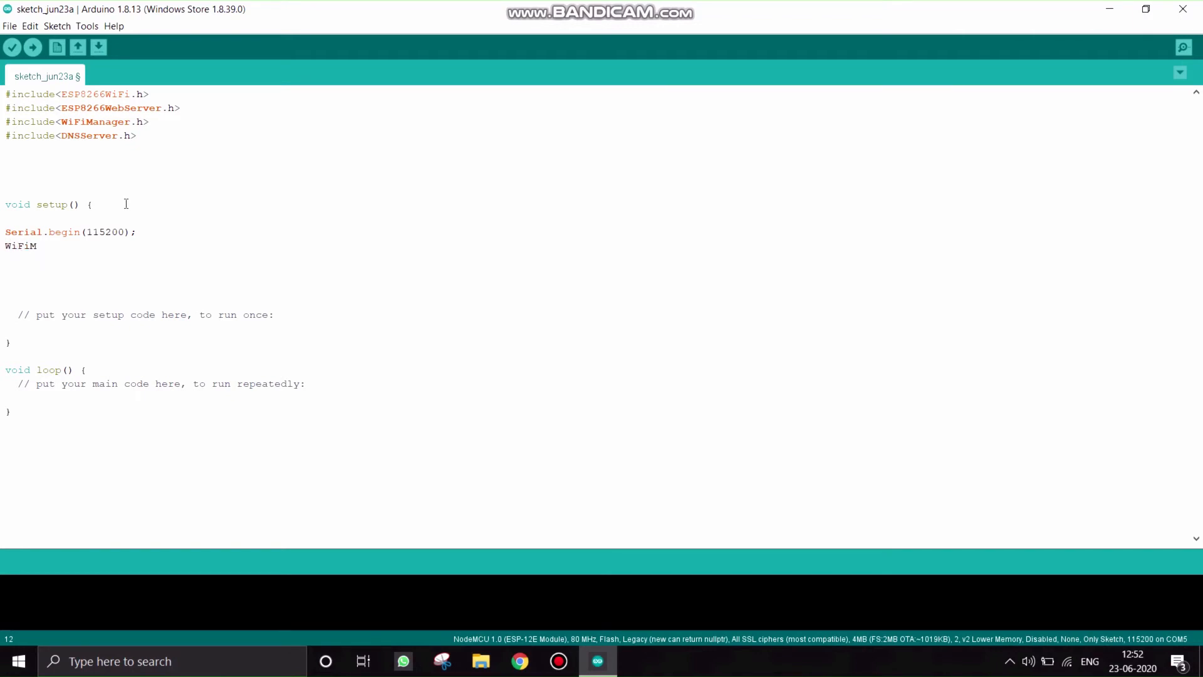
text(anagr)
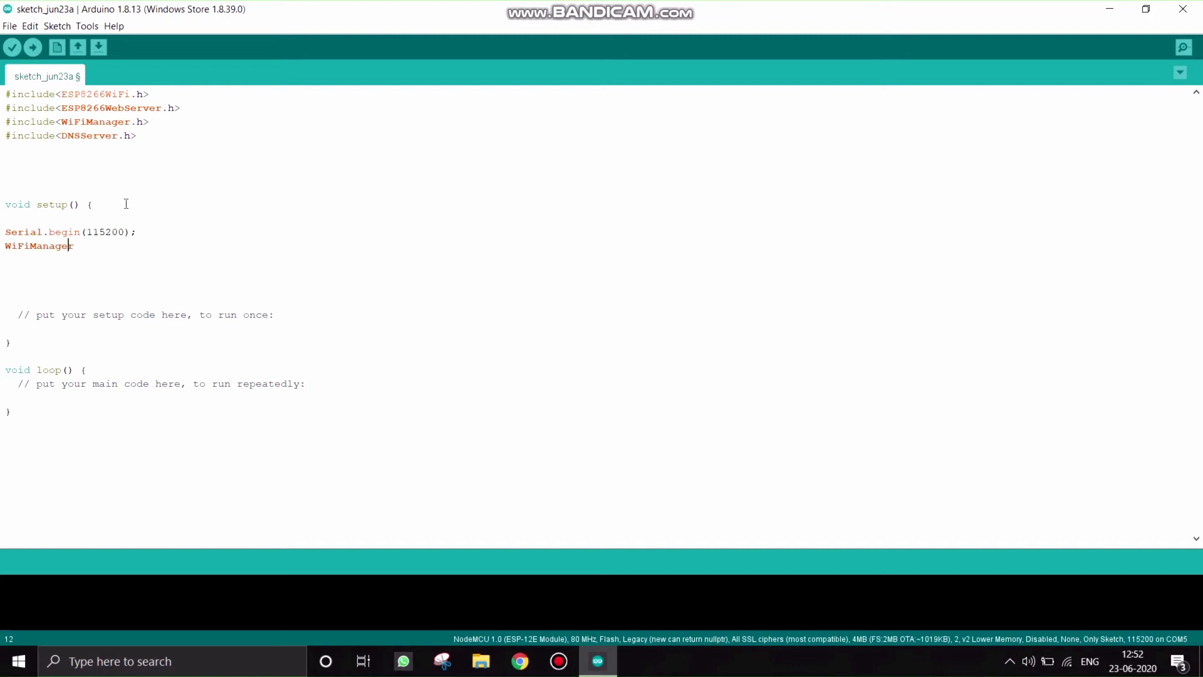
- Finish declaring WiFiManager wifiManager; and begin the next statement
text(wifi)
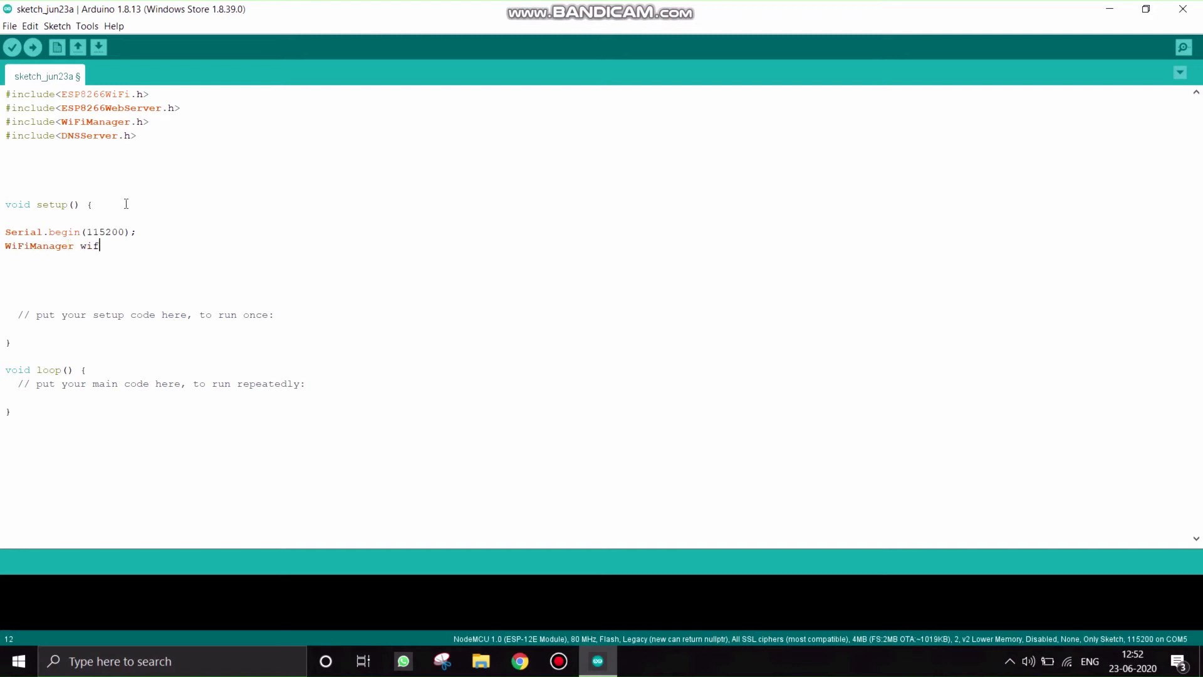
text(iManager)
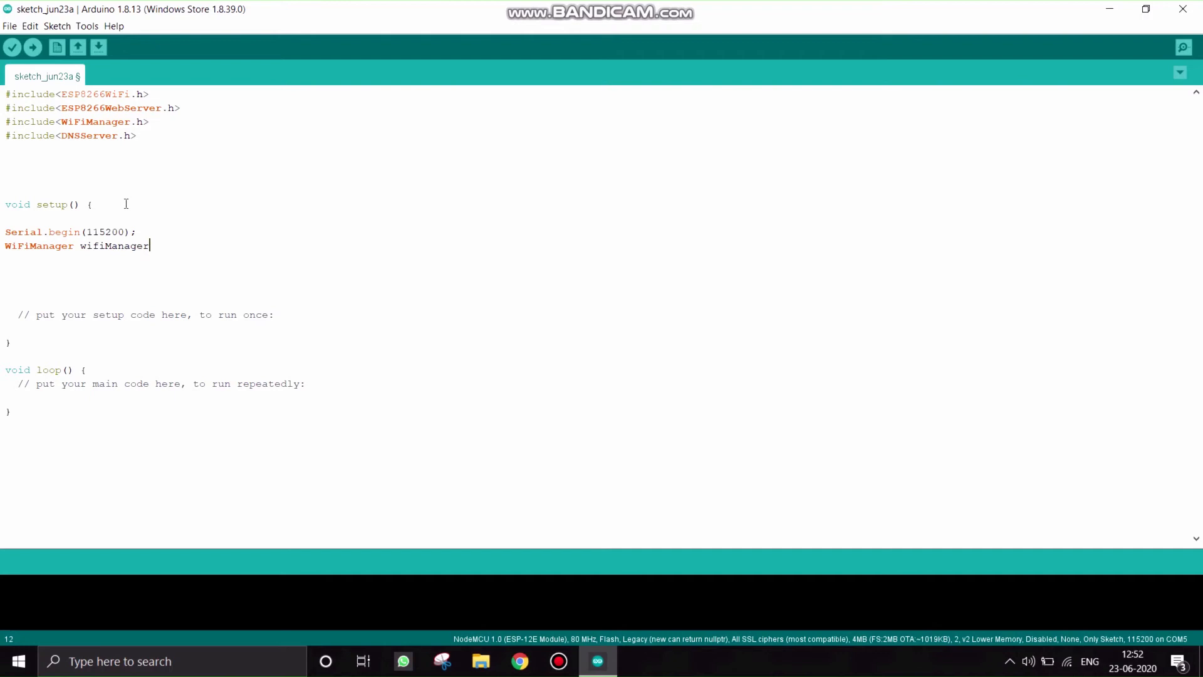
text(;)
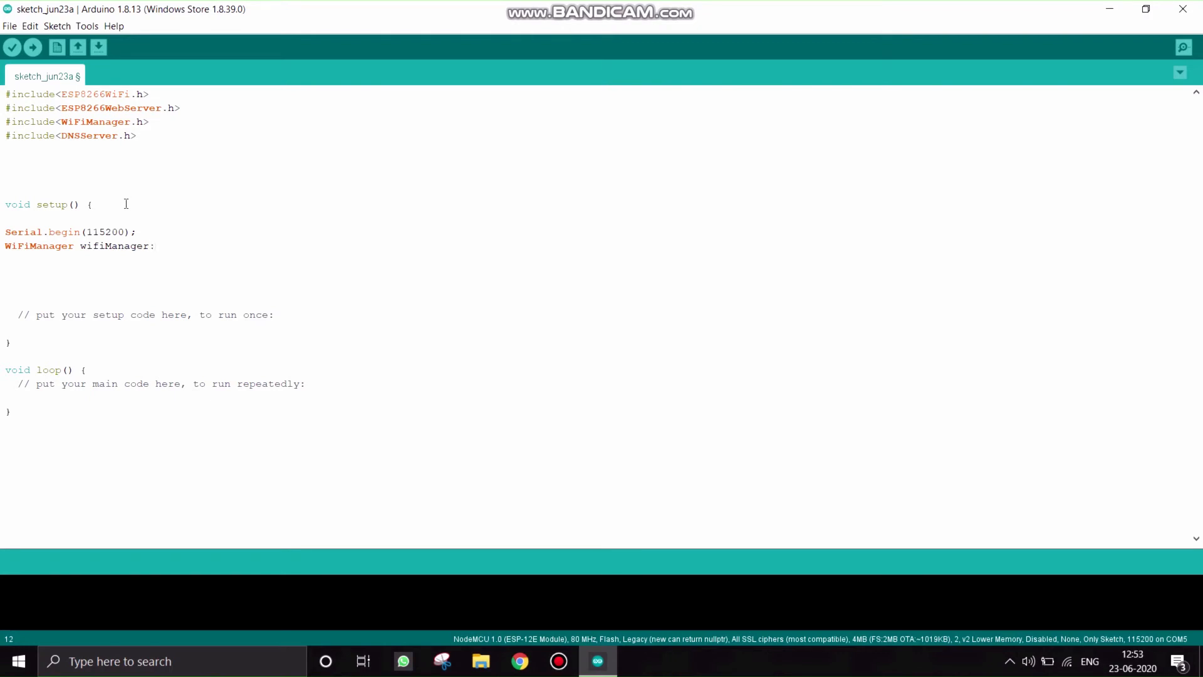
text(;)
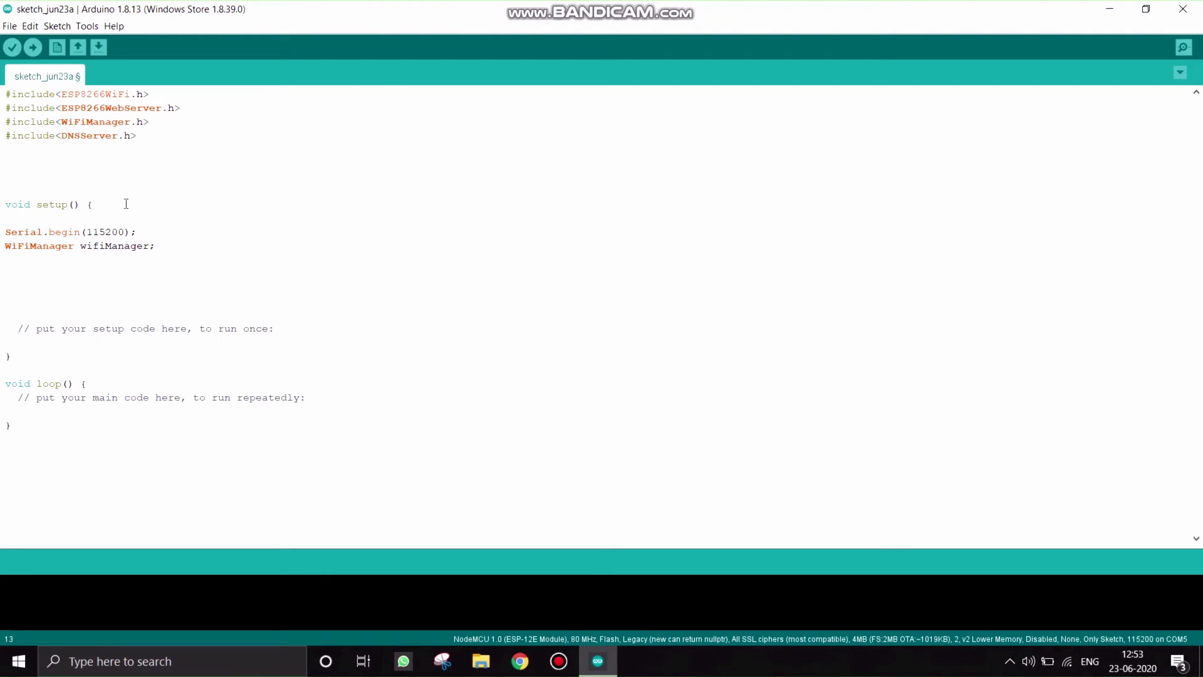
text(w)
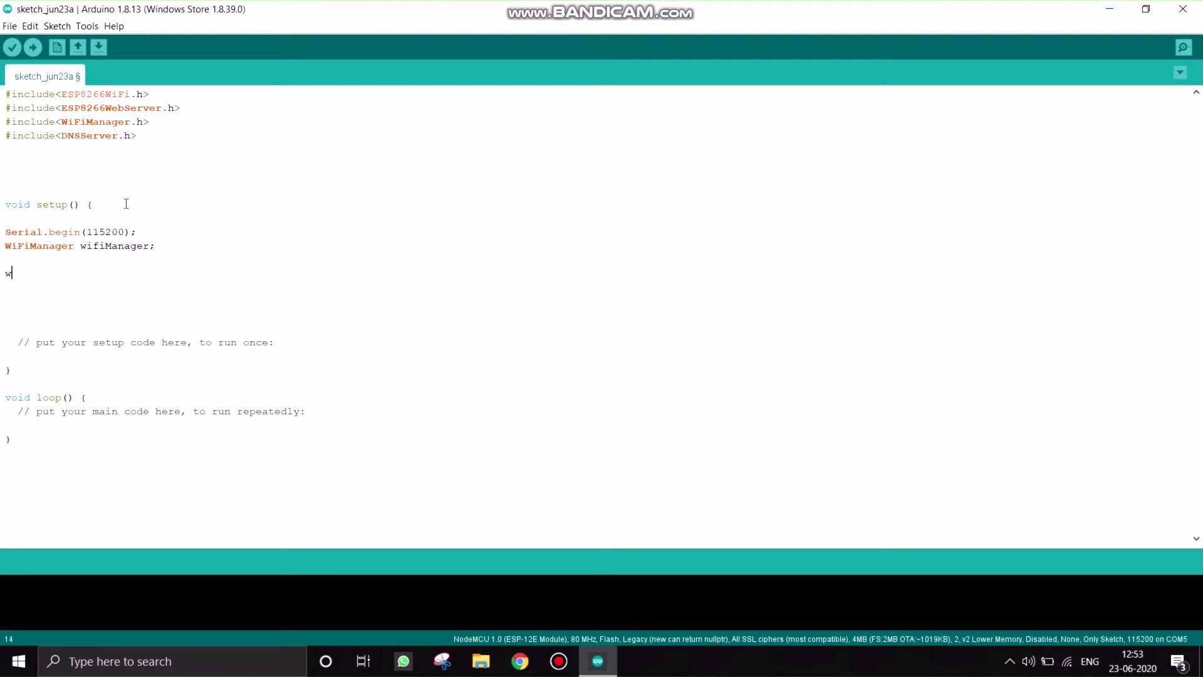
- Write wifiManager.autoConnect("hobby kit",""); and begin a Serial statement
text(ifi)
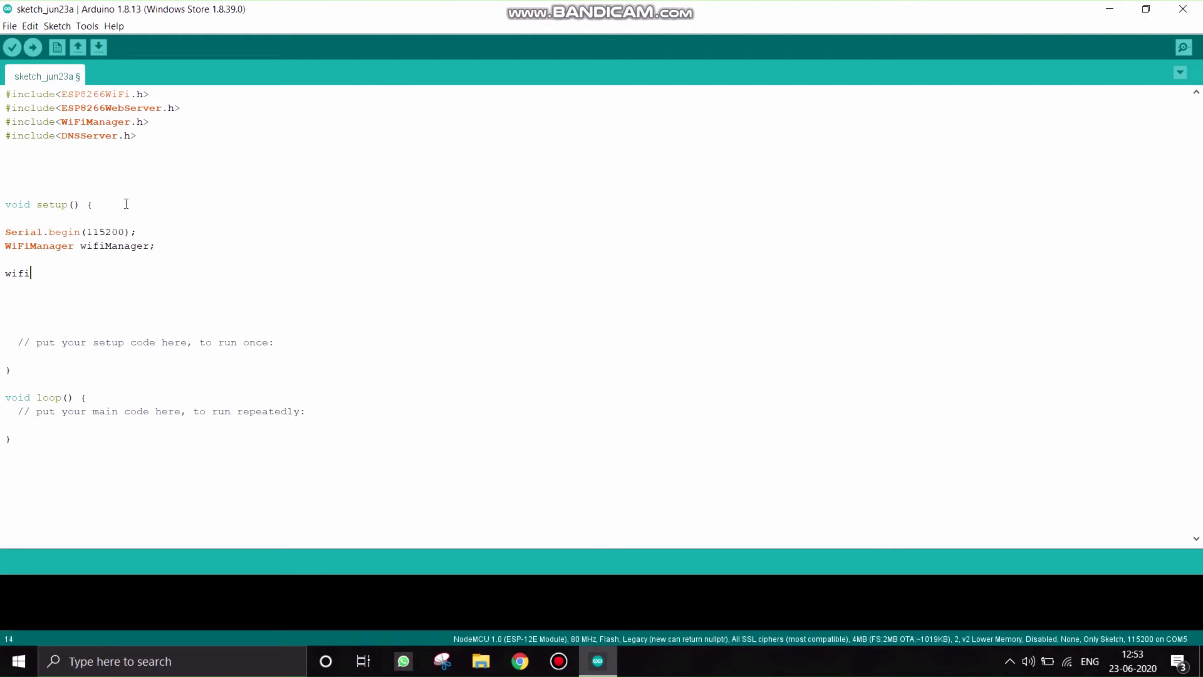
text(Manager)
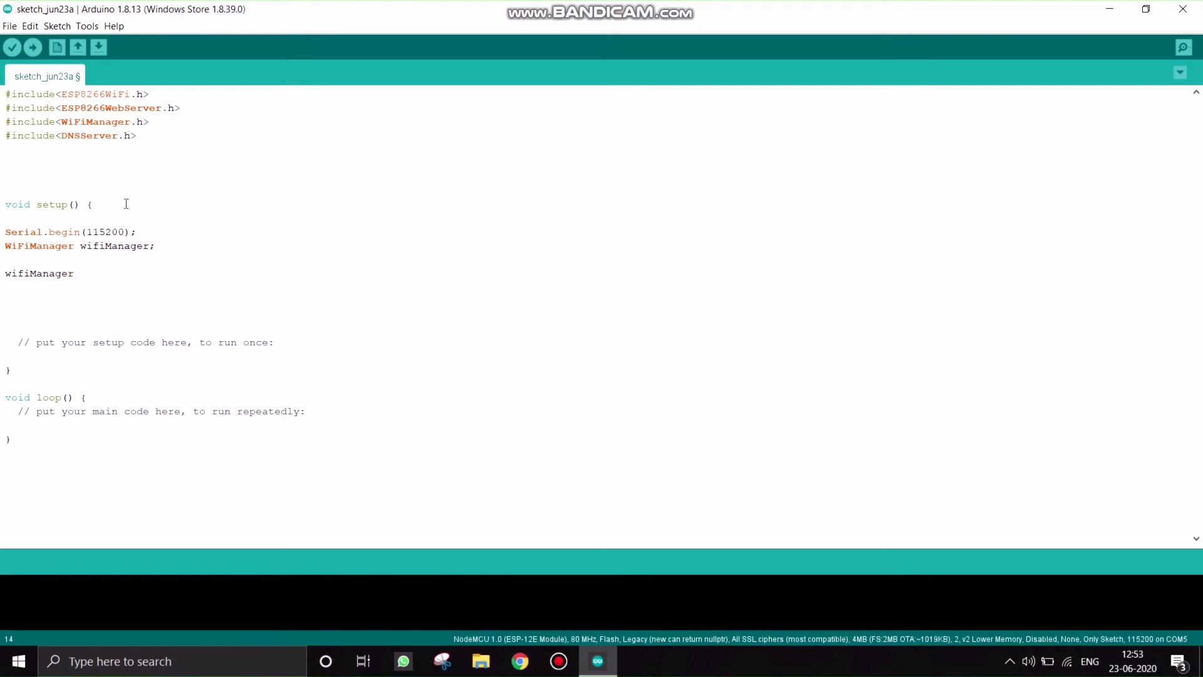
text(.auto)
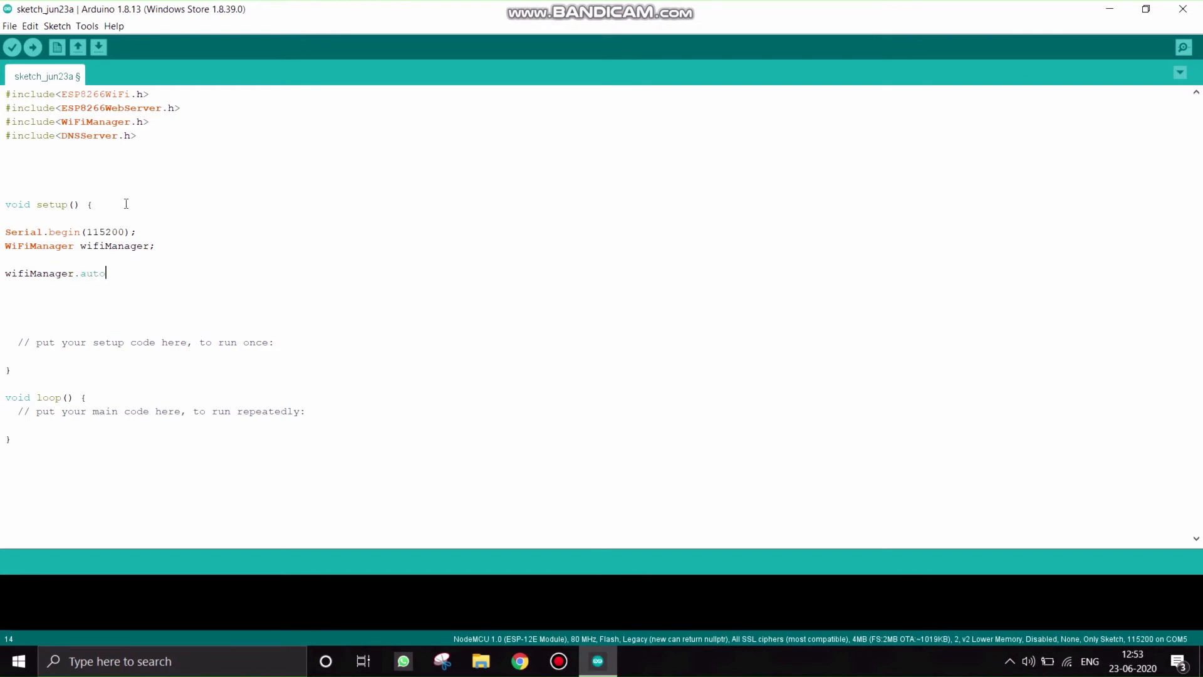
text(Conne)
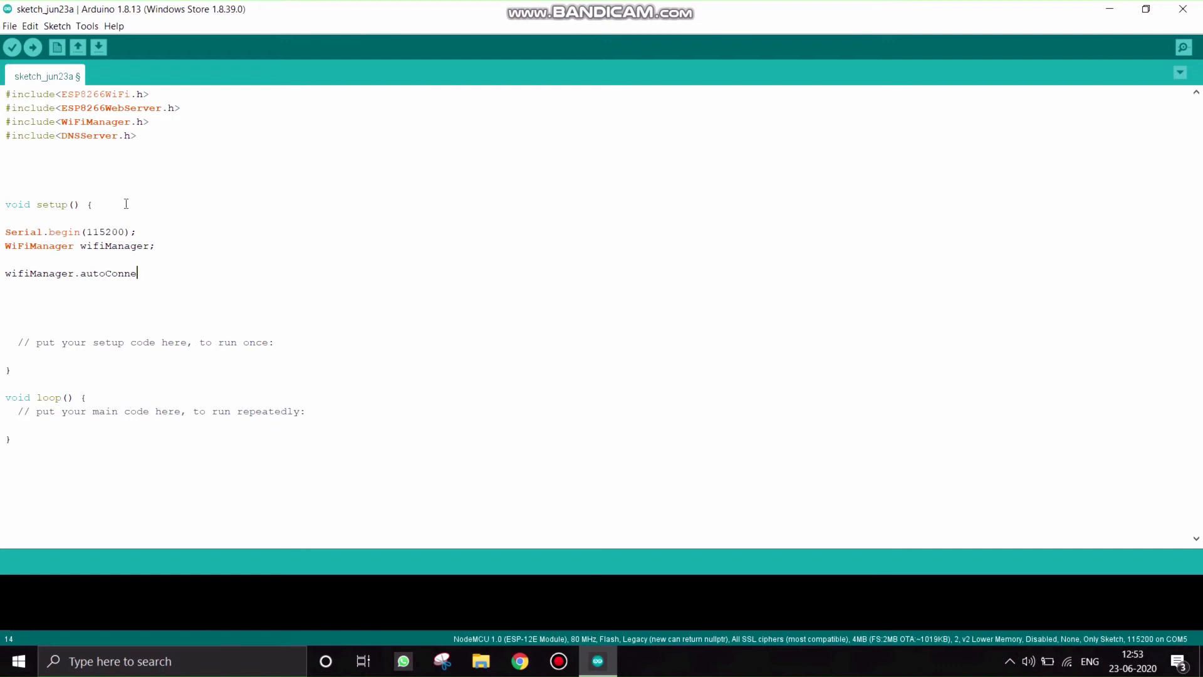
text(ct()
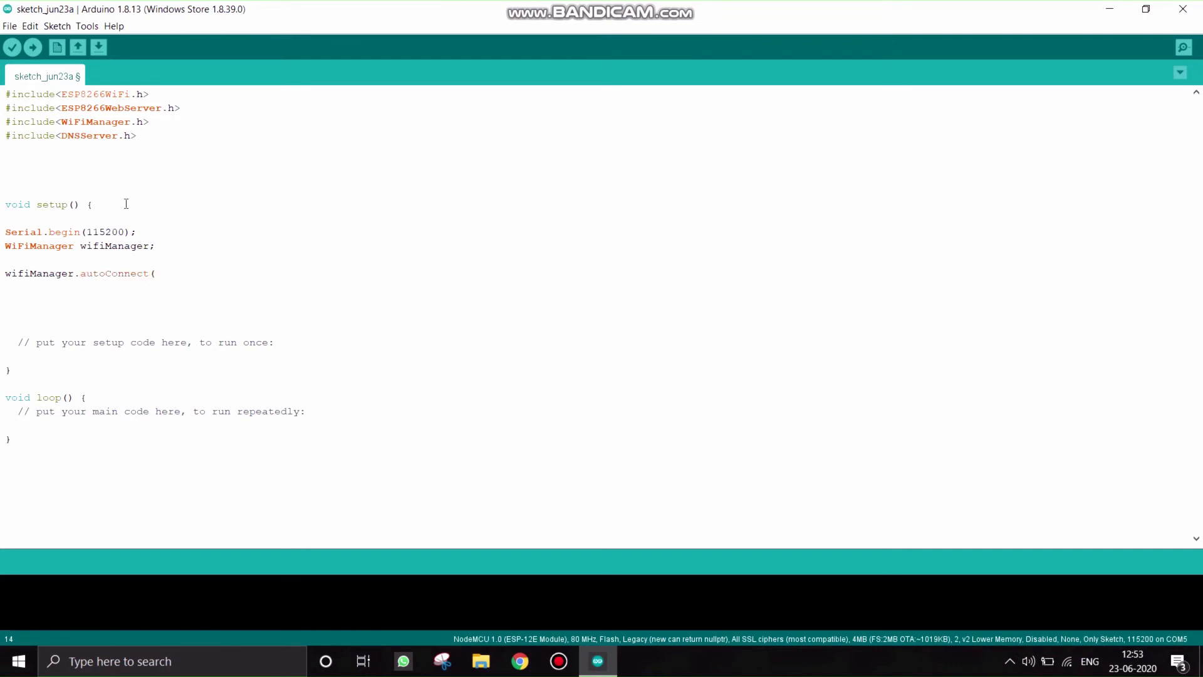
text(")
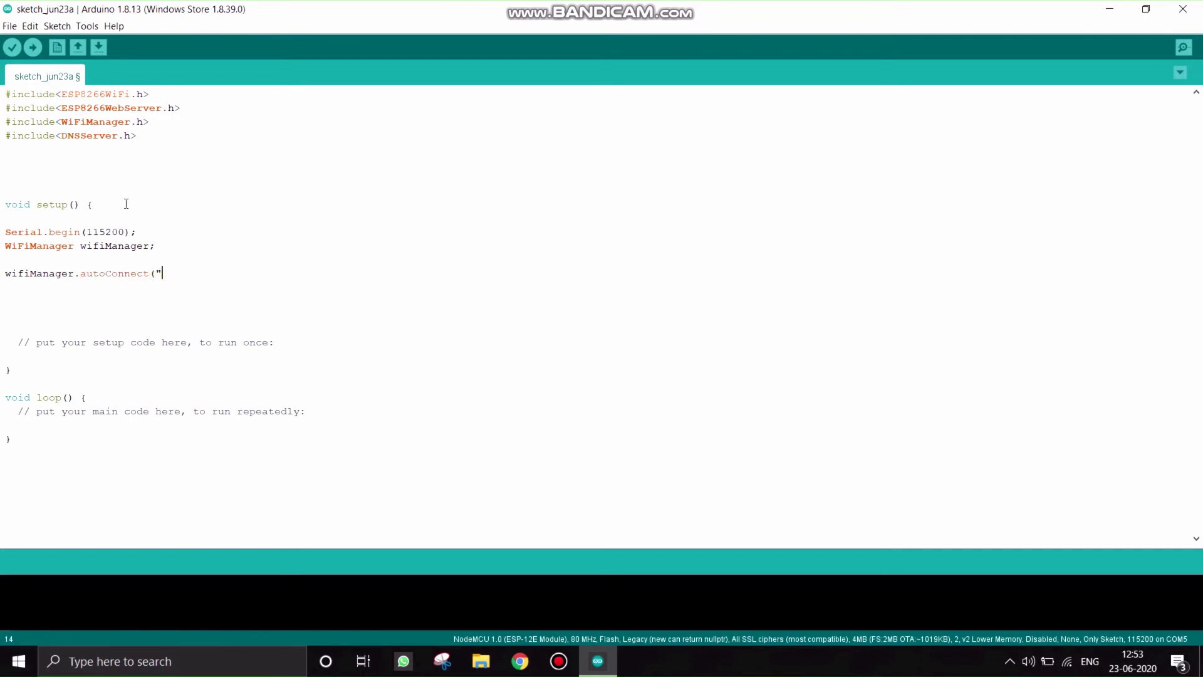
text(hooby kit)
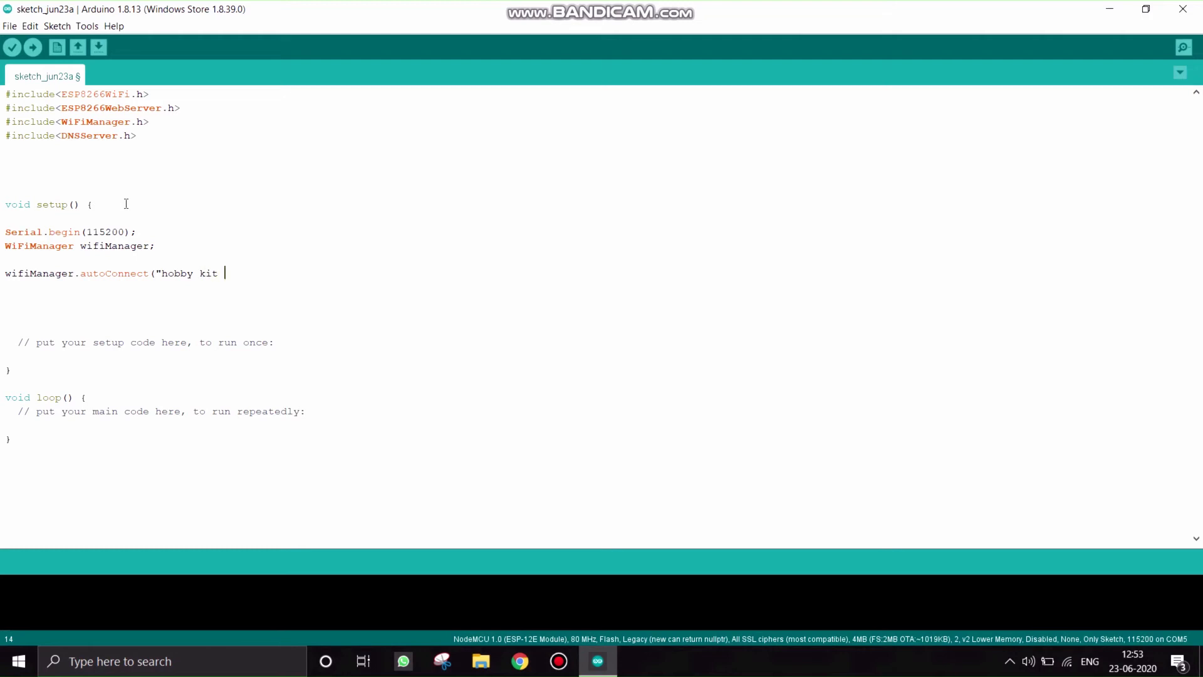
text(",)
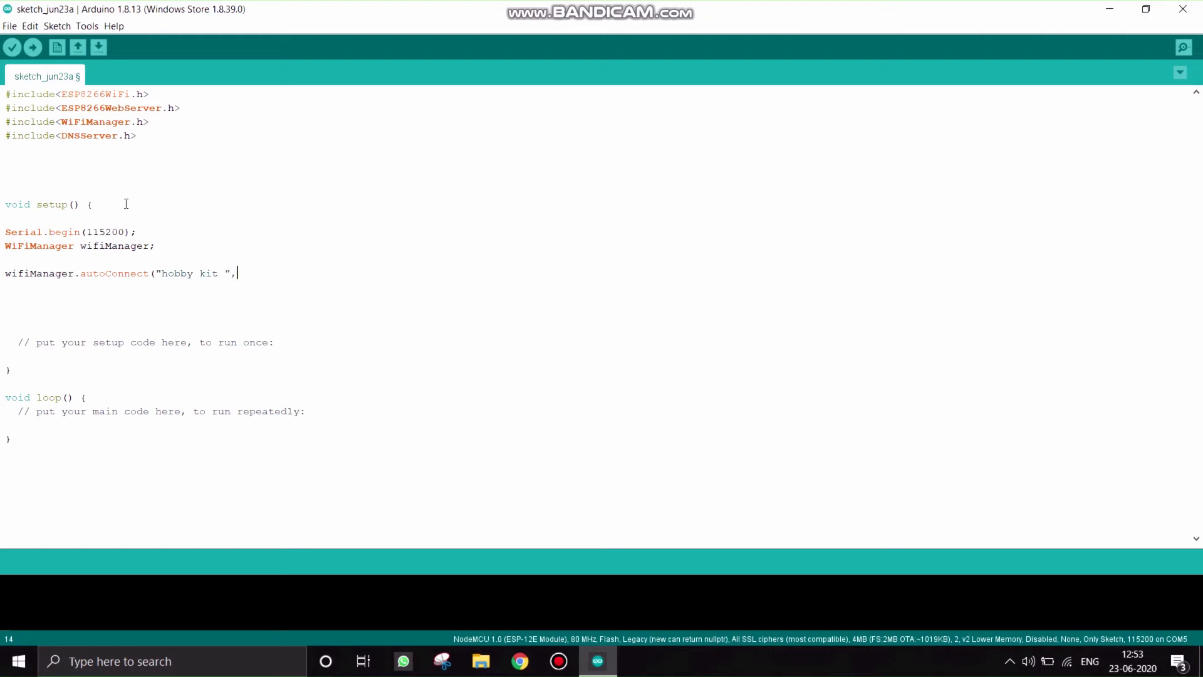
text("")
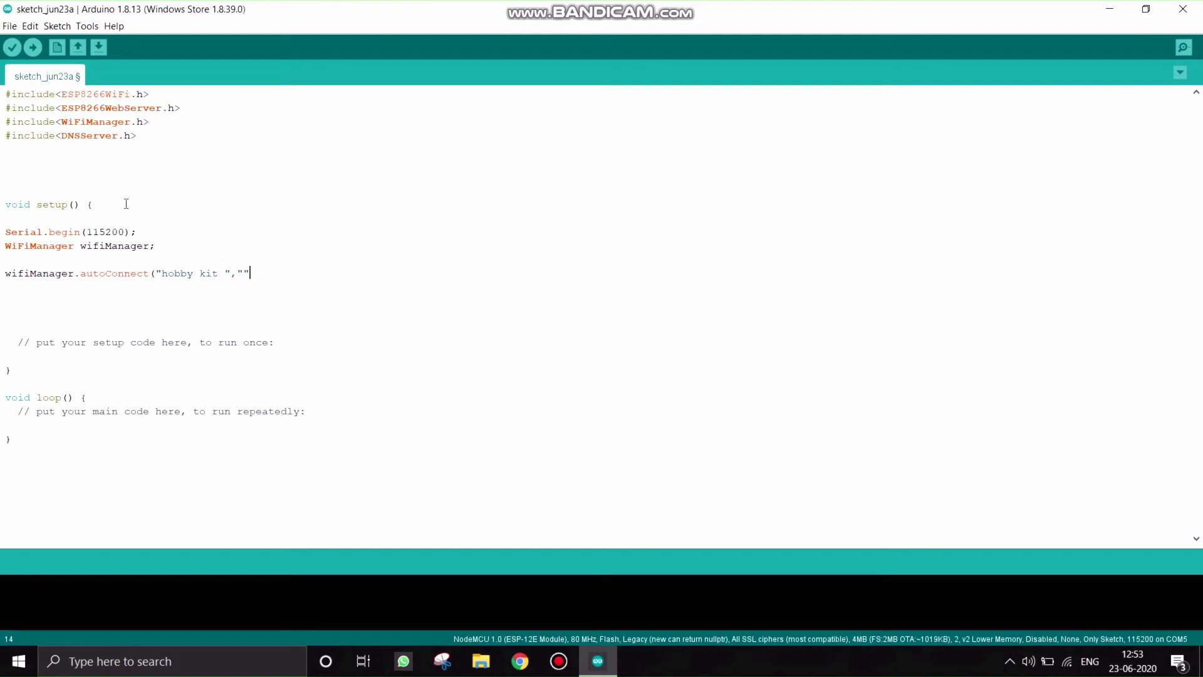
text();)
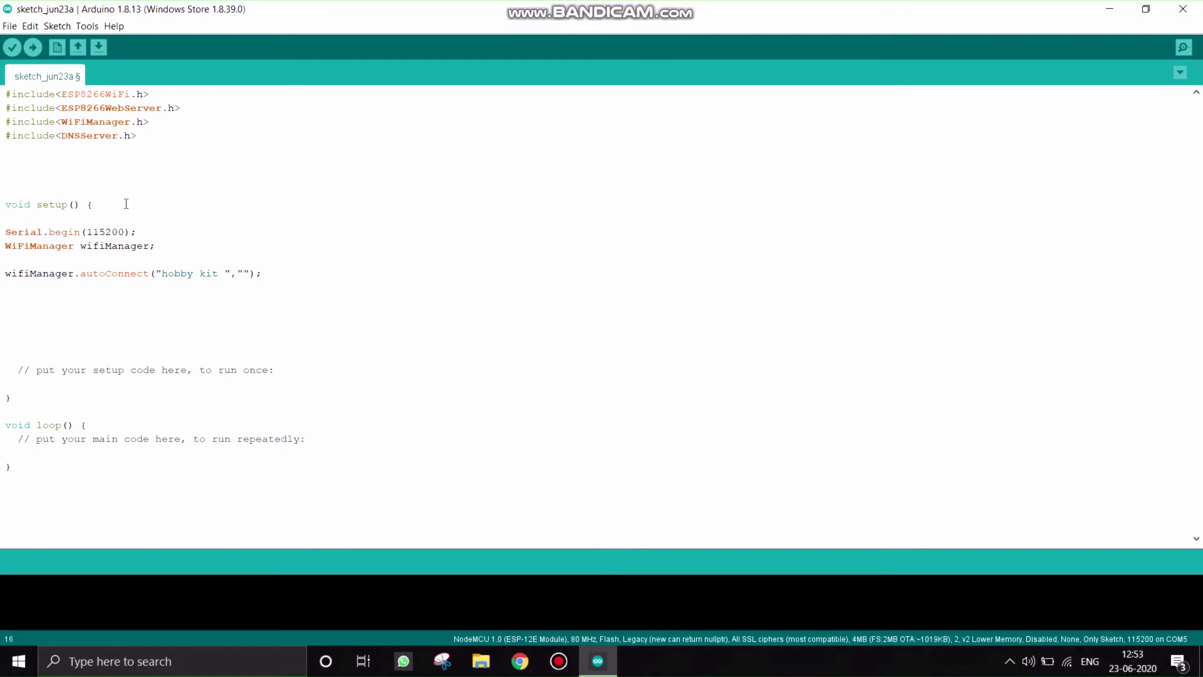
text(Serial)
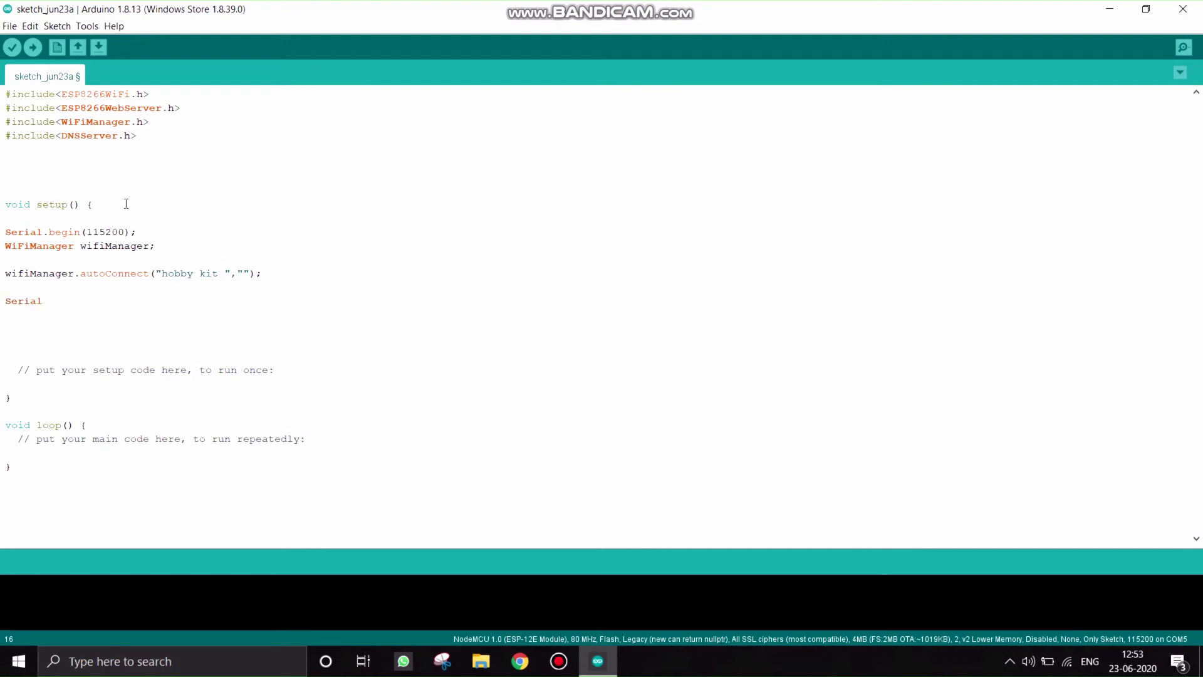
- Write Serial.print(connect); and start the upload, bringing up the save prompt
text(.pro)
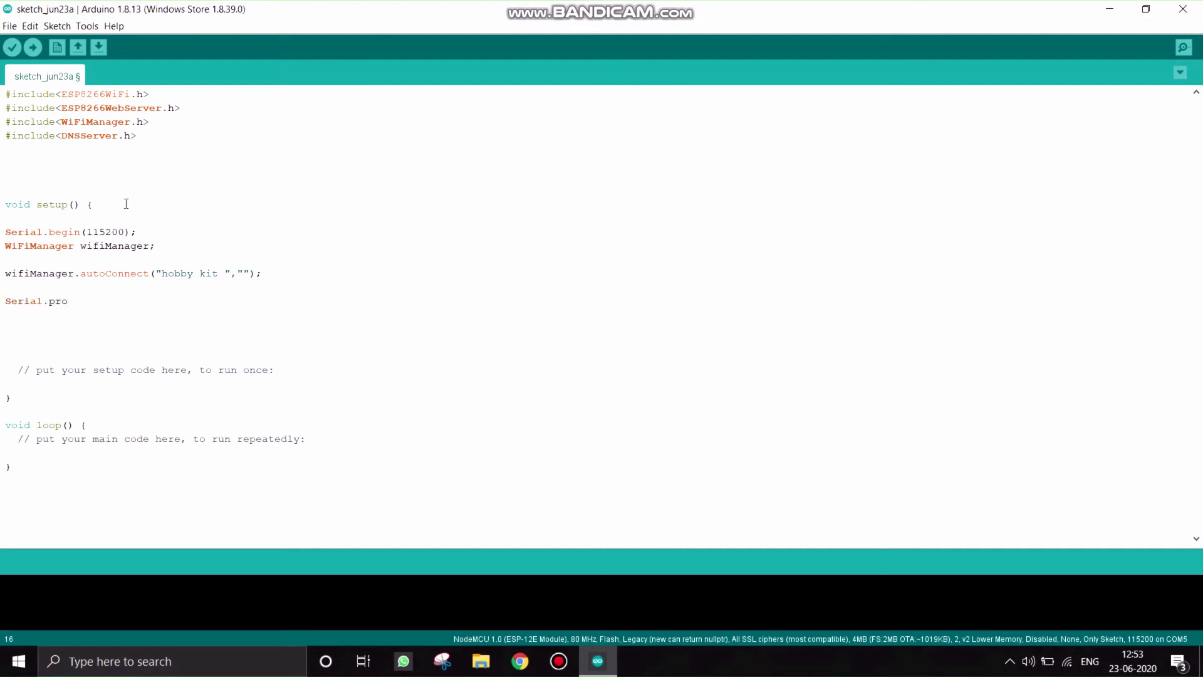
text(int)
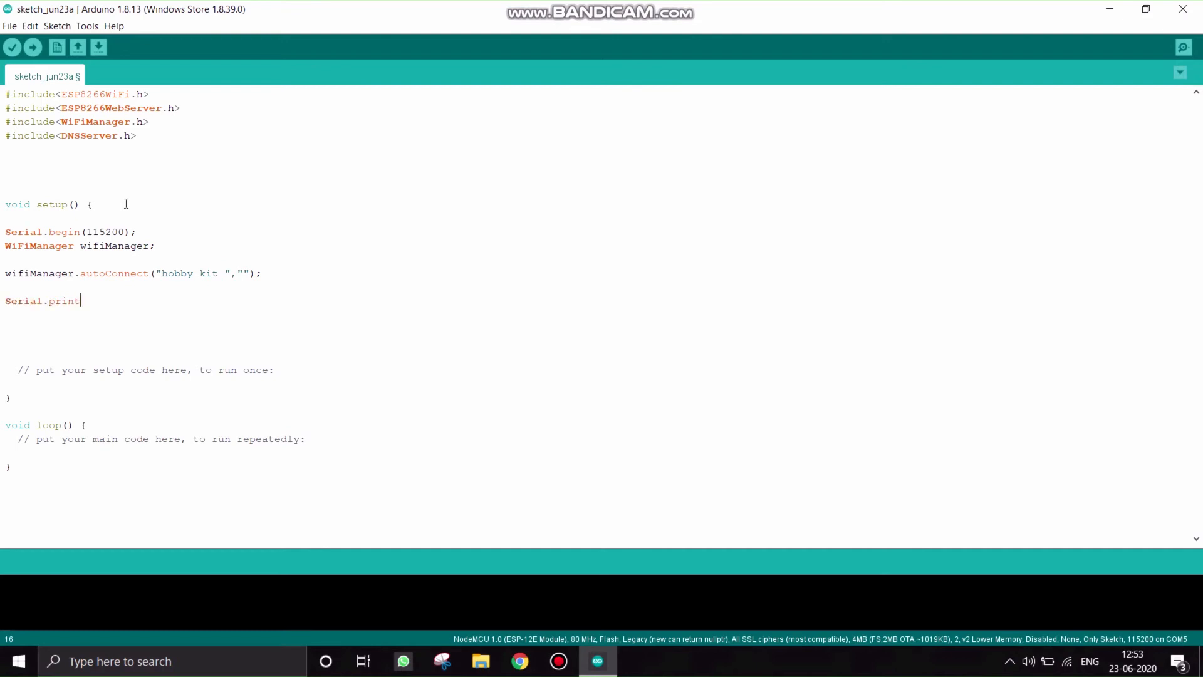
text((c)
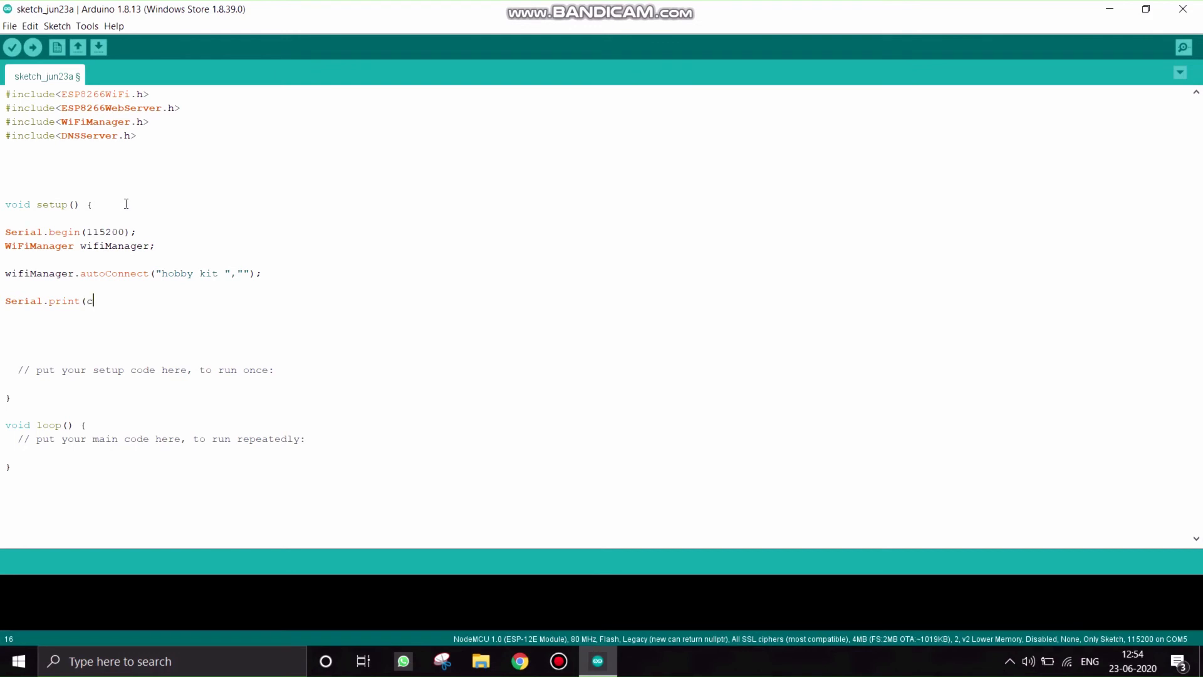
text(onnect);)
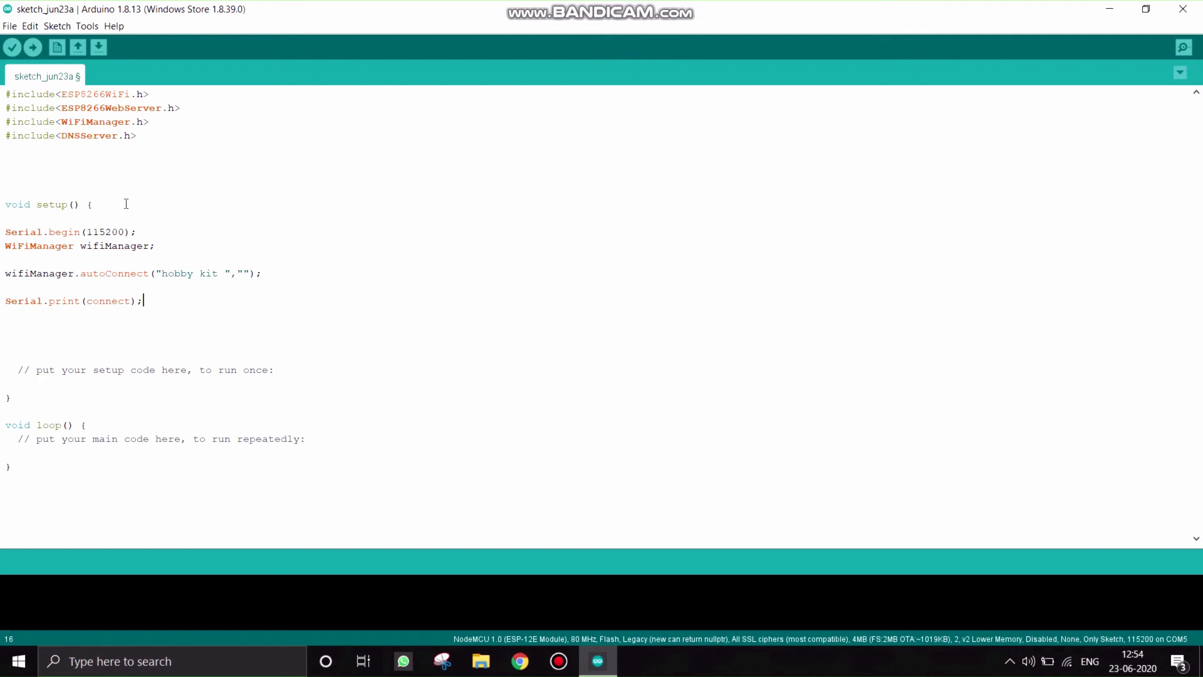
mouse_move(11, 47)
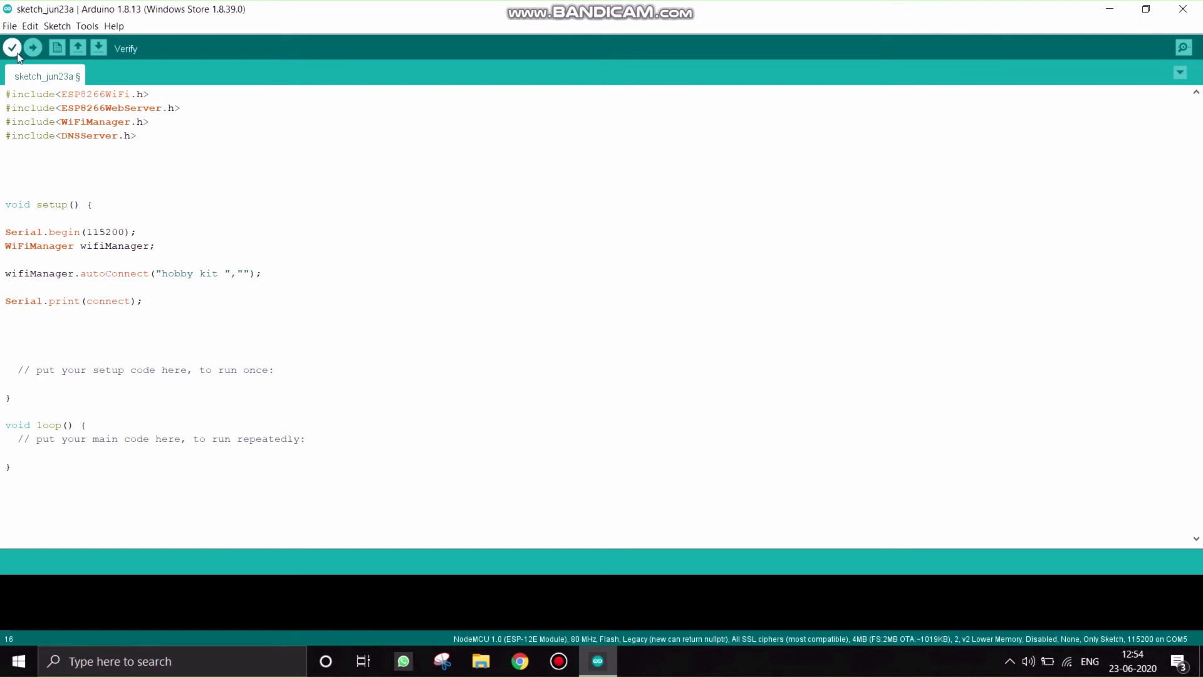
click(98, 48)
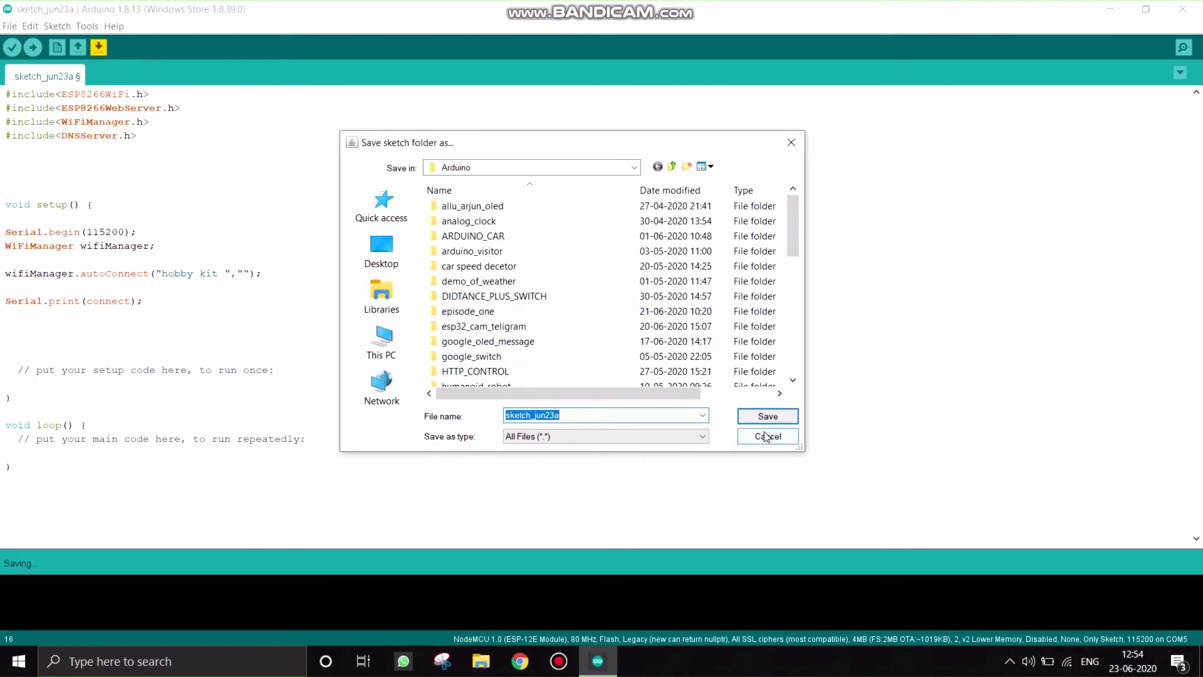
- Cancel the save prompt and let the sketch compile and upload to the NodeMCU
click(767, 414)
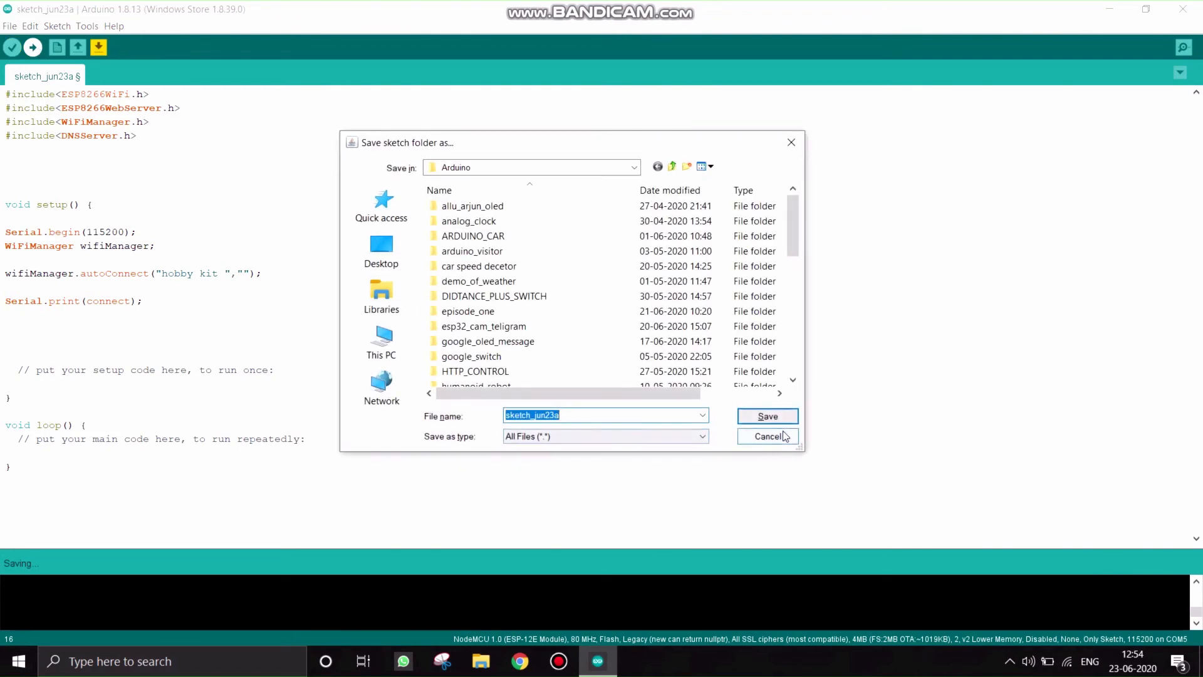
click(767, 415)
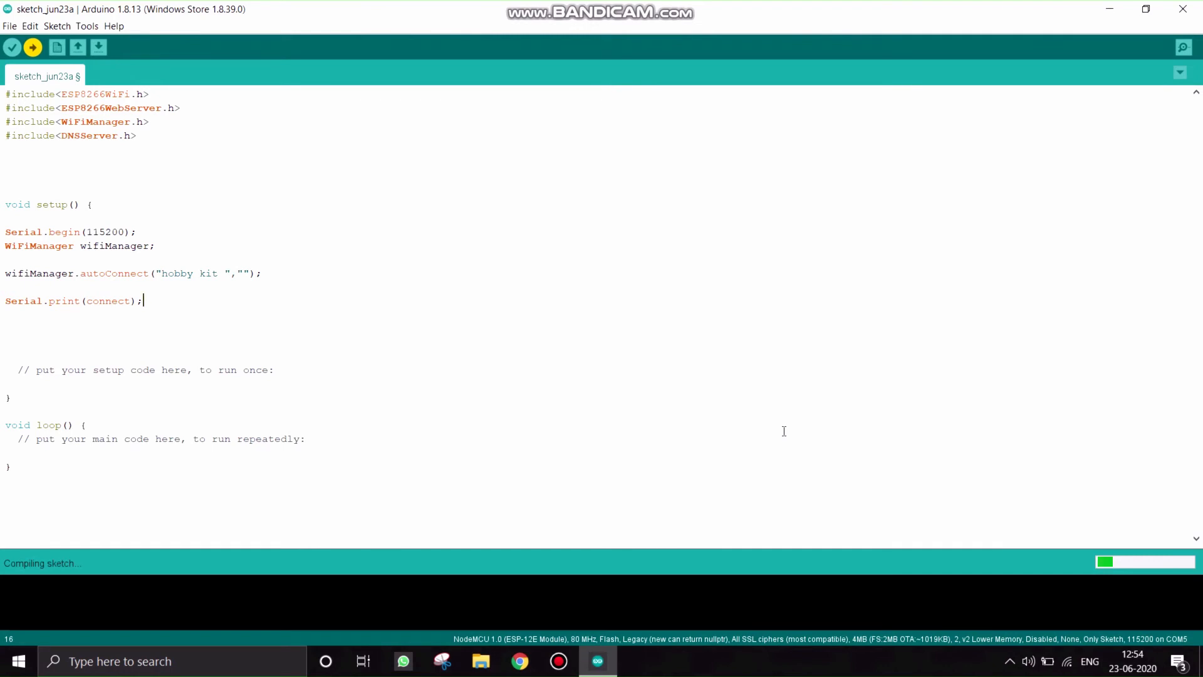
mouse_move(1068, 661)
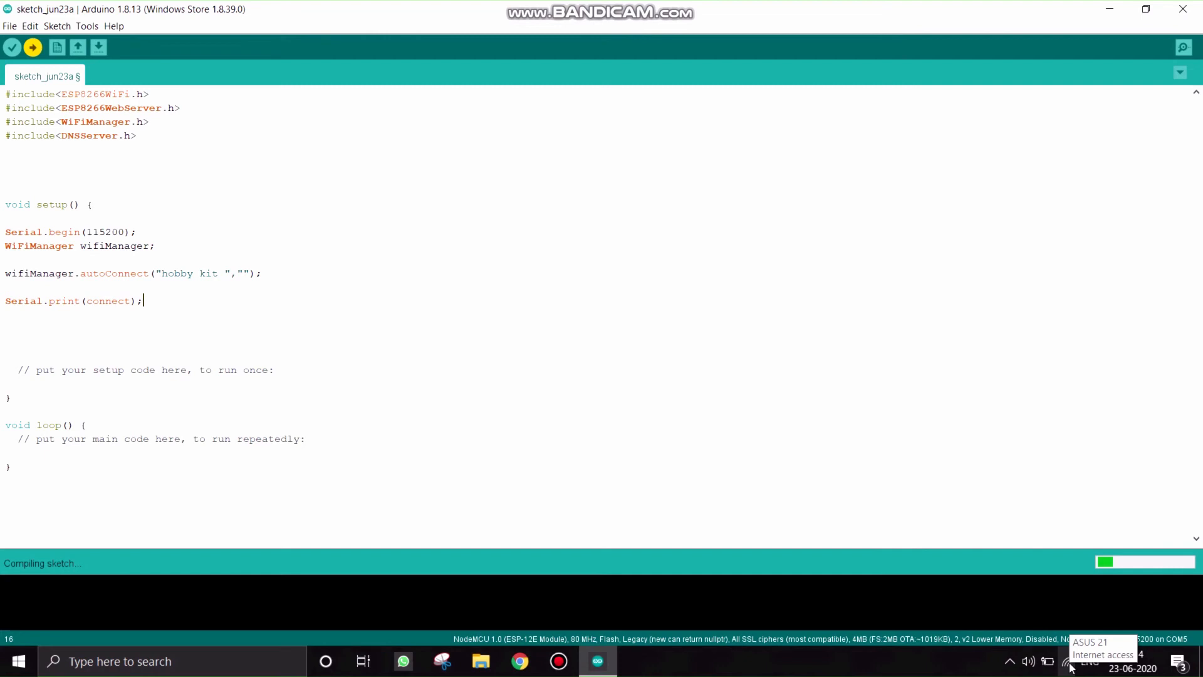
click(33, 46)
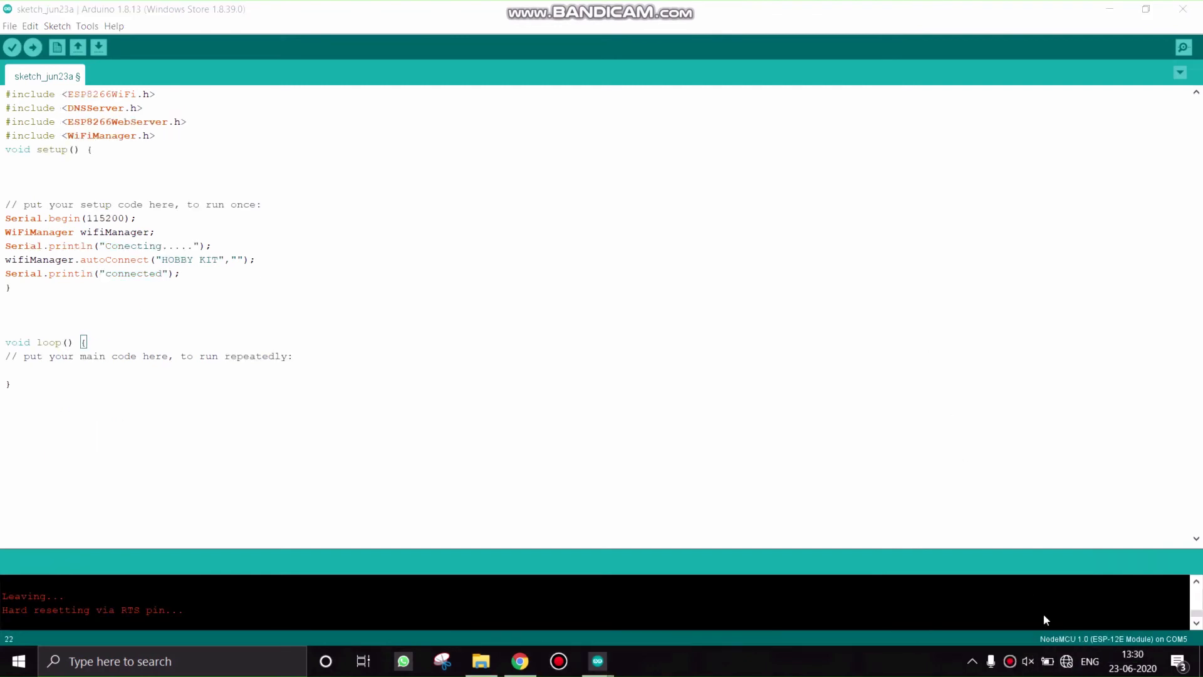
- Show the Windows Wi-Fi network list with the open HOBBY KIT access point
click(1065, 661)
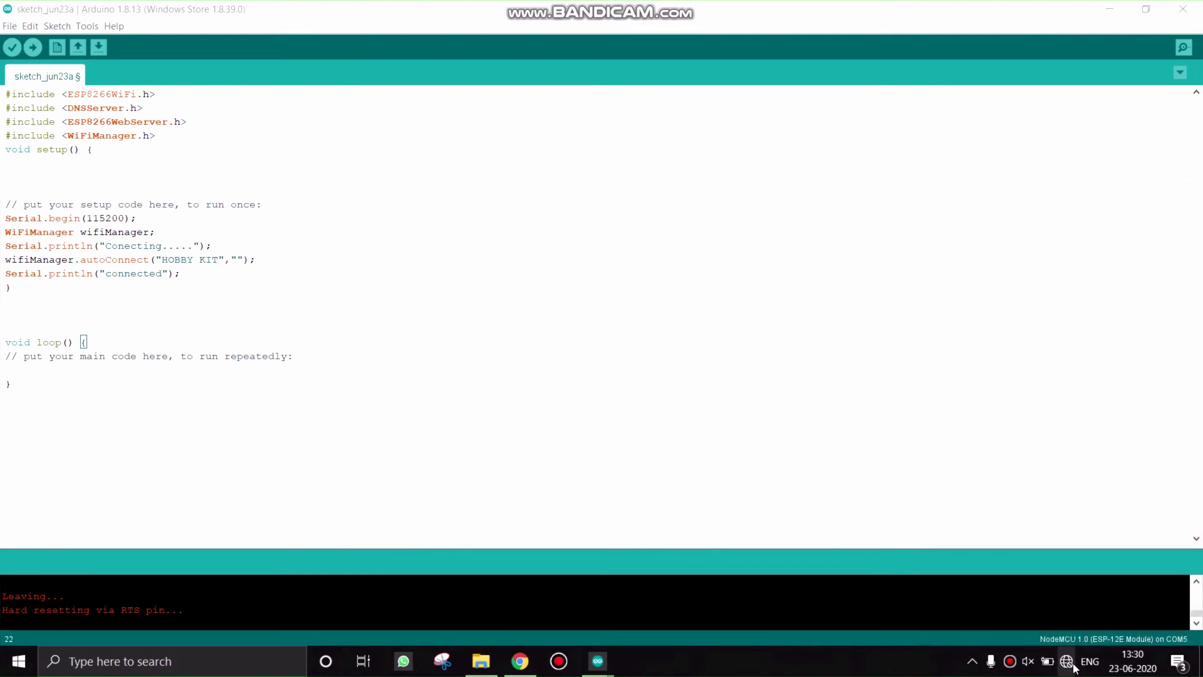
click(1065, 660)
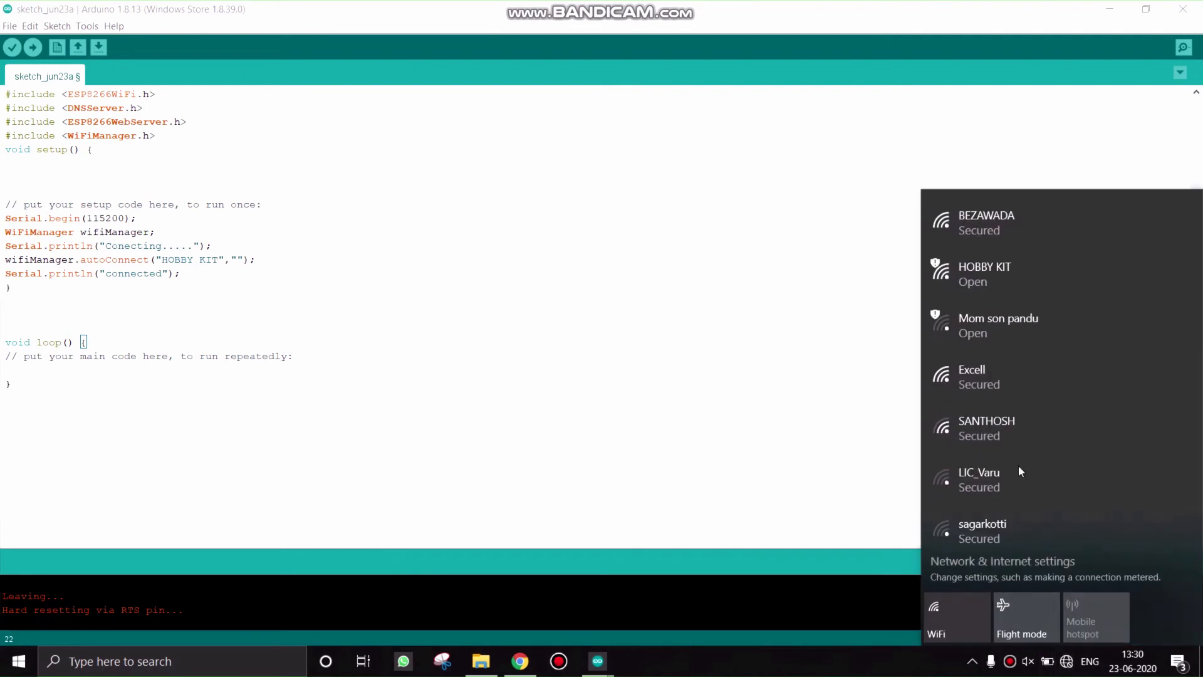
mouse_move(1028, 274)
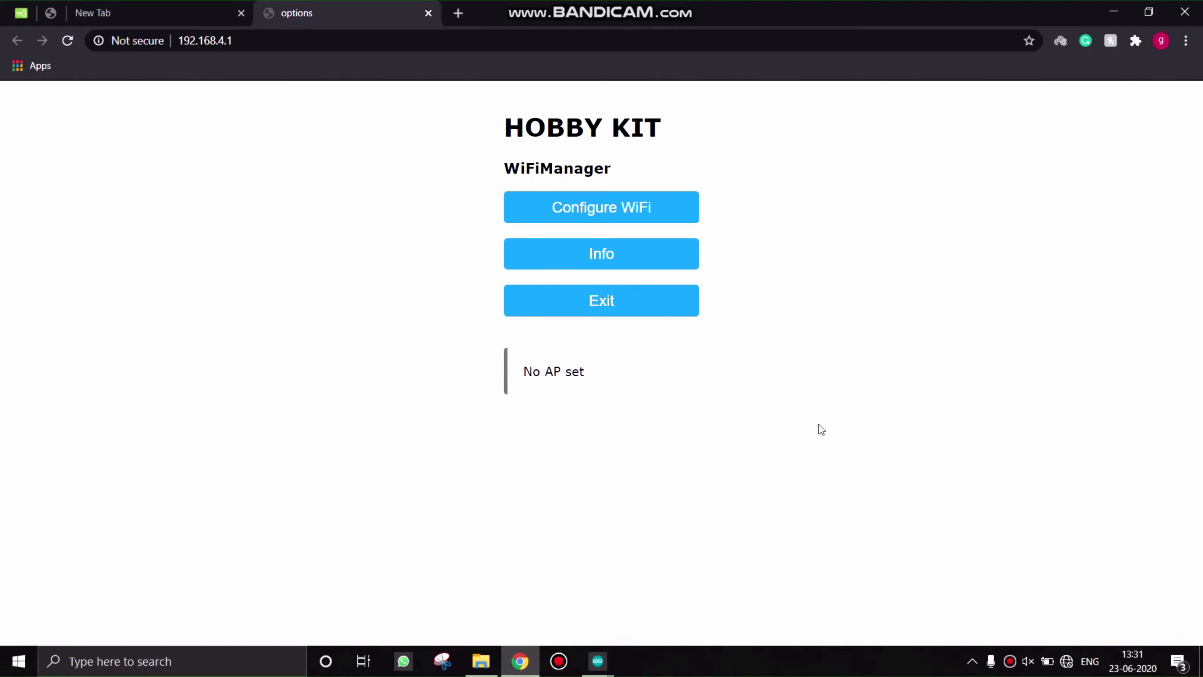
mouse_move(608, 222)
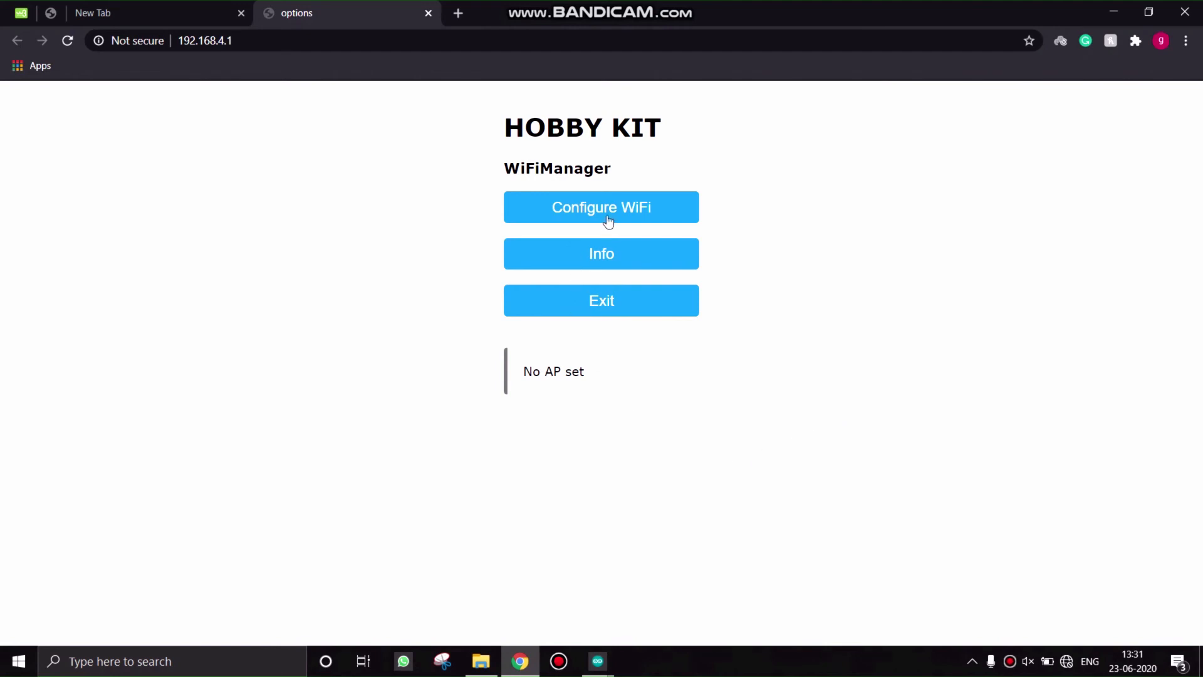
- Choose Configure WiFi on the 192.168.4.1 HOBBY KIT portal page
click(600, 207)
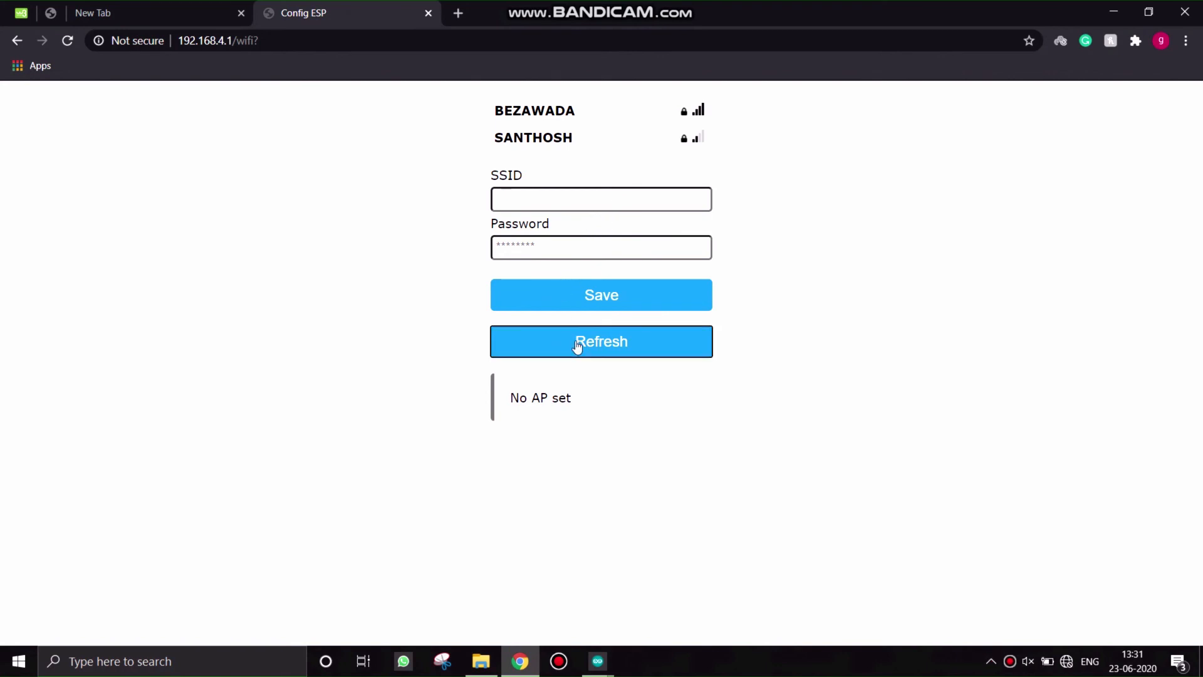
- Refresh the network scan and choose ASUS as the SSID
click(601, 341)
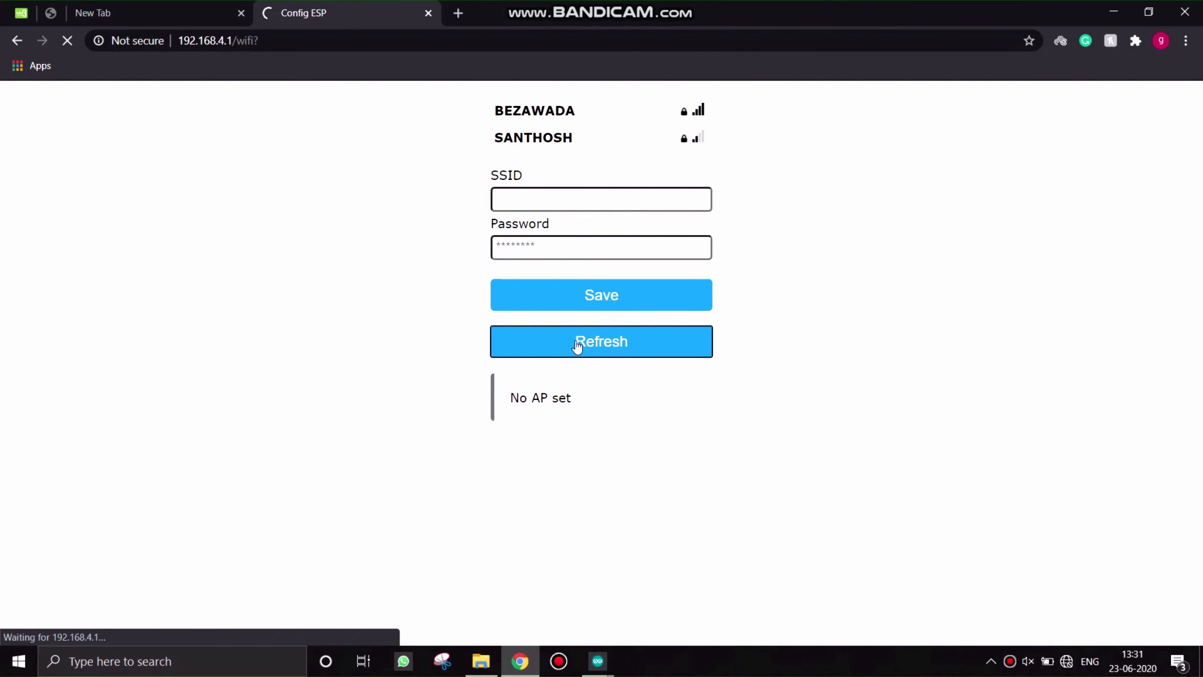
click(600, 341)
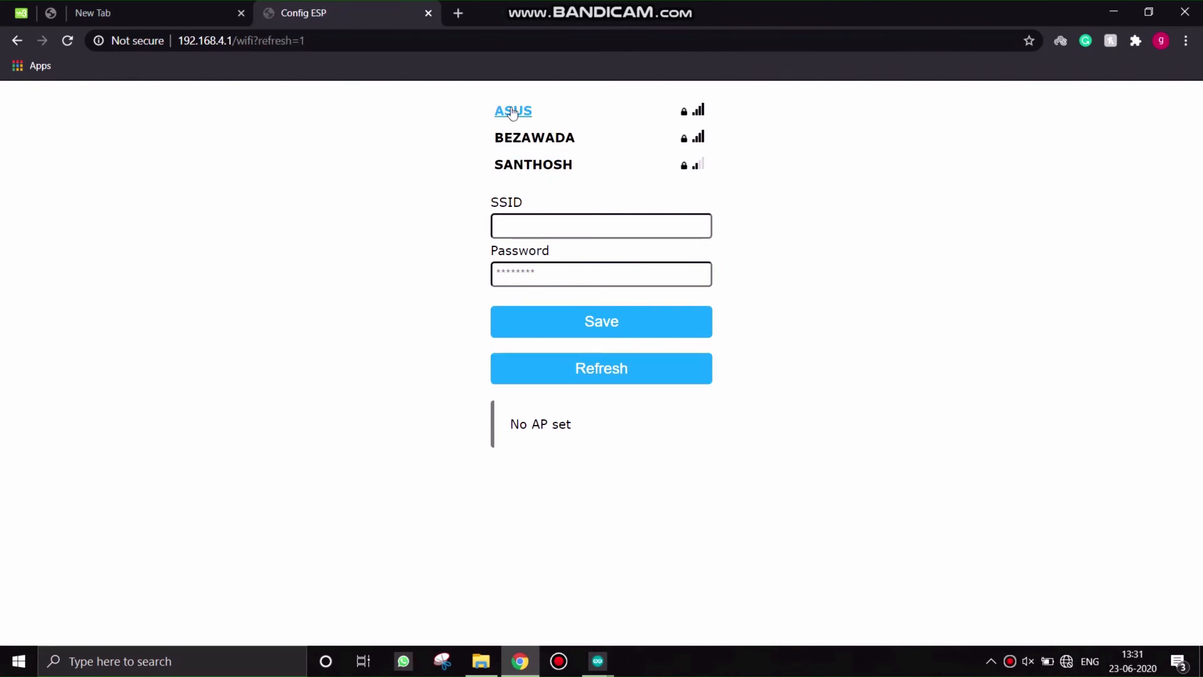
click(511, 110)
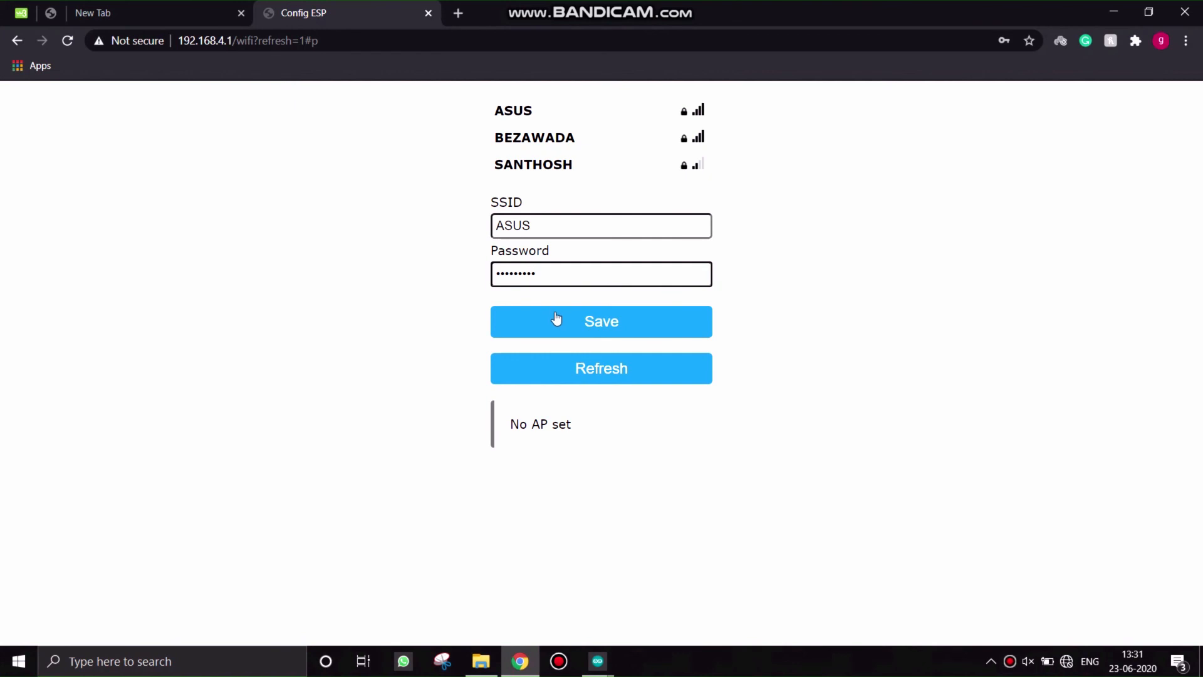
- Save the ASUS credentials to the board and return to the Arduino IDE
click(600, 320)
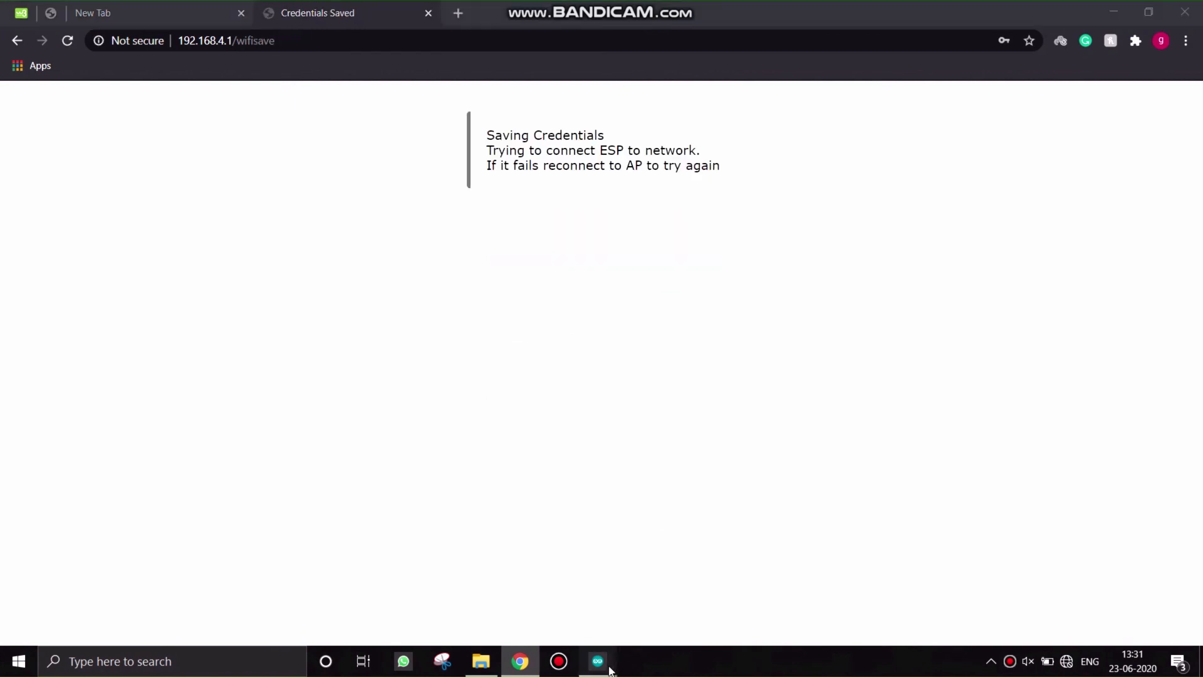
click(597, 660)
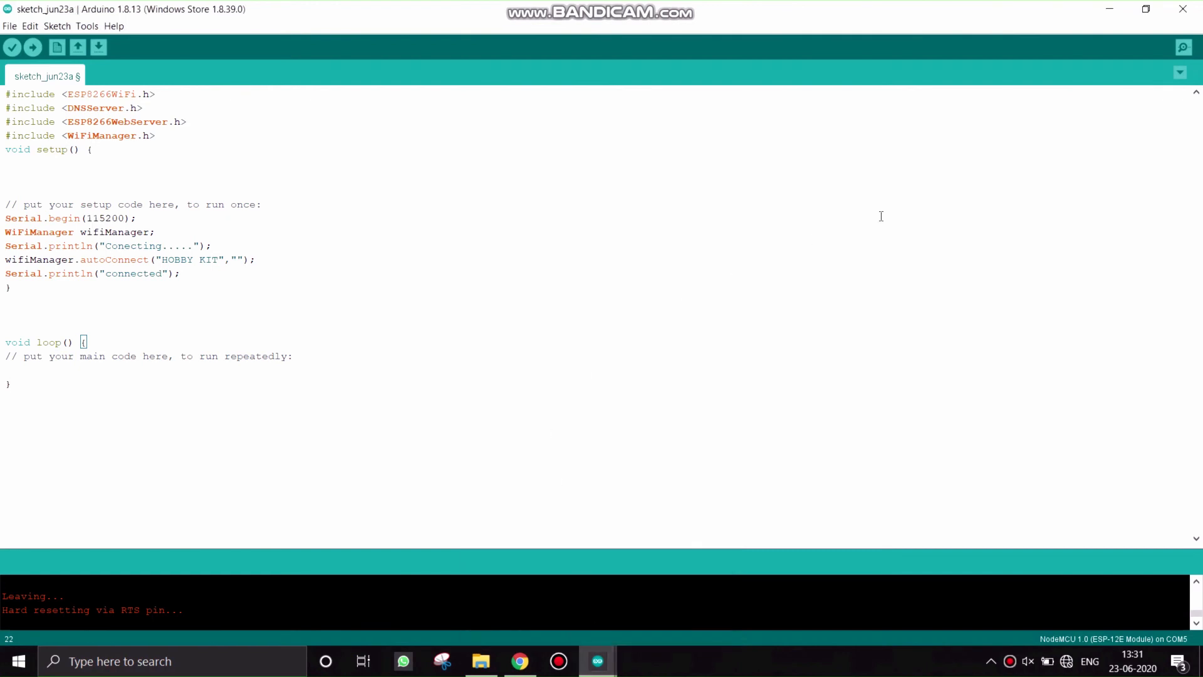
click(1184, 46)
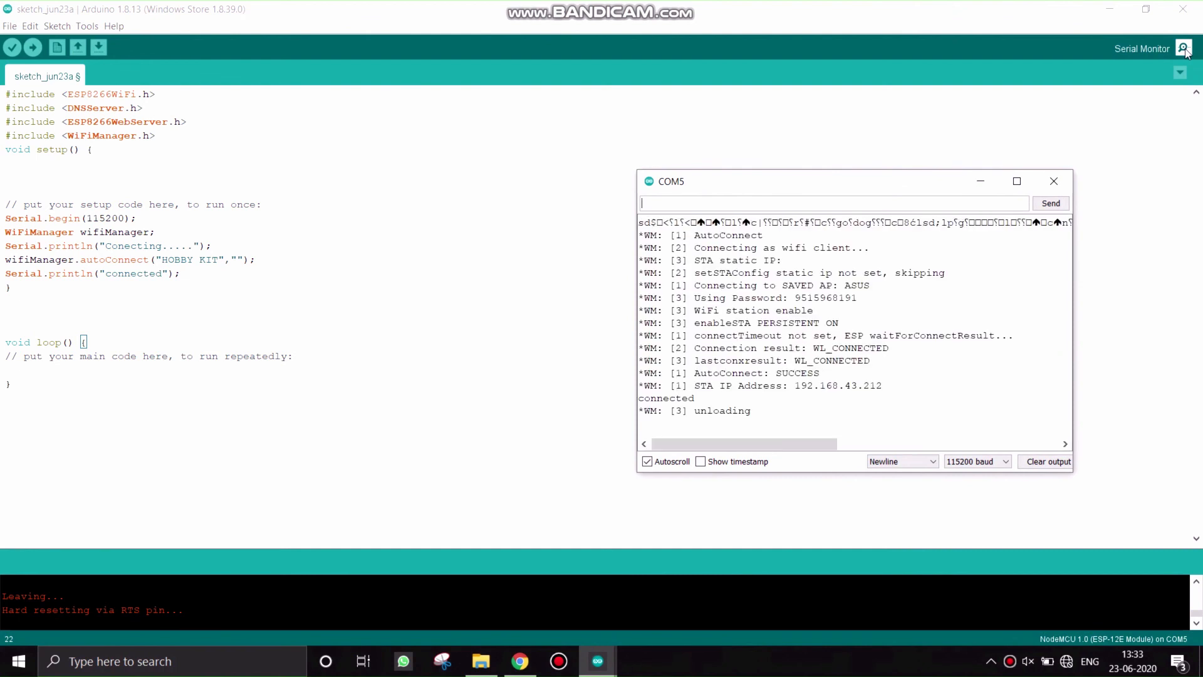
mouse_move(937, 393)
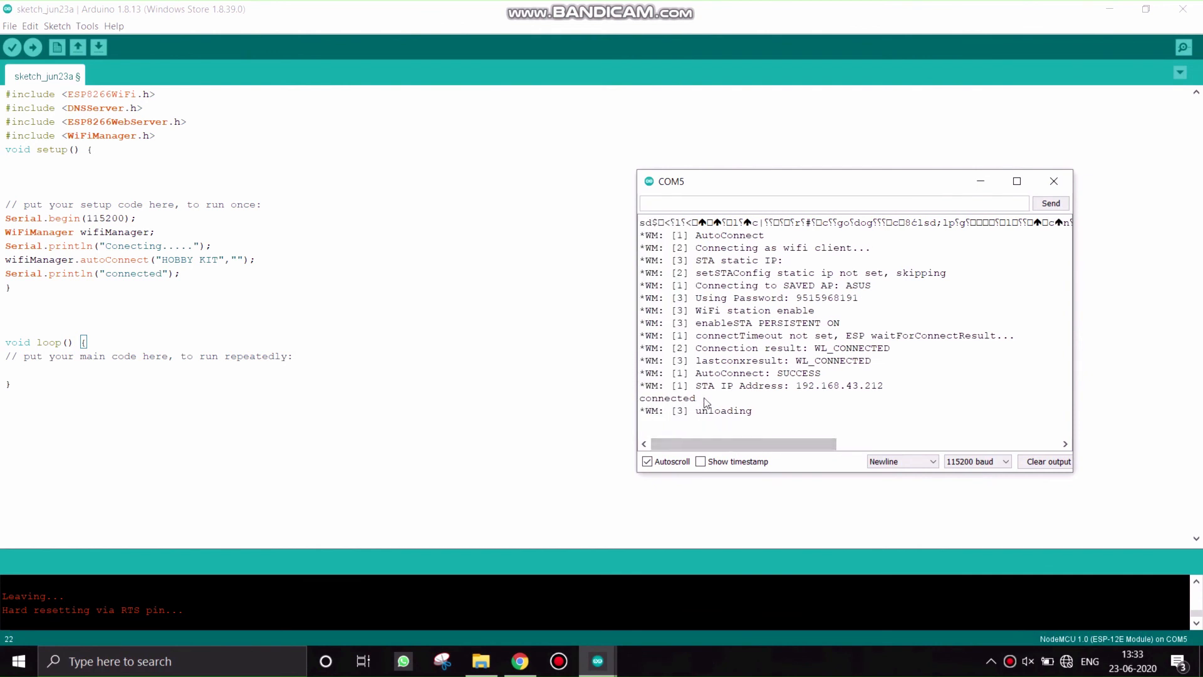
double_click(667, 398)
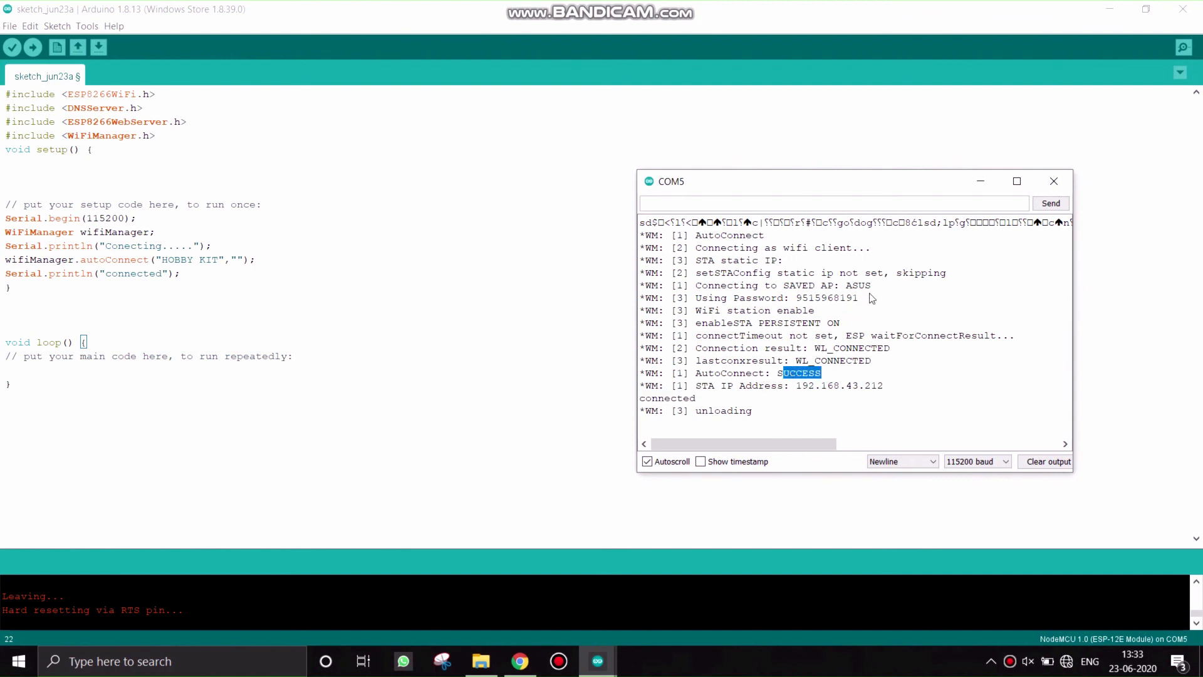
double_click(857, 286)
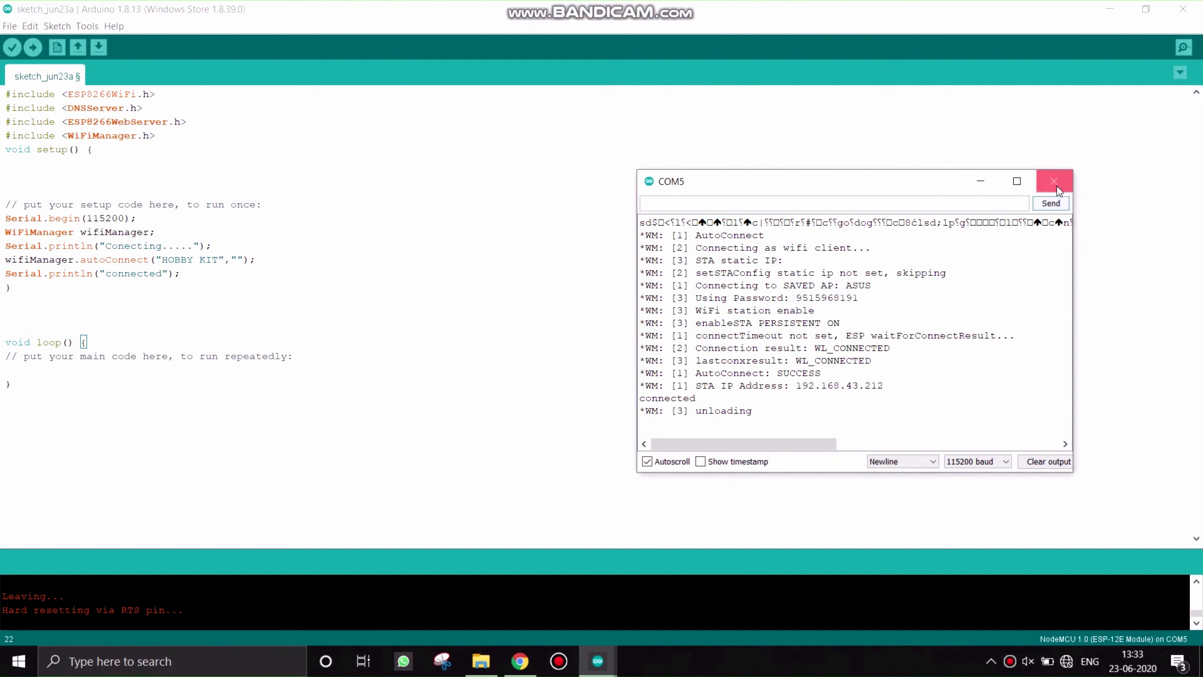
click(1054, 180)
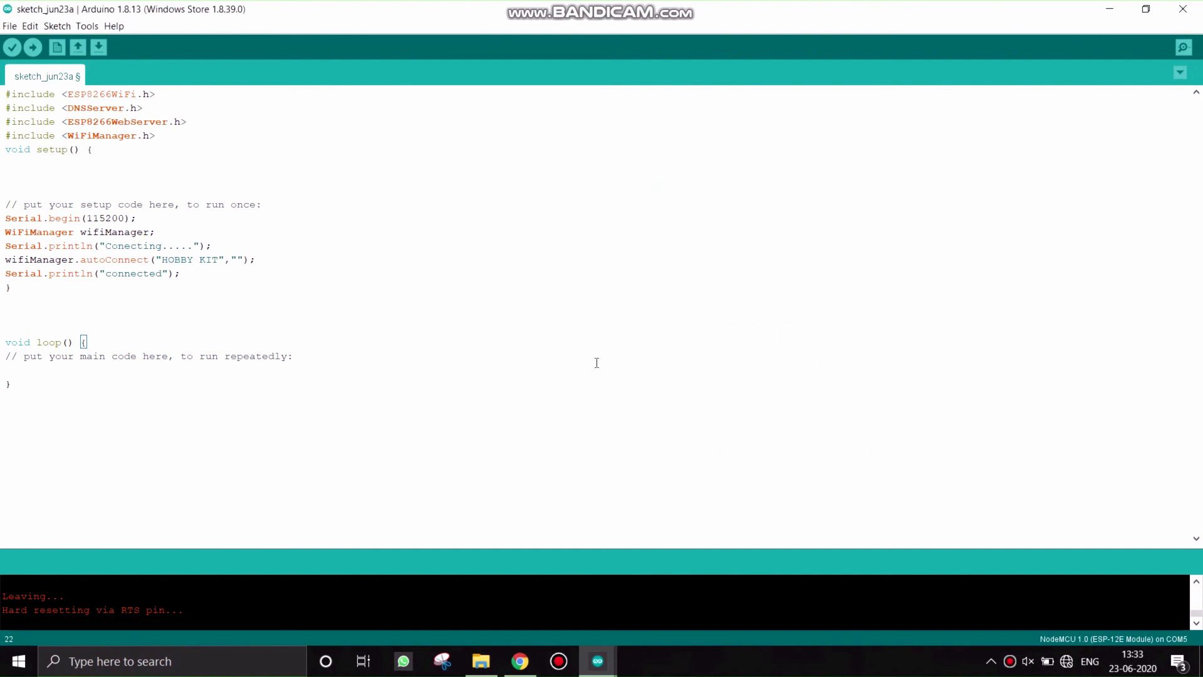